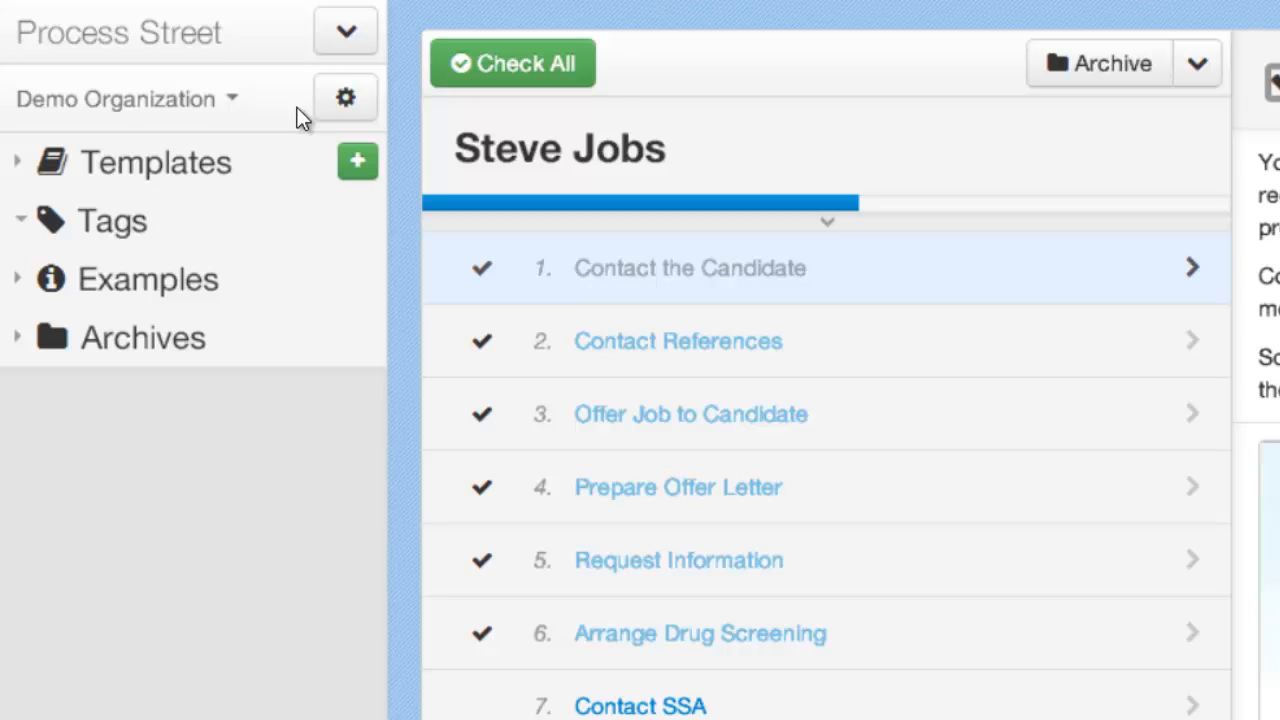
# Review the account and organization options, then dismiss them.
pyautogui.click(345, 31)
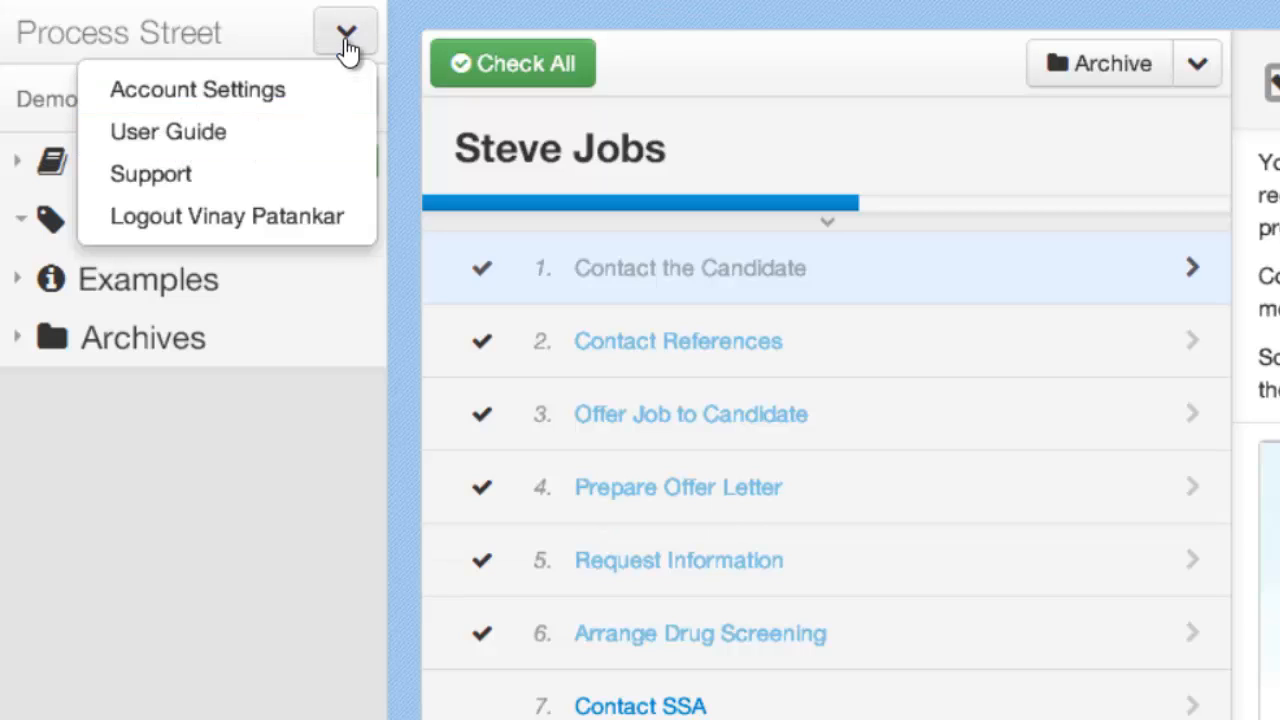
pyautogui.click(345, 99)
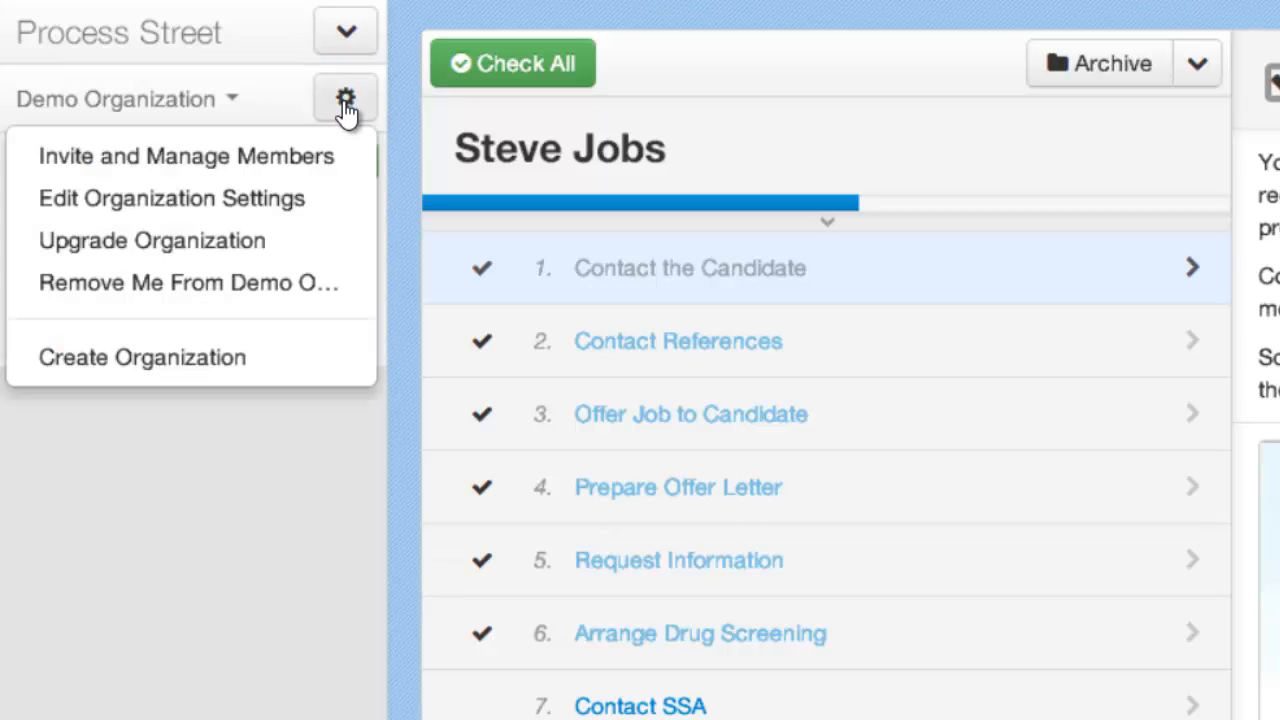
pyautogui.moveTo(275, 250)
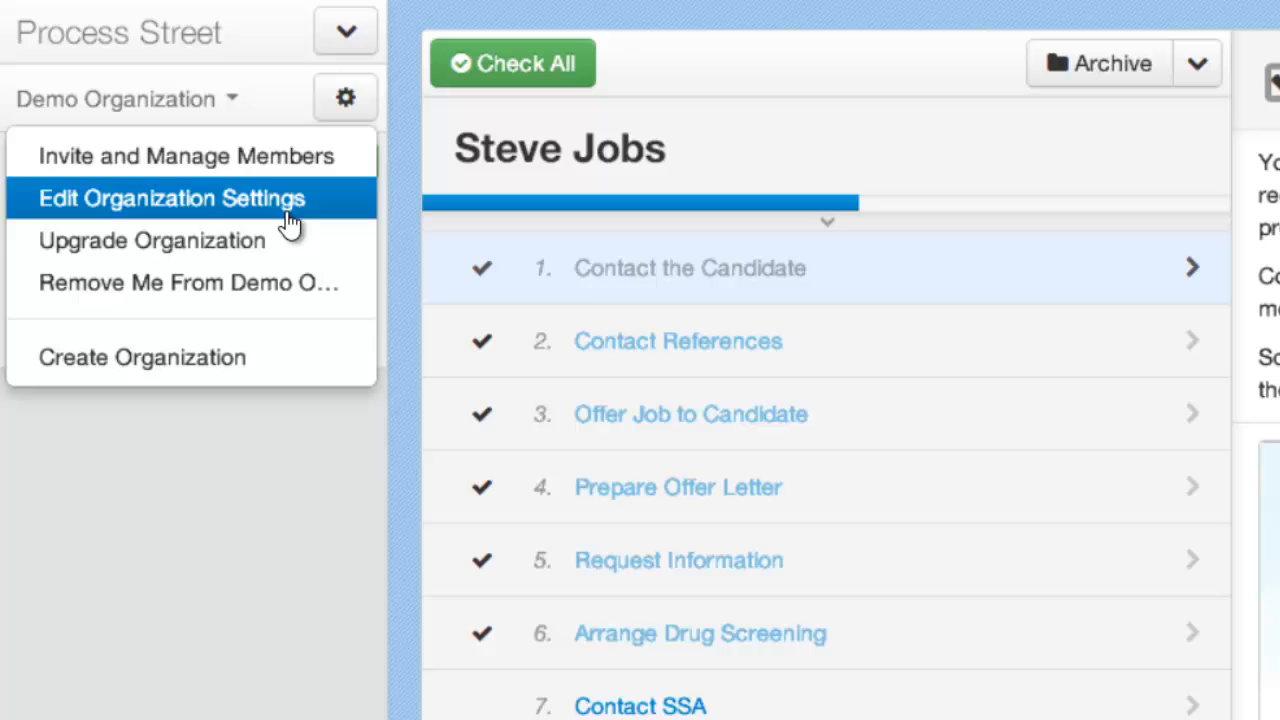
pyautogui.moveTo(344, 97)
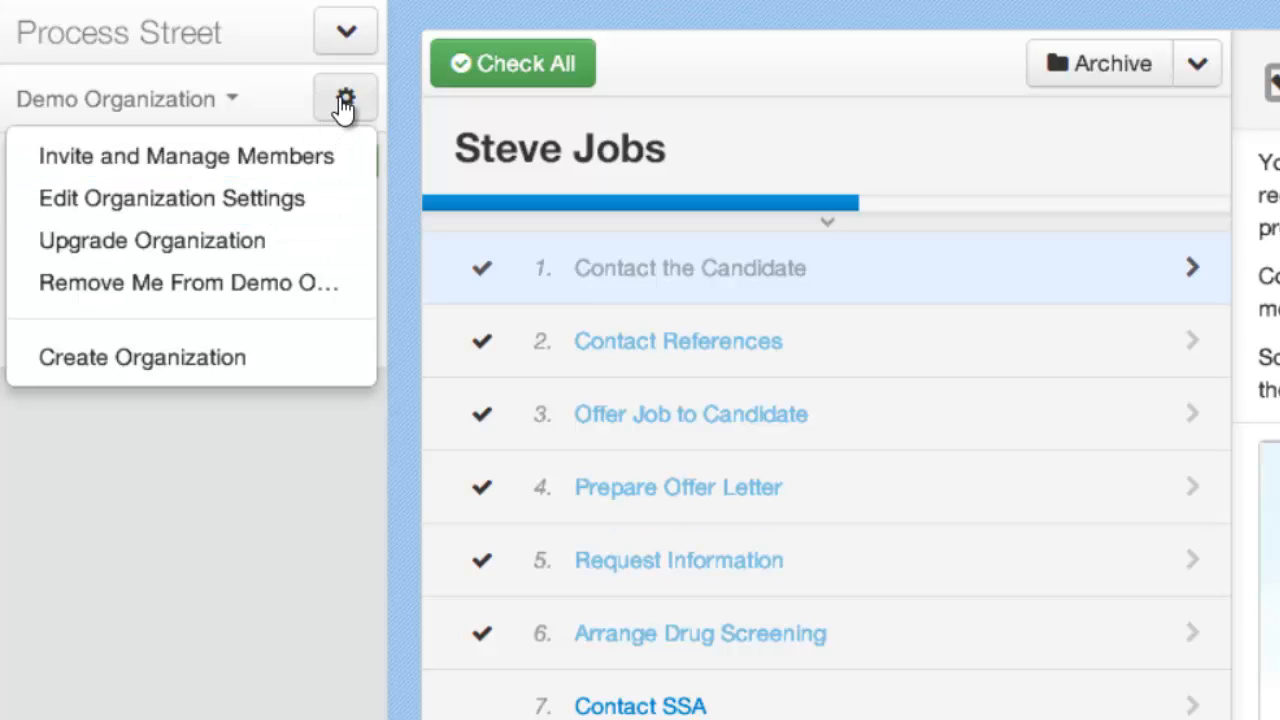
pyautogui.moveTo(125, 110)
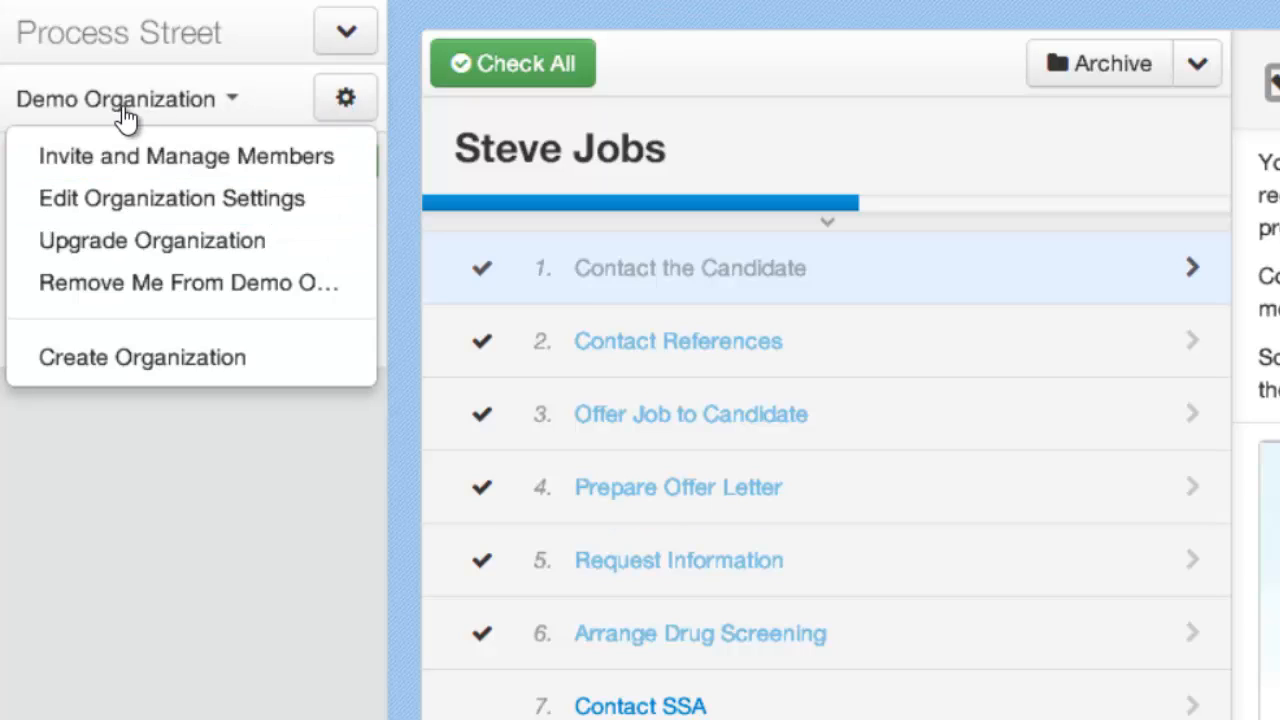
pyautogui.click(125, 99)
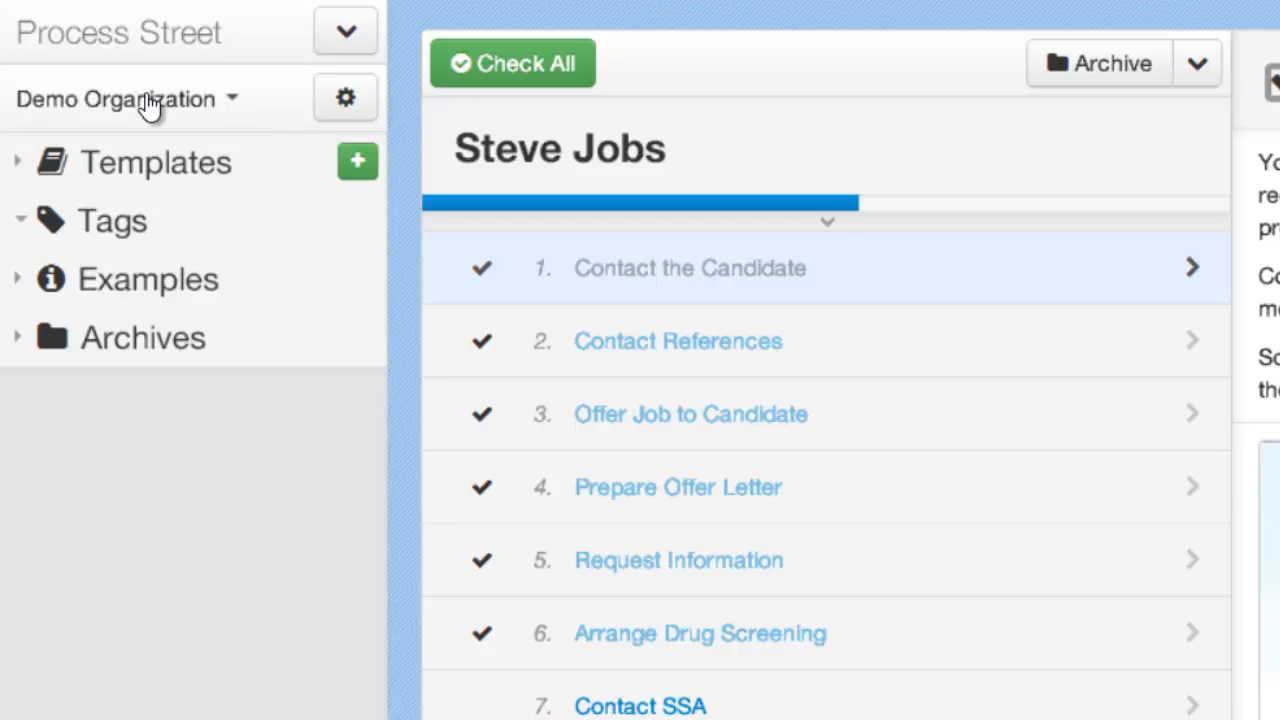
pyautogui.moveTo(107, 113)
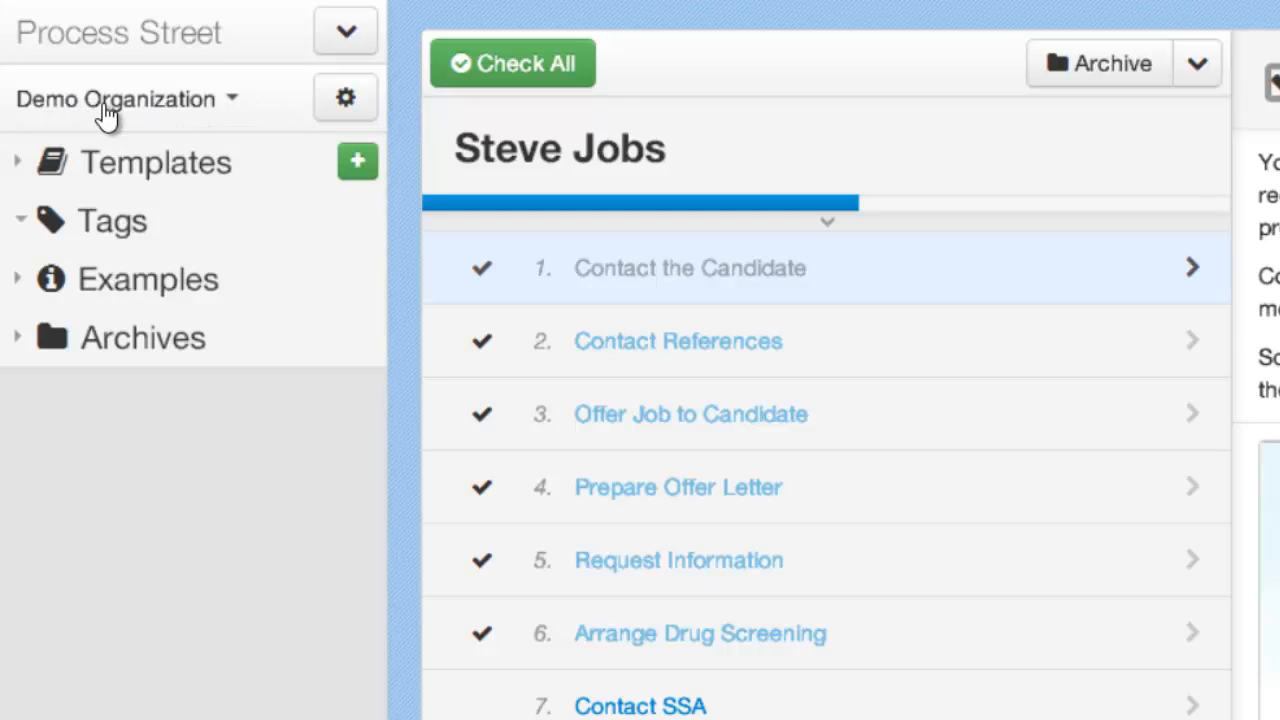
pyautogui.moveTo(70, 120)
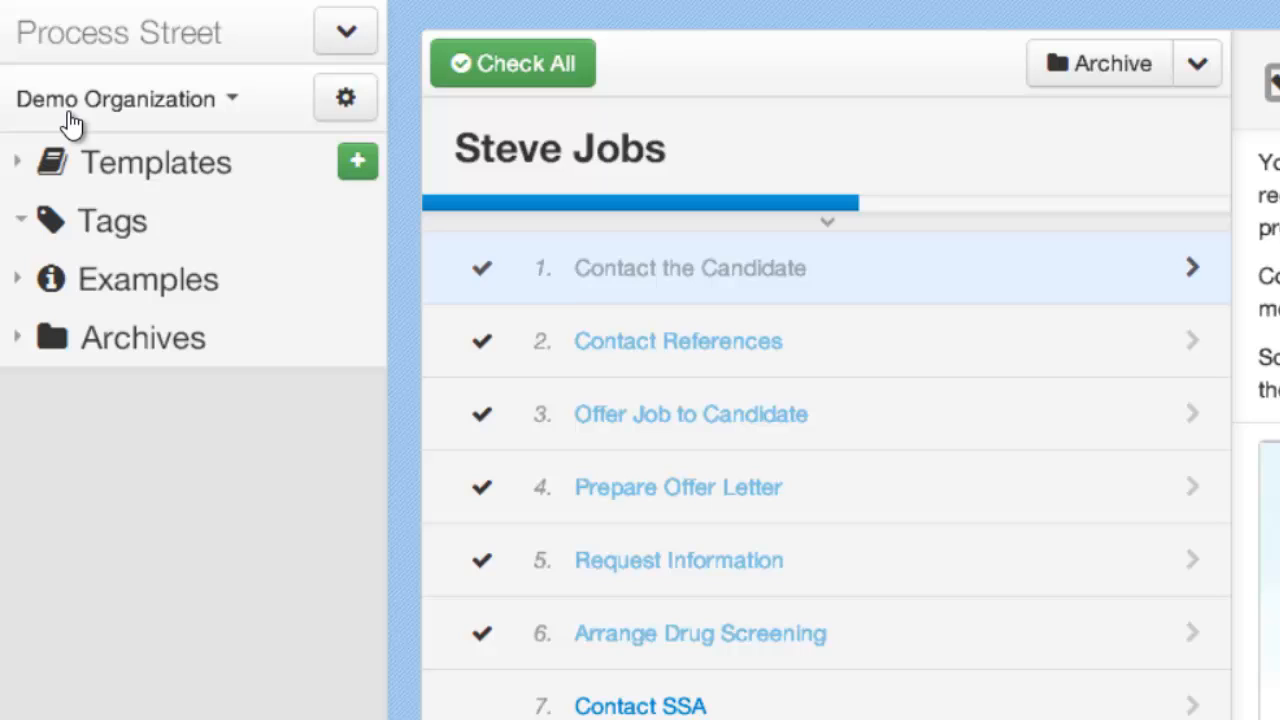
pyautogui.moveTo(55, 110)
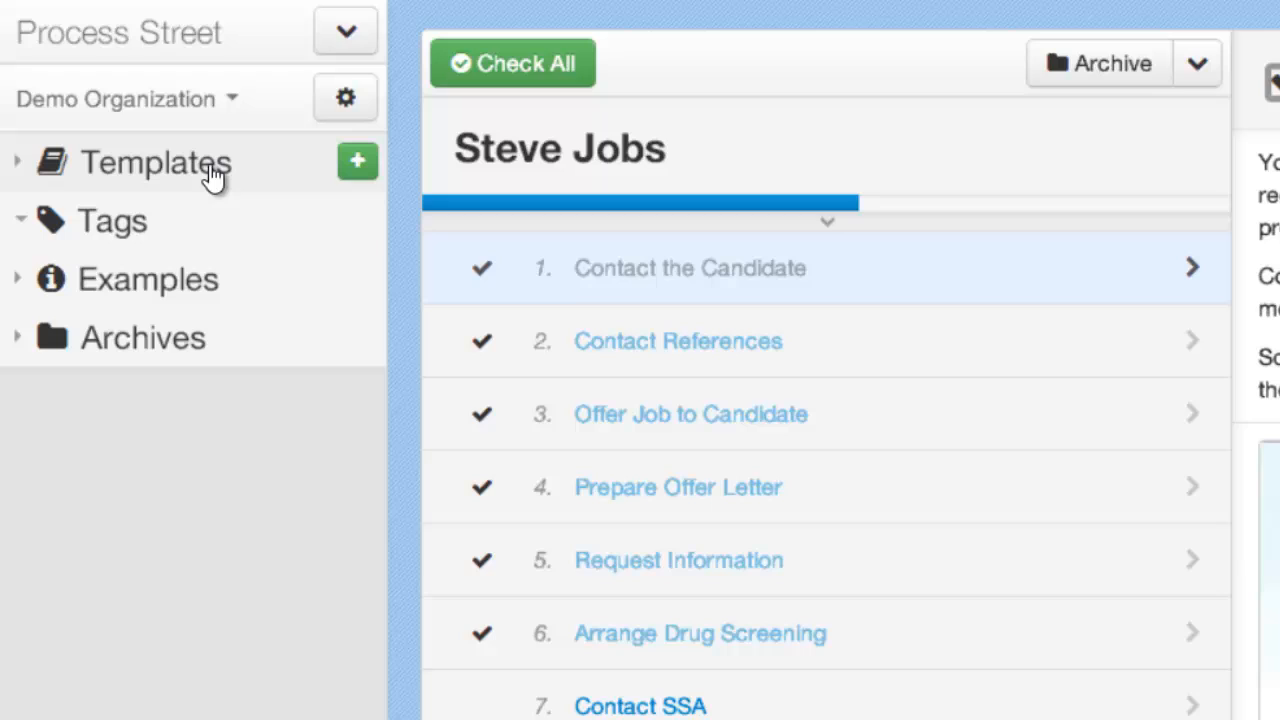
pyautogui.moveTo(192, 218)
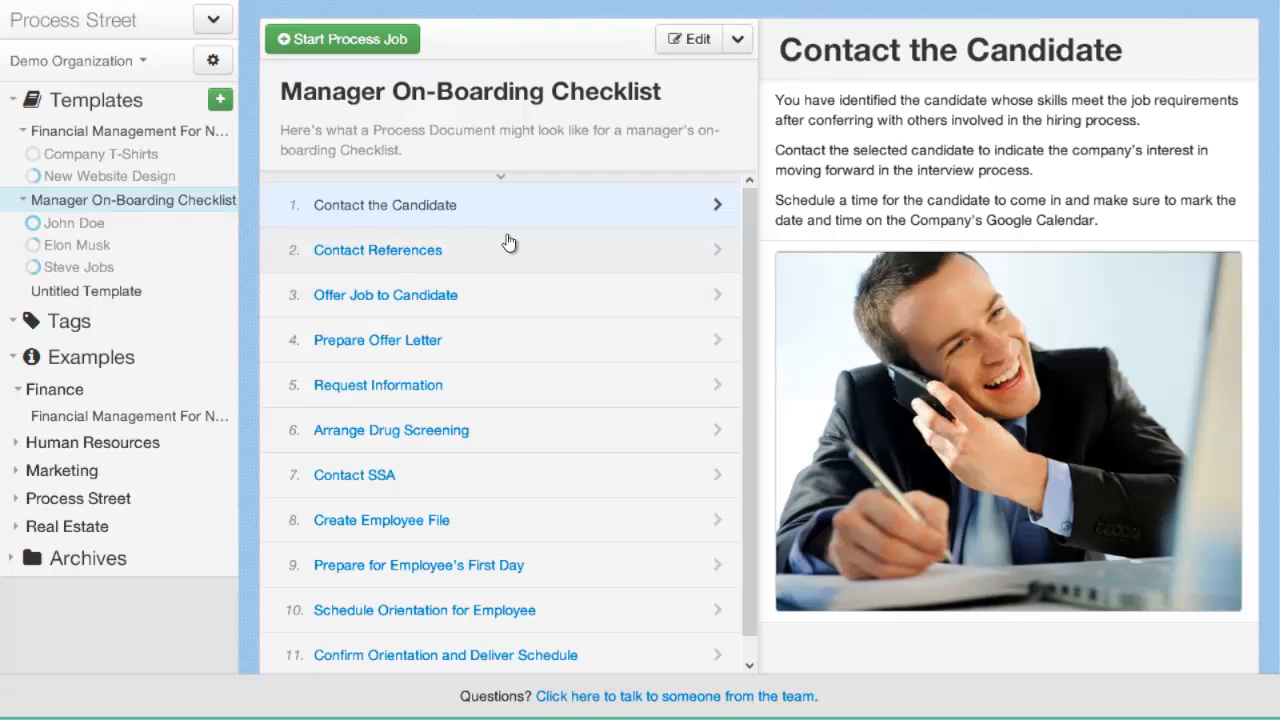
pyautogui.moveTo(487, 308)
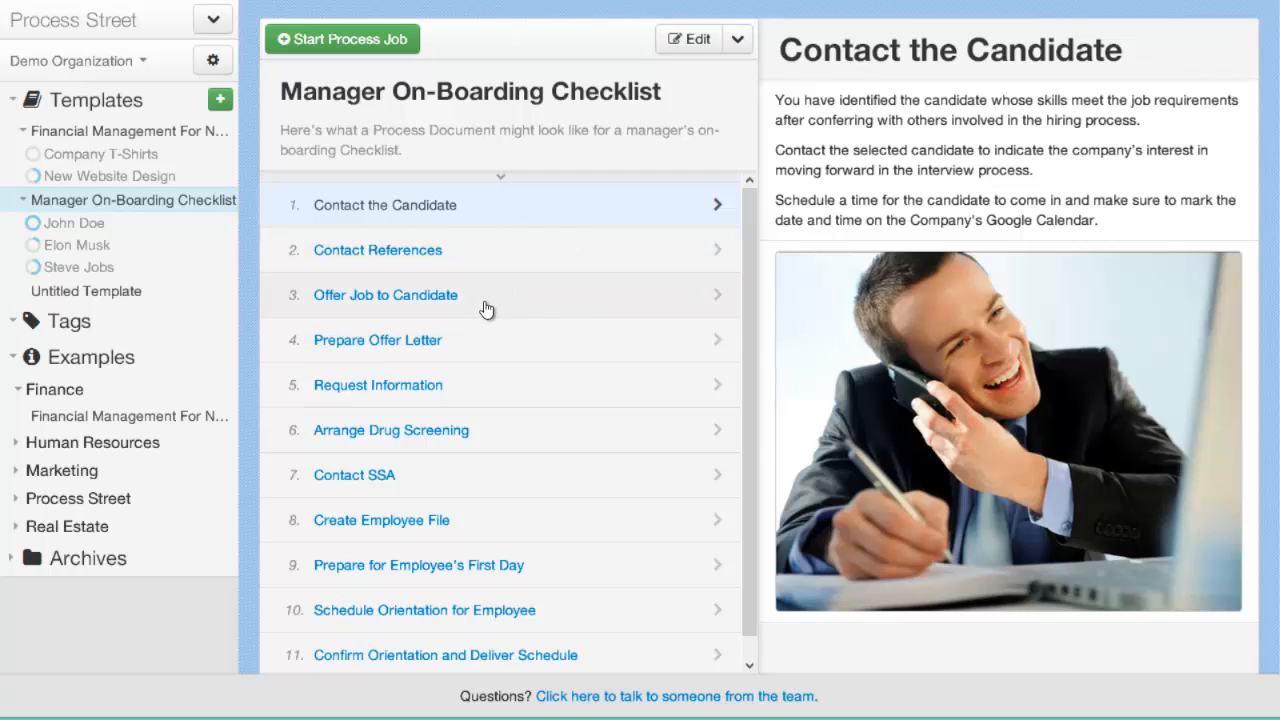
pyautogui.moveTo(486, 358)
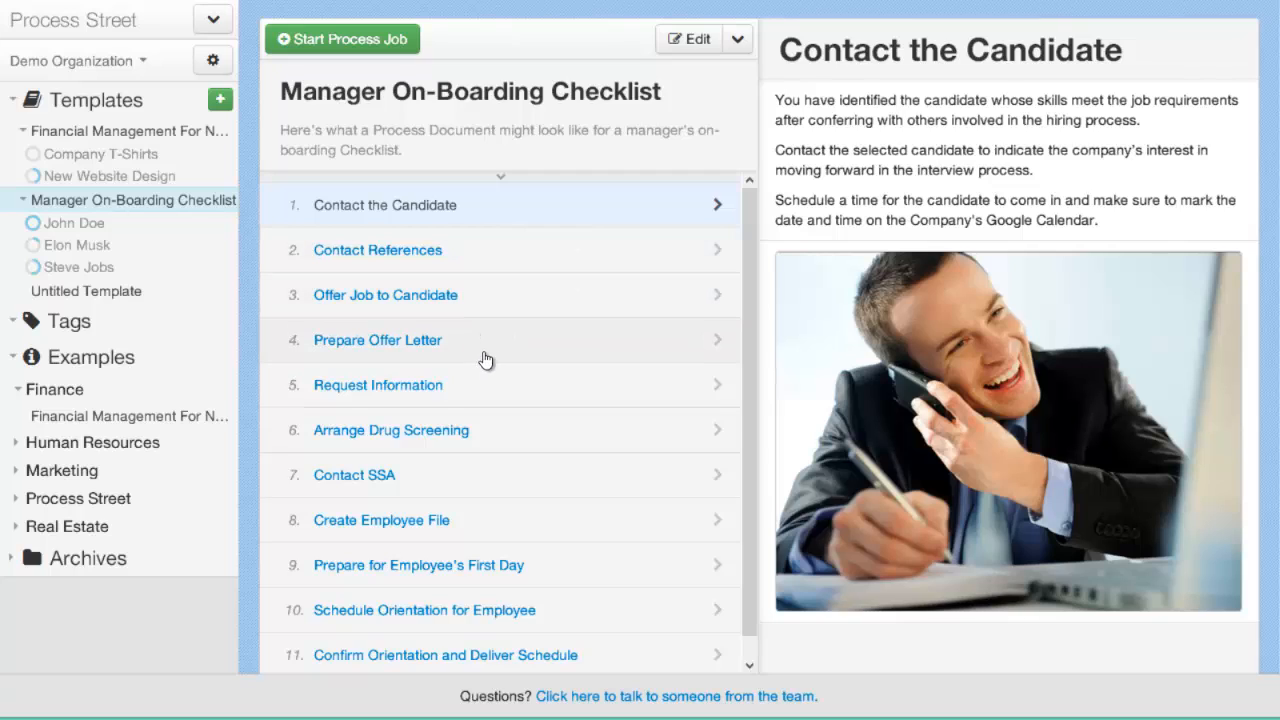
pyautogui.moveTo(458, 451)
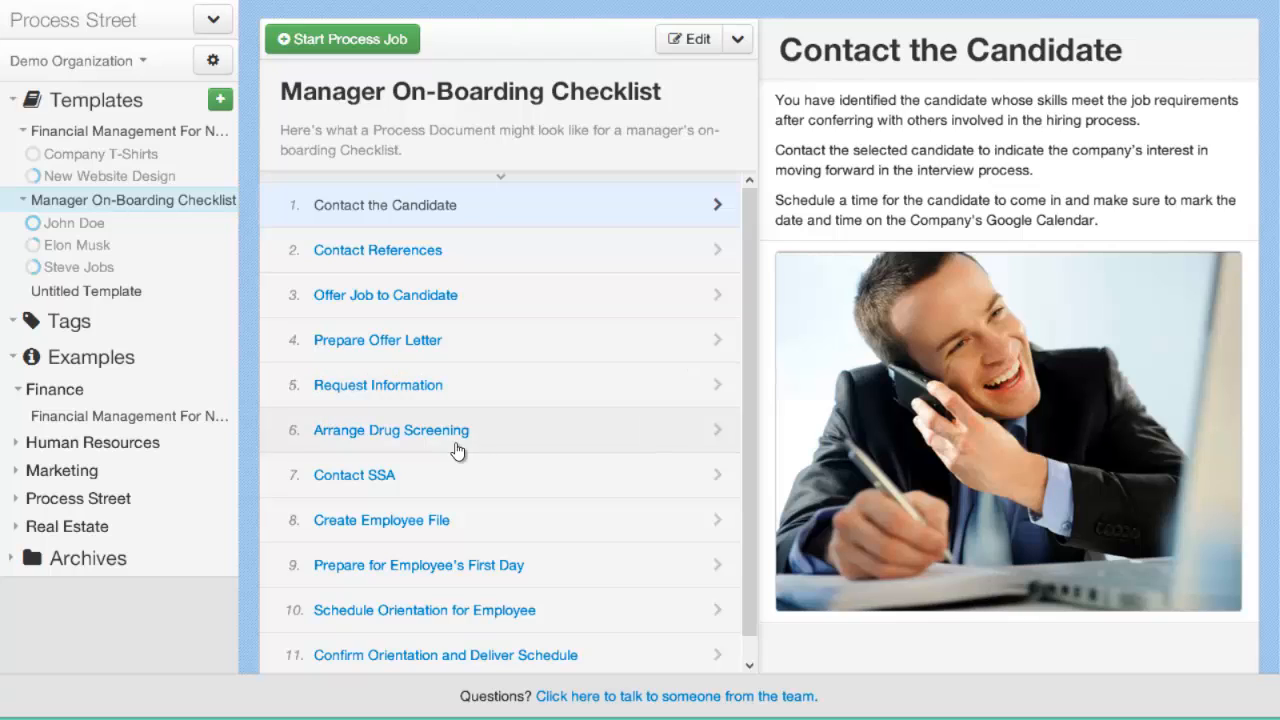
pyautogui.moveTo(485, 370)
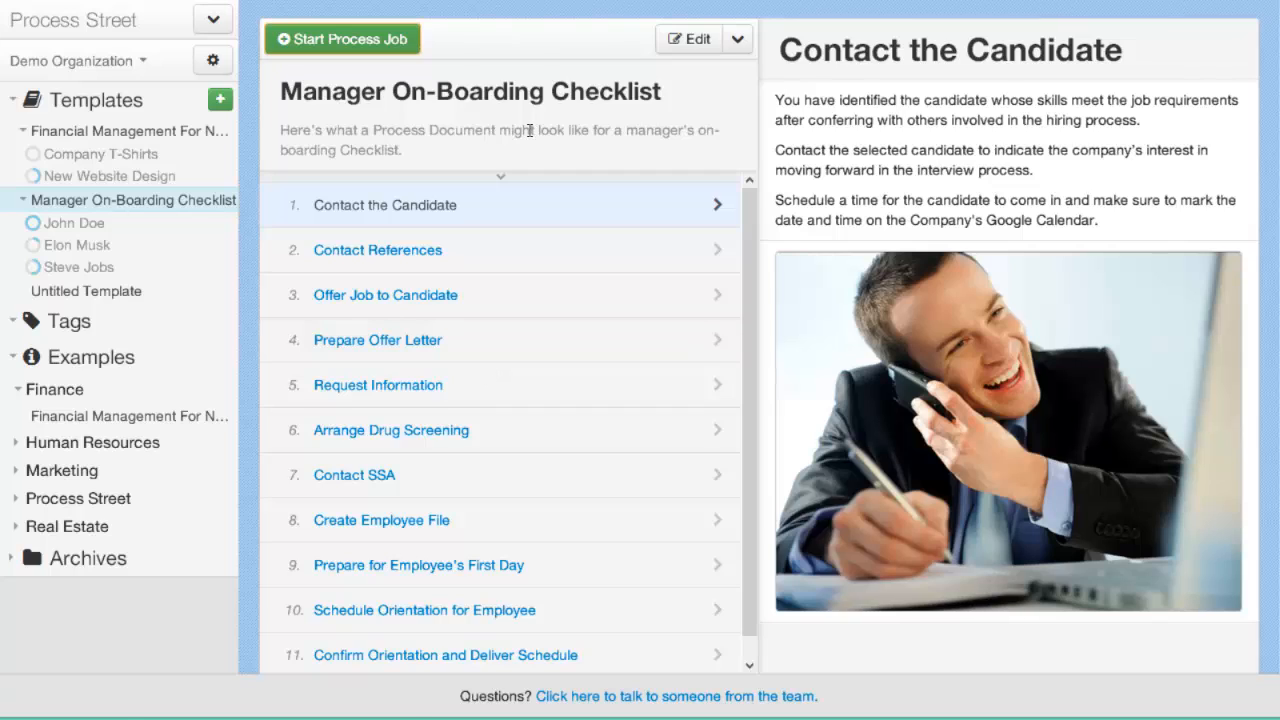
# Start a new Manager On-Boarding Checklist job and name it Bill Gates.
pyautogui.click(342, 38)
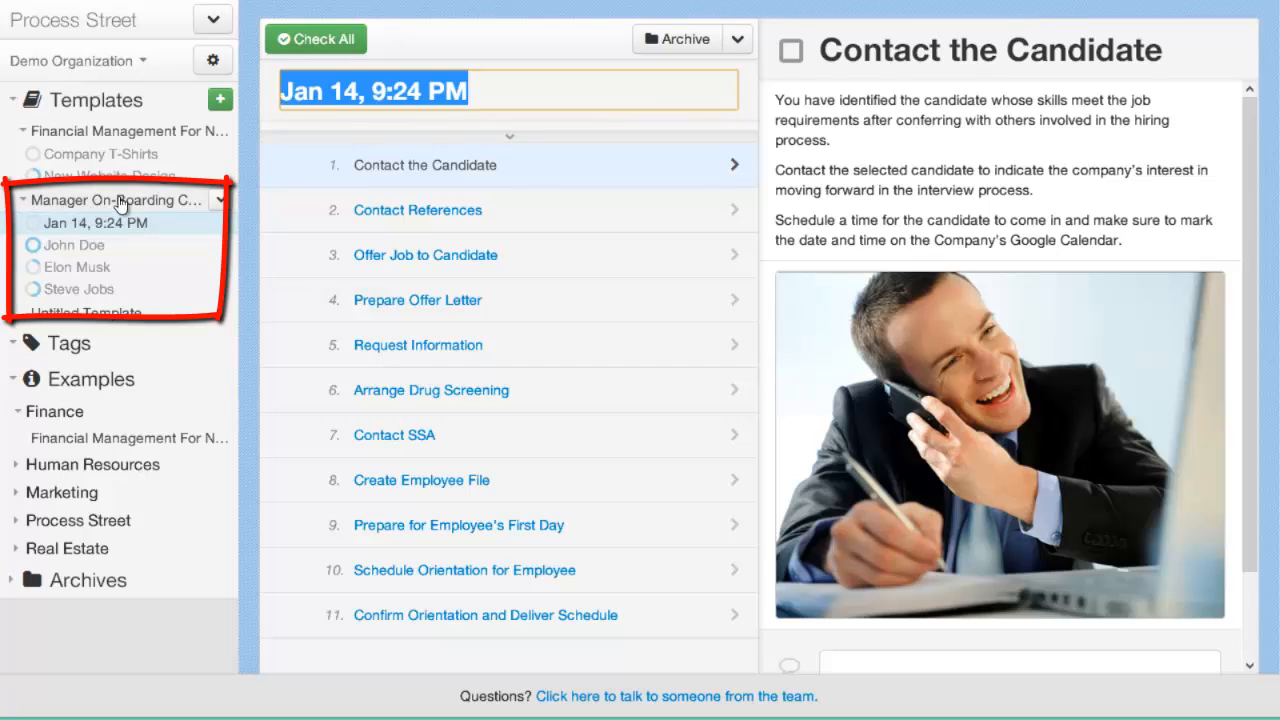
pyautogui.moveTo(108, 260)
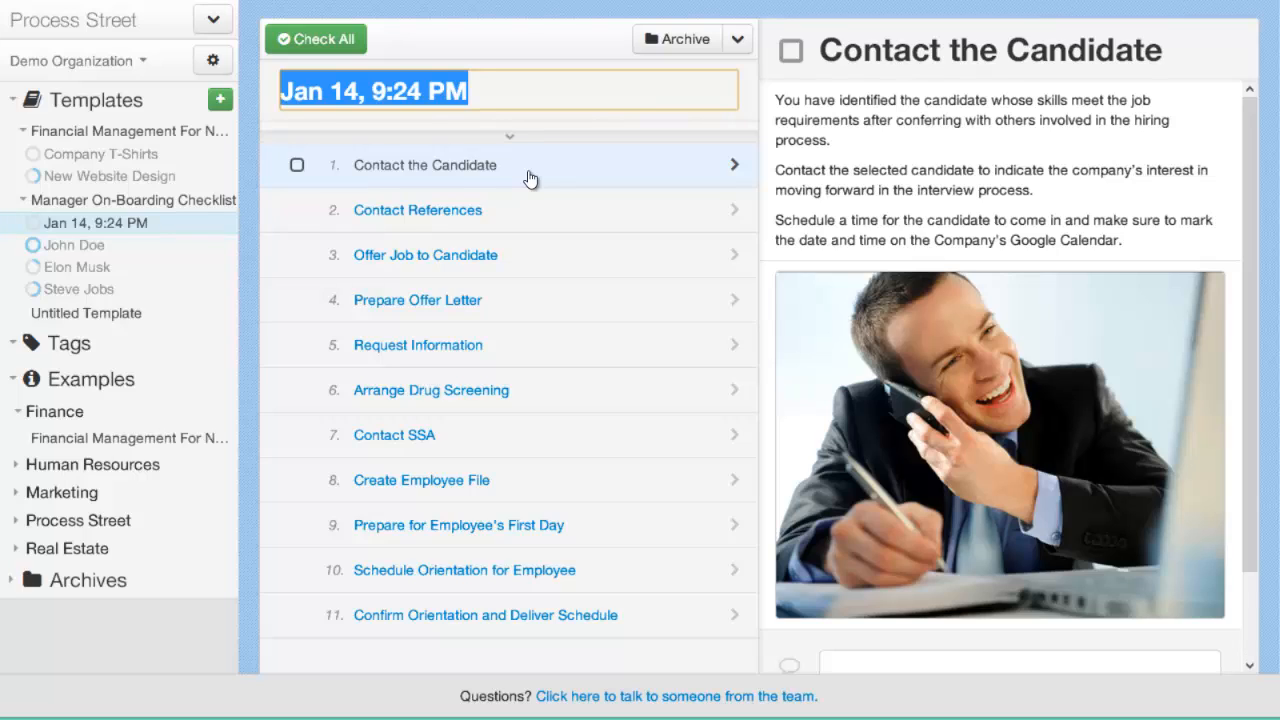
pyautogui.write('Bill Gates')
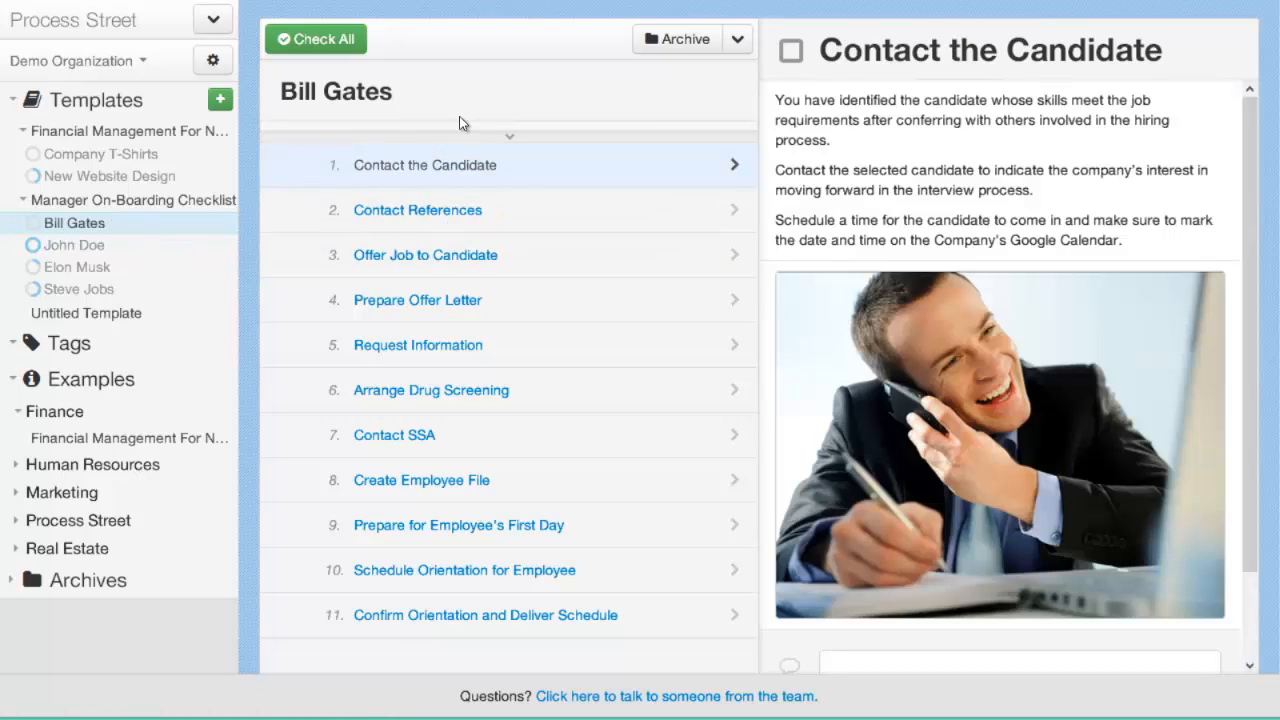
pyautogui.moveTo(440, 196)
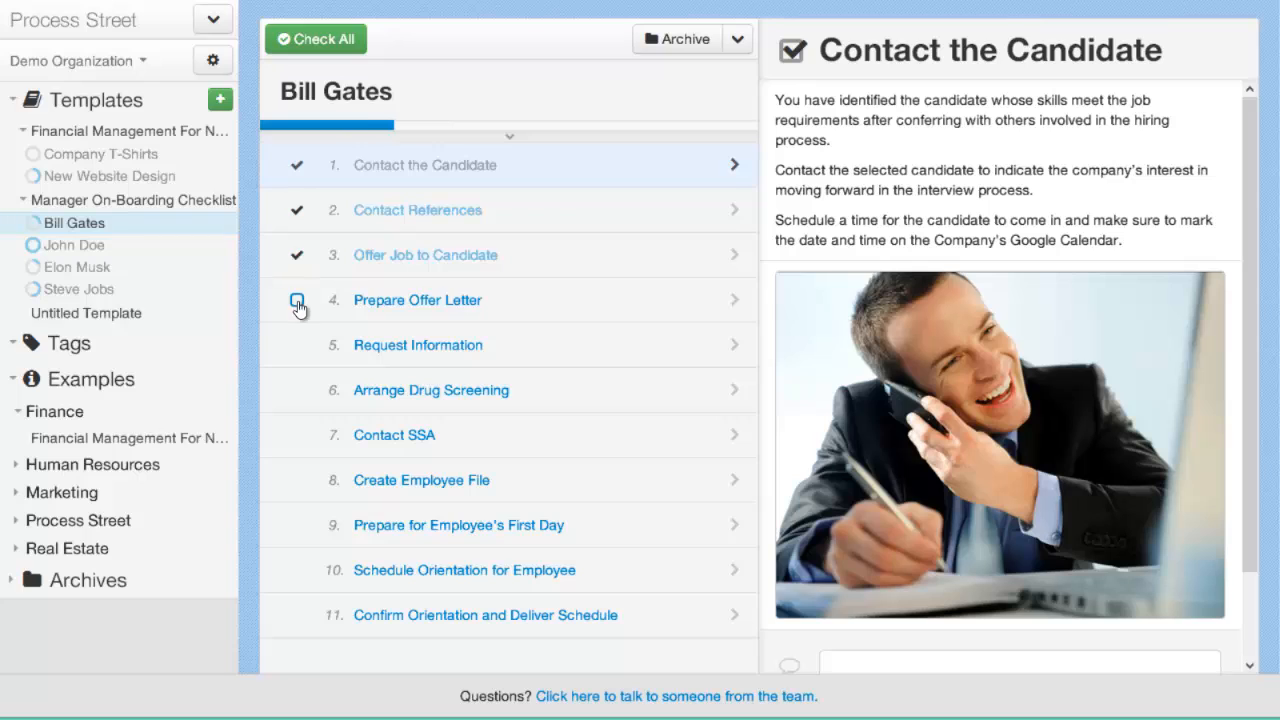
# Mark Prepare Offer Letter and Request Information as done in the Bill Gates job.
pyautogui.click(418, 210)
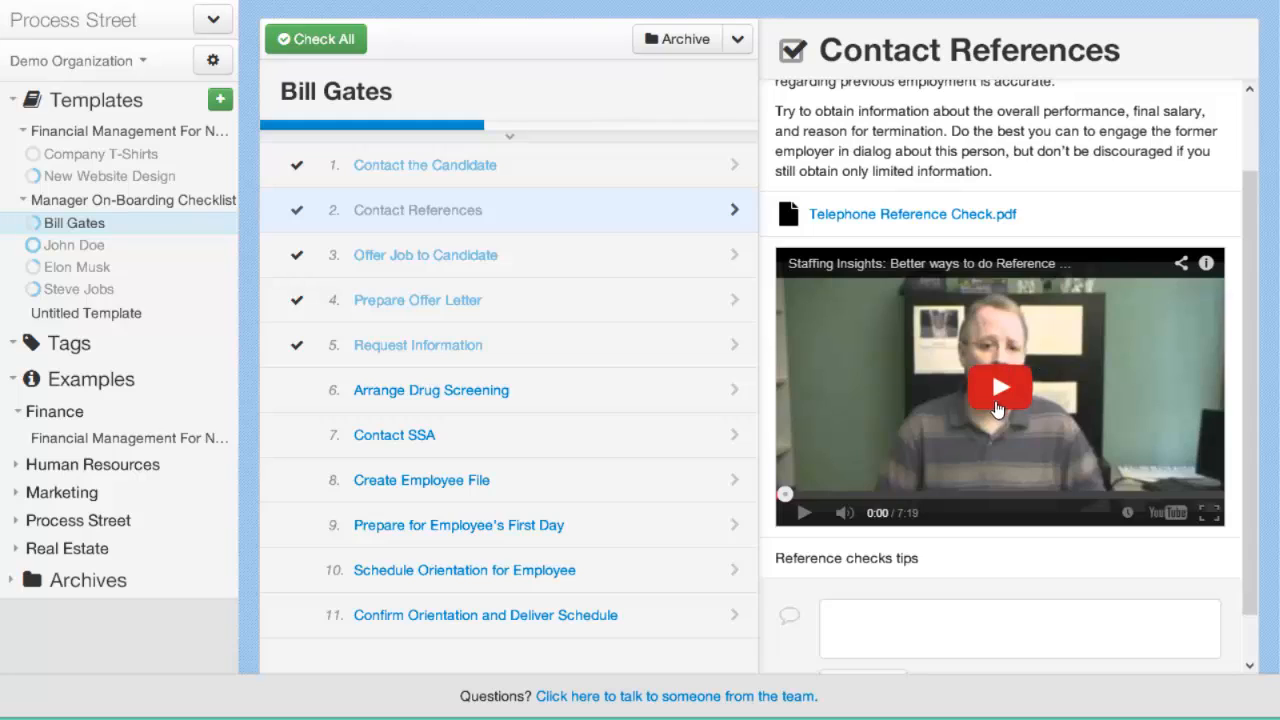
pyautogui.scroll(3)
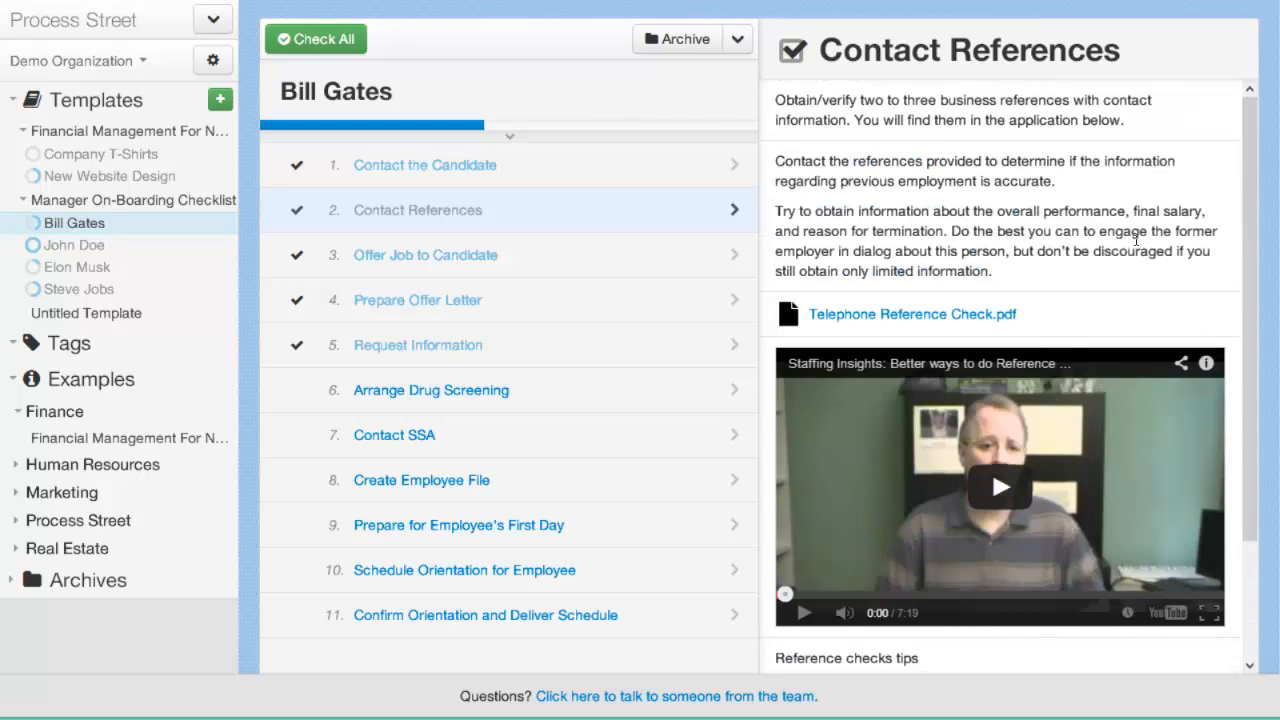
pyautogui.moveTo(1080, 205)
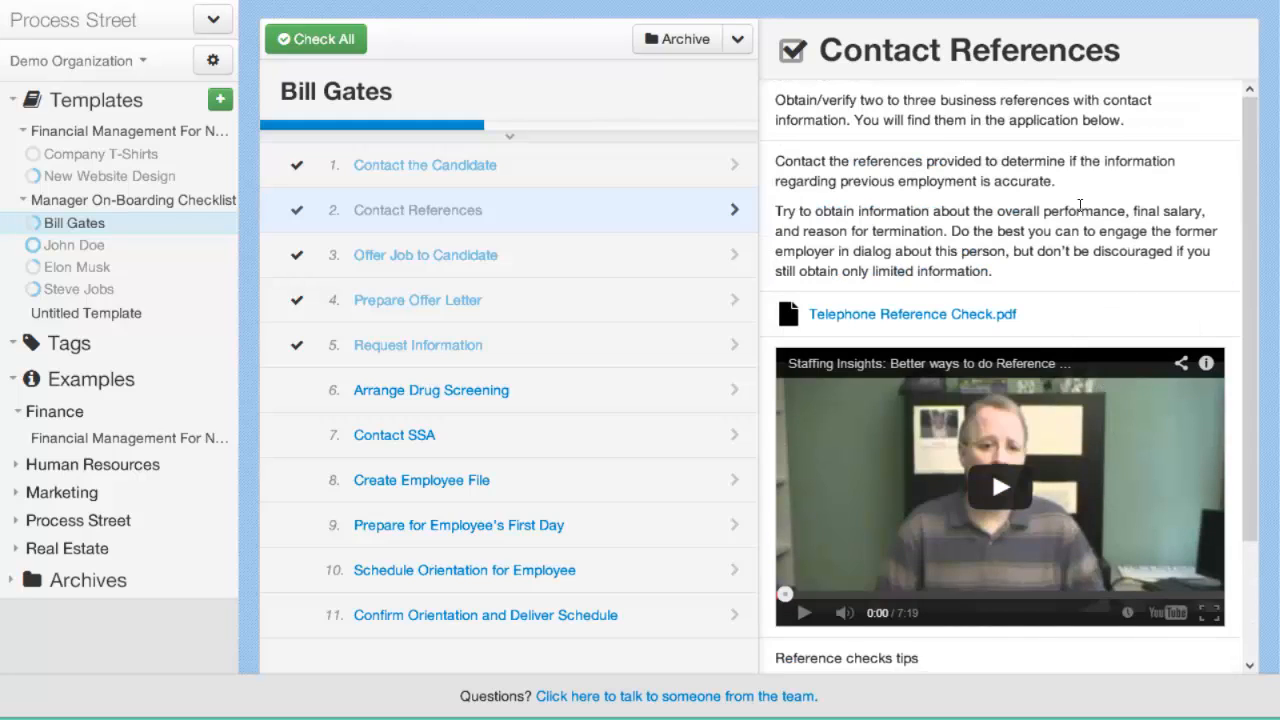
pyautogui.click(296, 254)
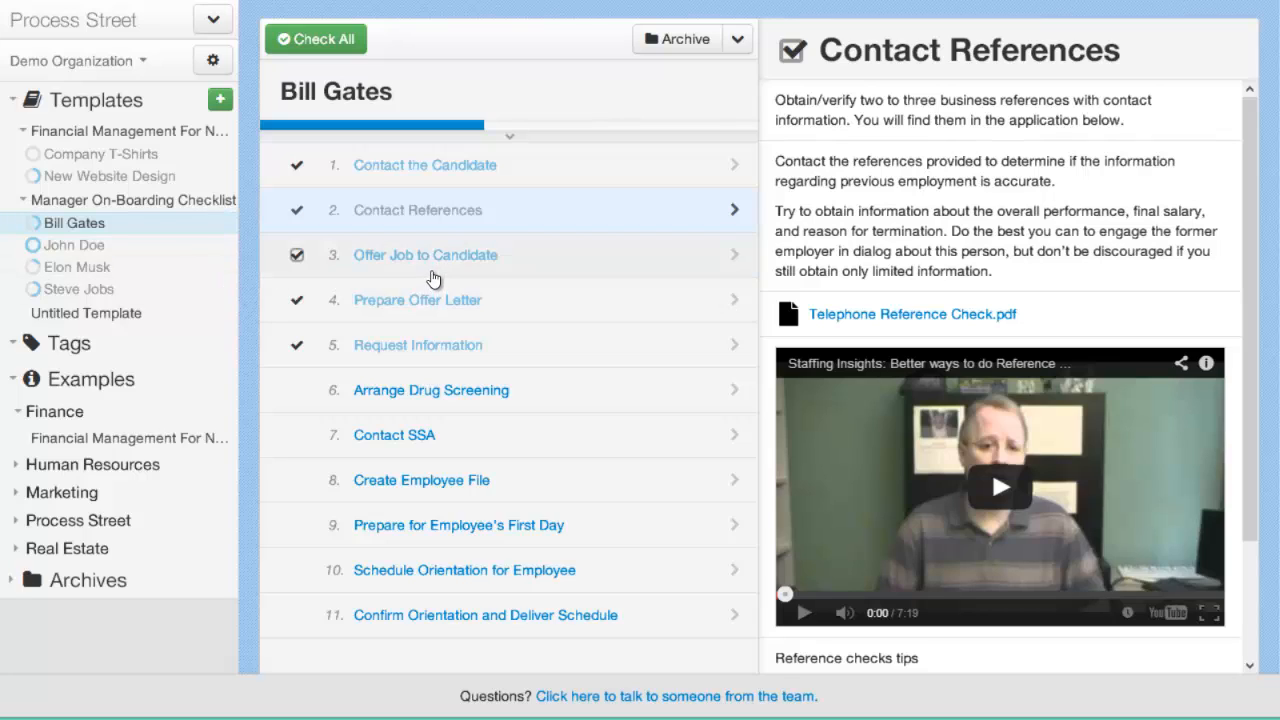
pyautogui.moveTo(430, 253)
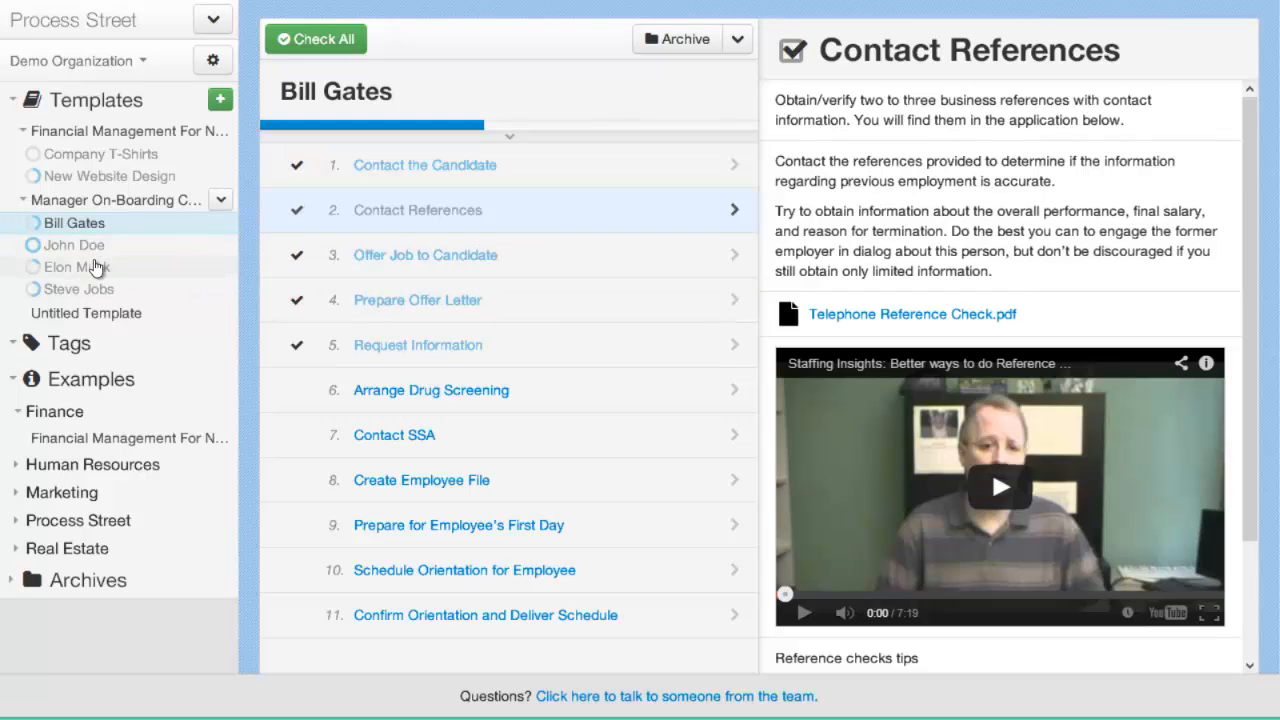
pyautogui.moveTo(130, 273)
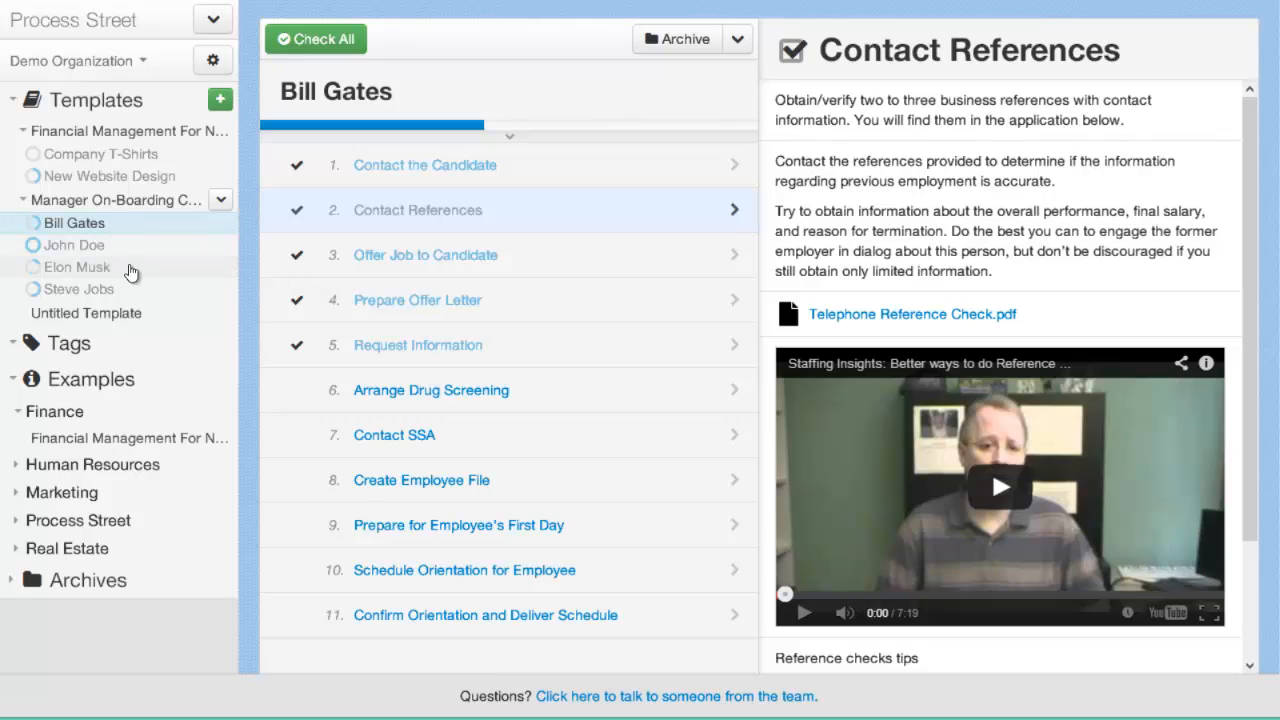
pyautogui.moveTo(131, 276)
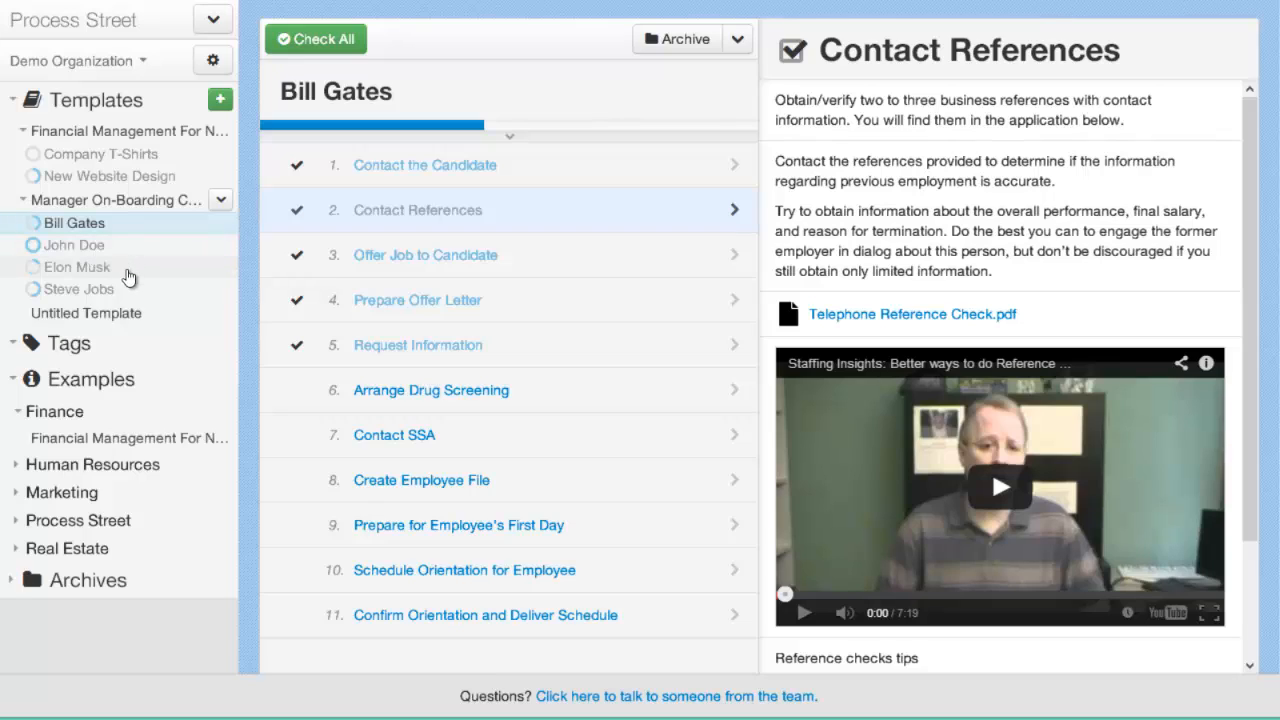
pyautogui.moveTo(130, 270)
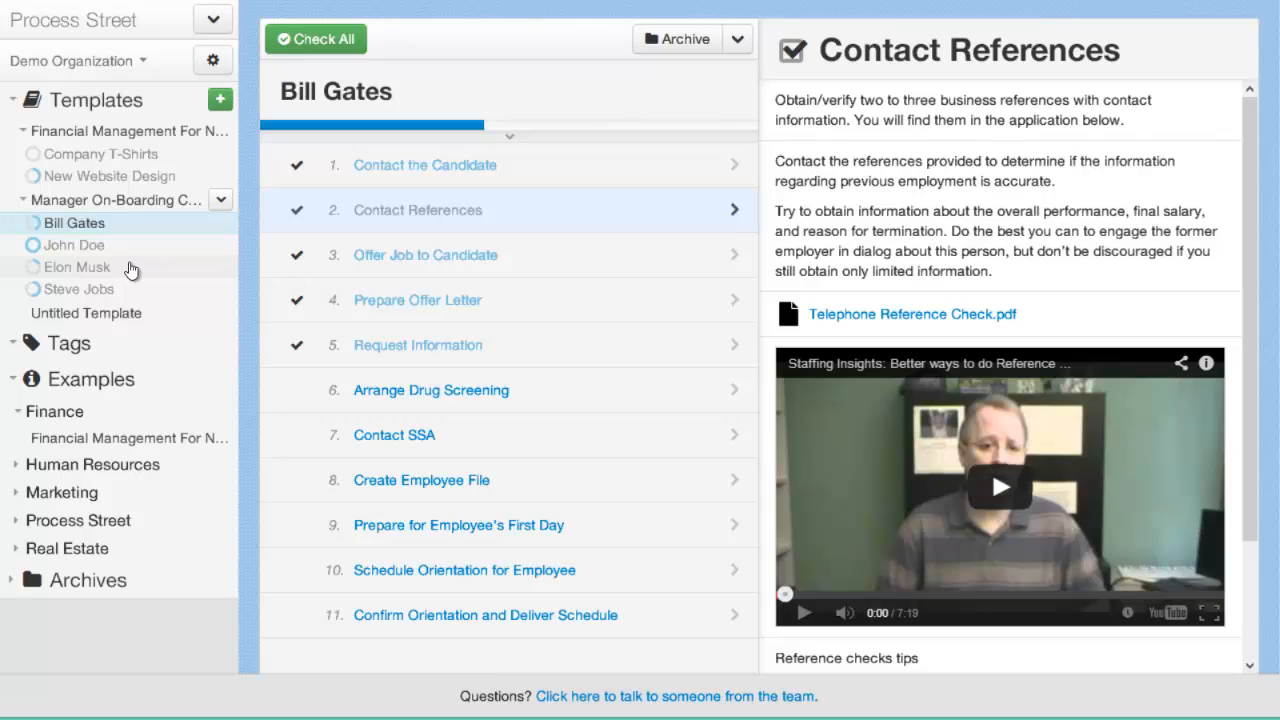
# Open the Process Street User Guide from the Process Street example category.
pyautogui.click(211, 19)
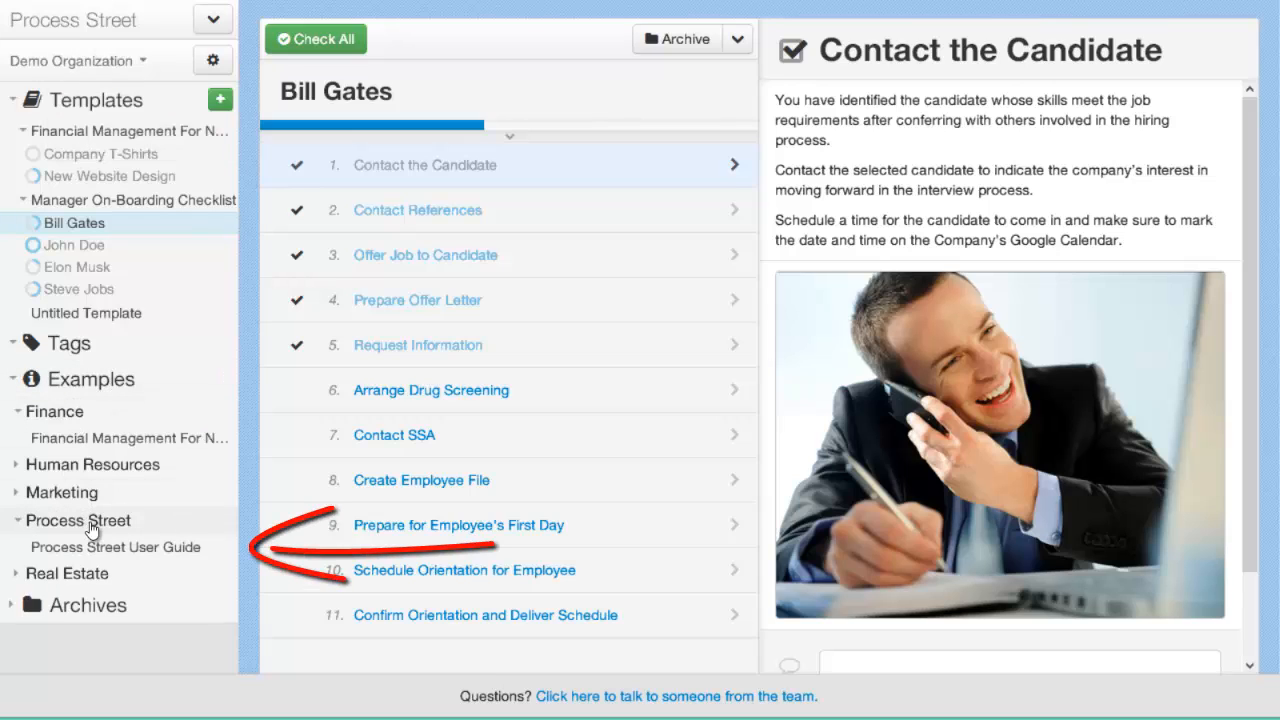
pyautogui.click(114, 547)
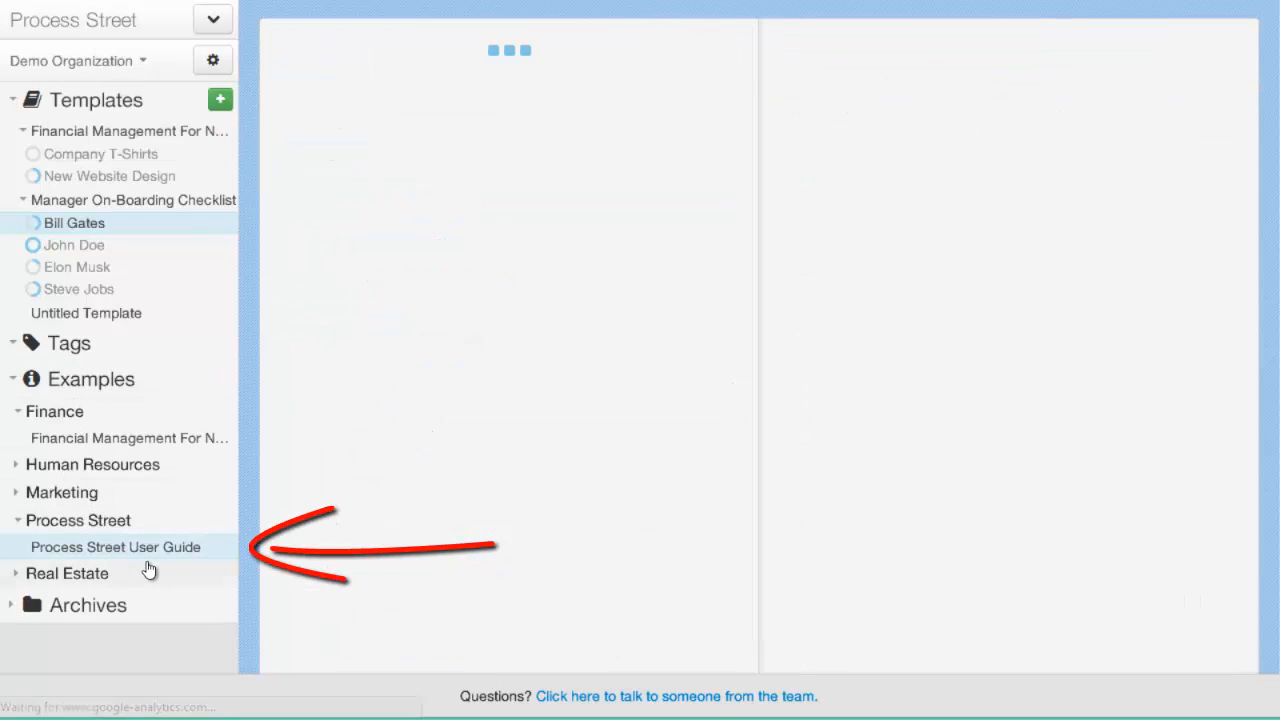
pyautogui.click(114, 546)
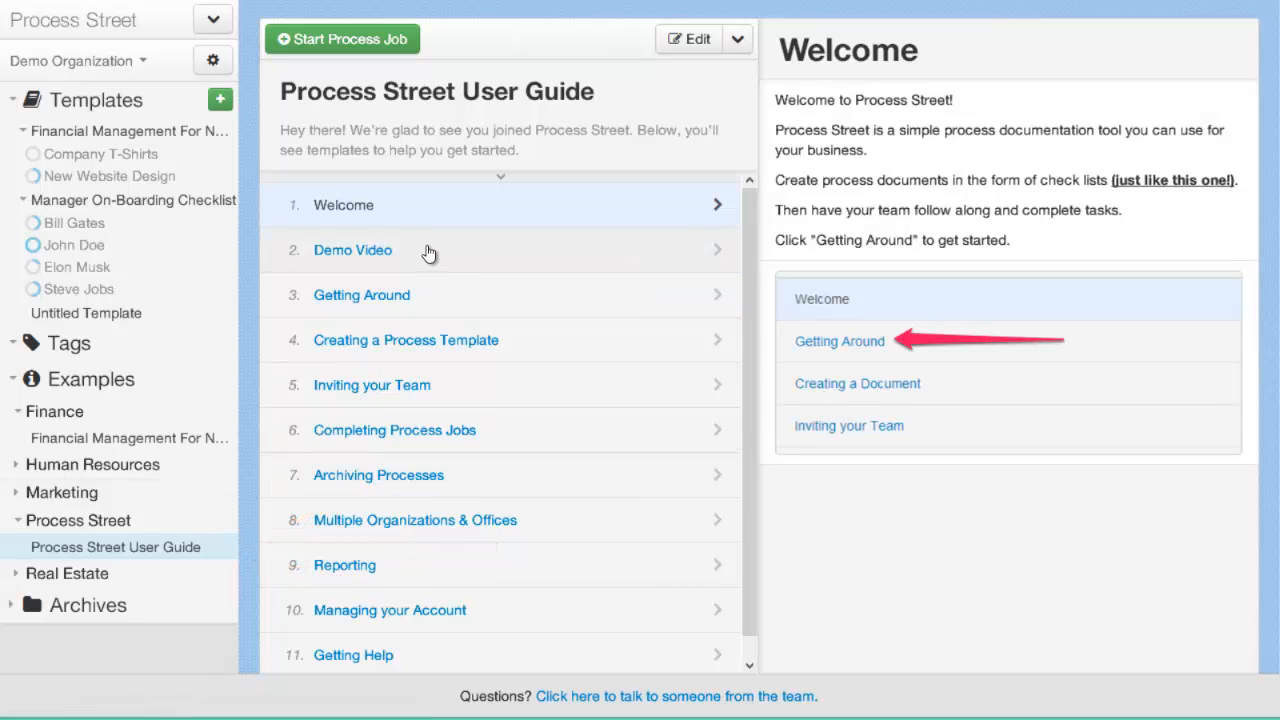
# Review the Demo Video and Getting Around steps of the User Guide.
pyautogui.click(352, 250)
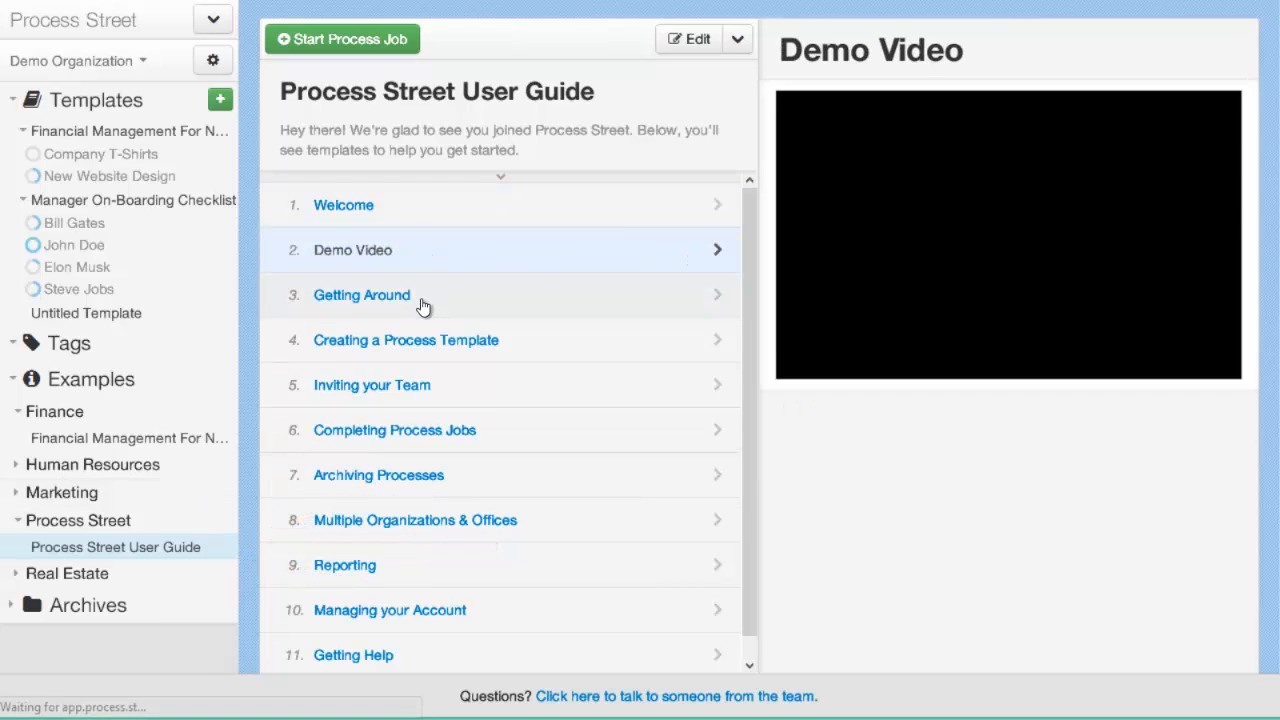
pyautogui.click(361, 294)
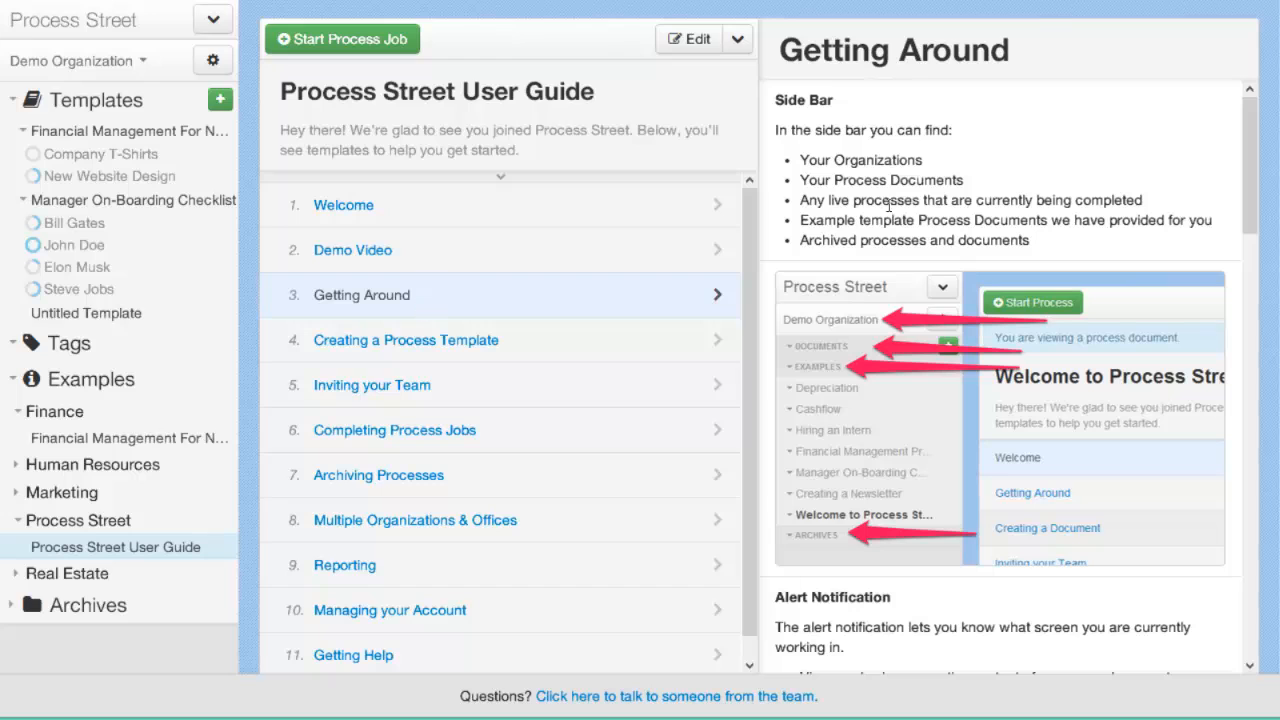
pyautogui.click(405, 340)
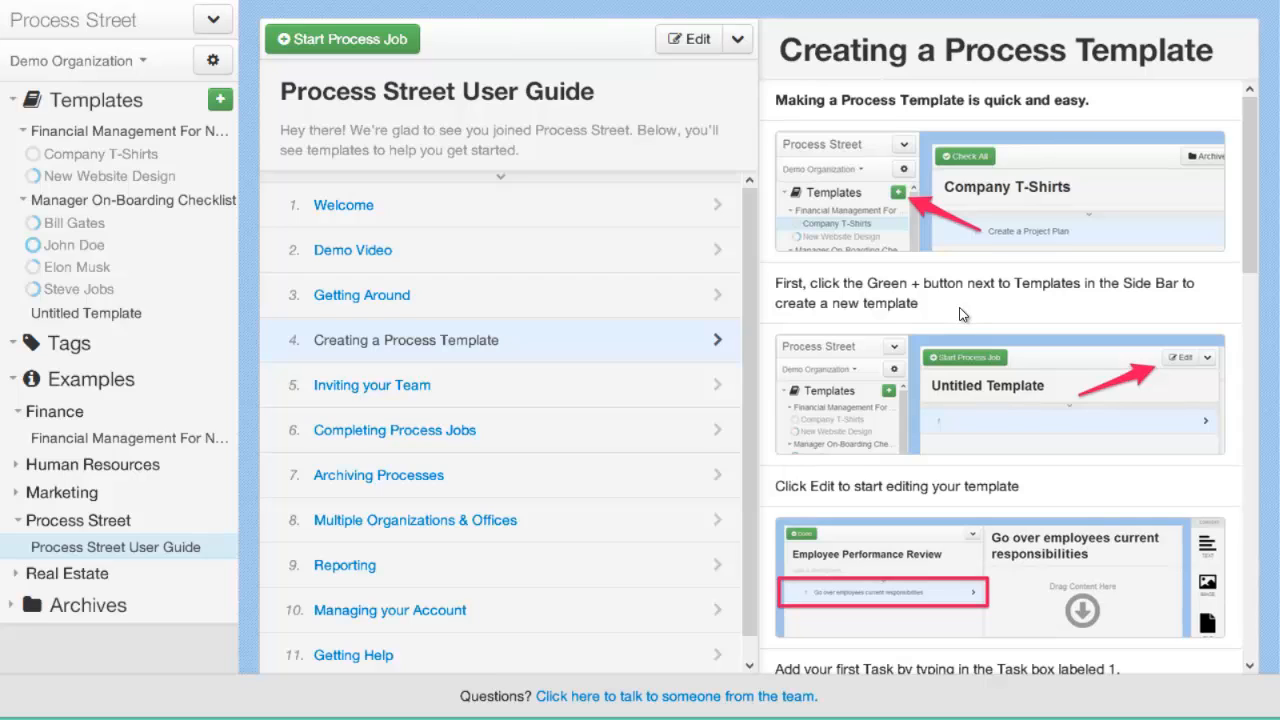
pyautogui.moveTo(960, 317)
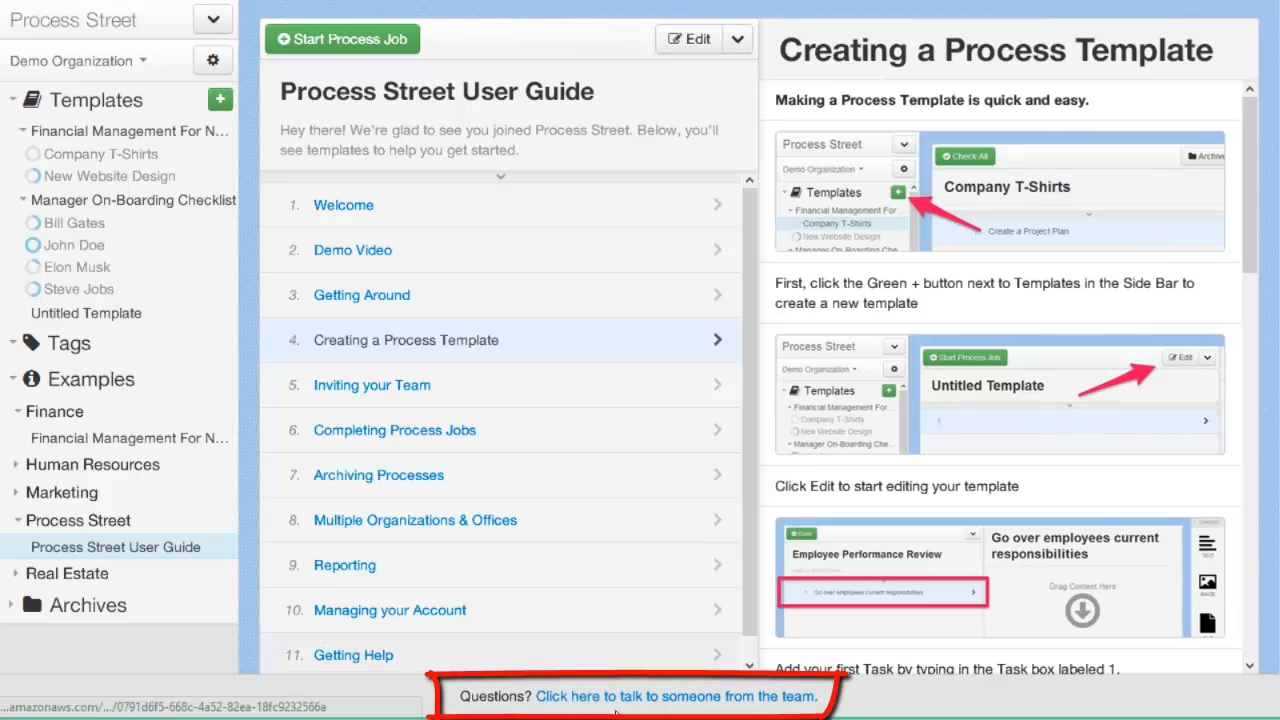
pyautogui.click(676, 696)
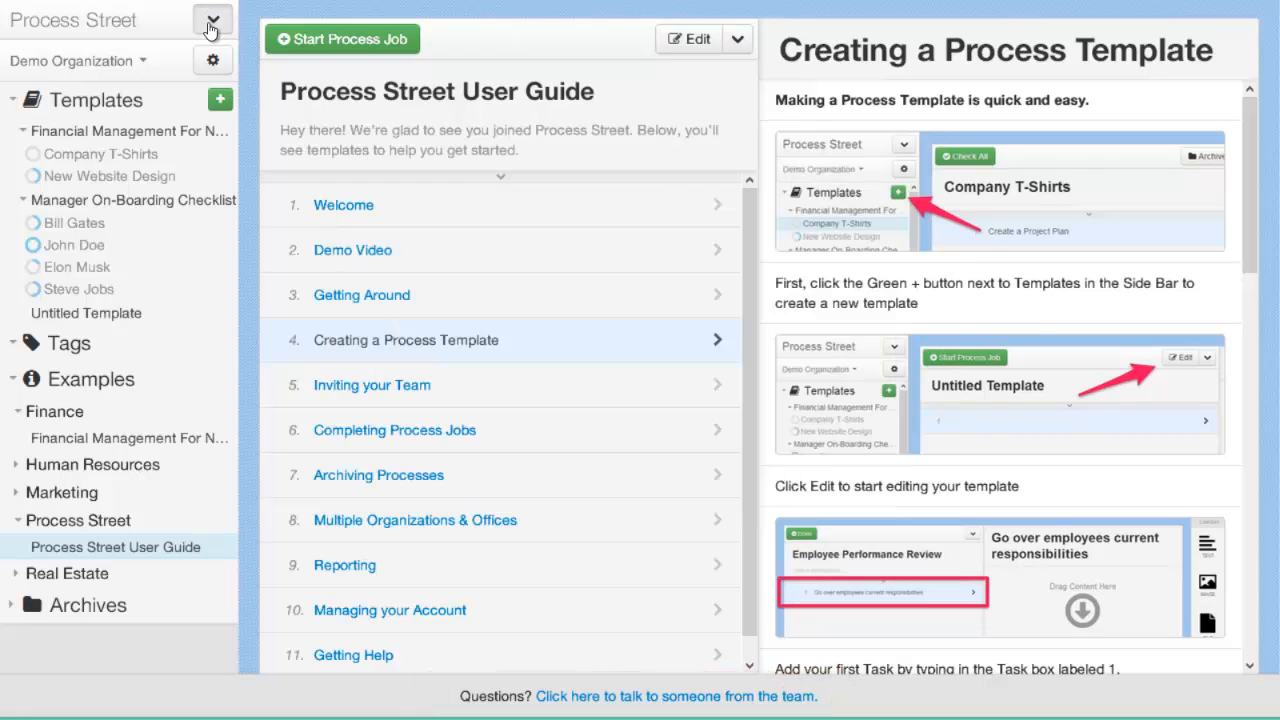
pyautogui.click(212, 19)
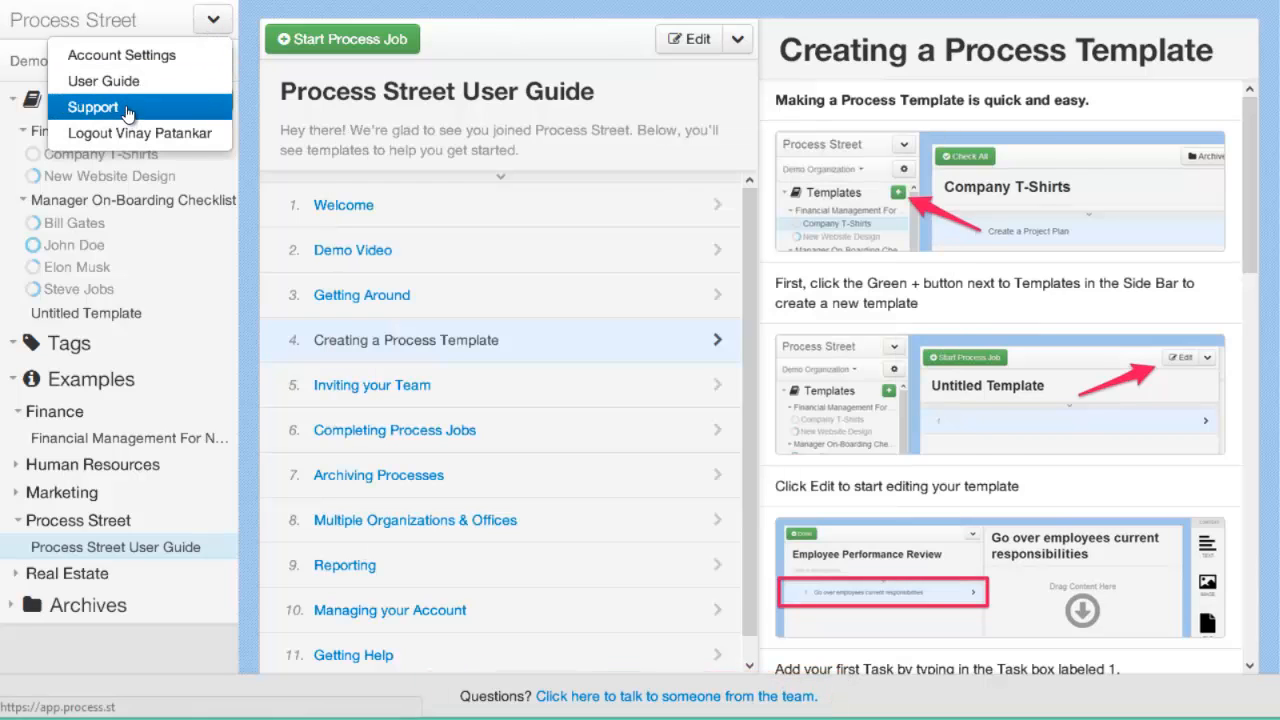
pyautogui.click(212, 18)
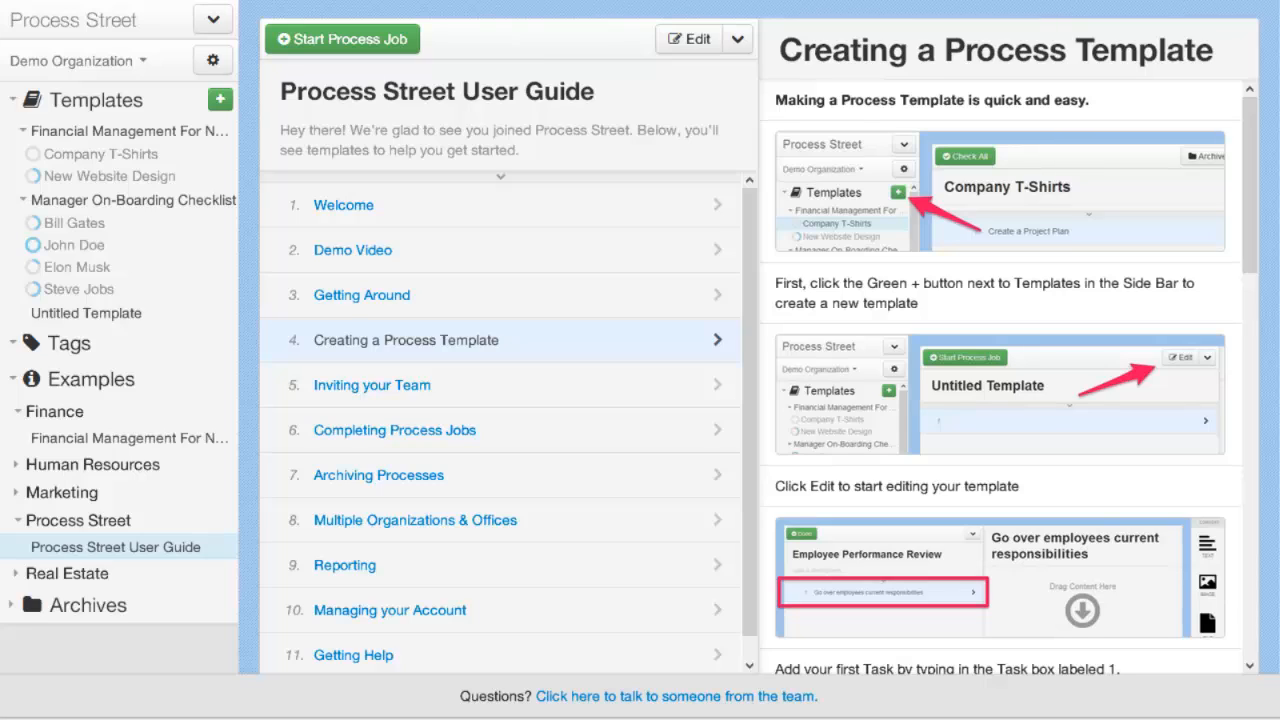
pyautogui.moveTo(78, 383)
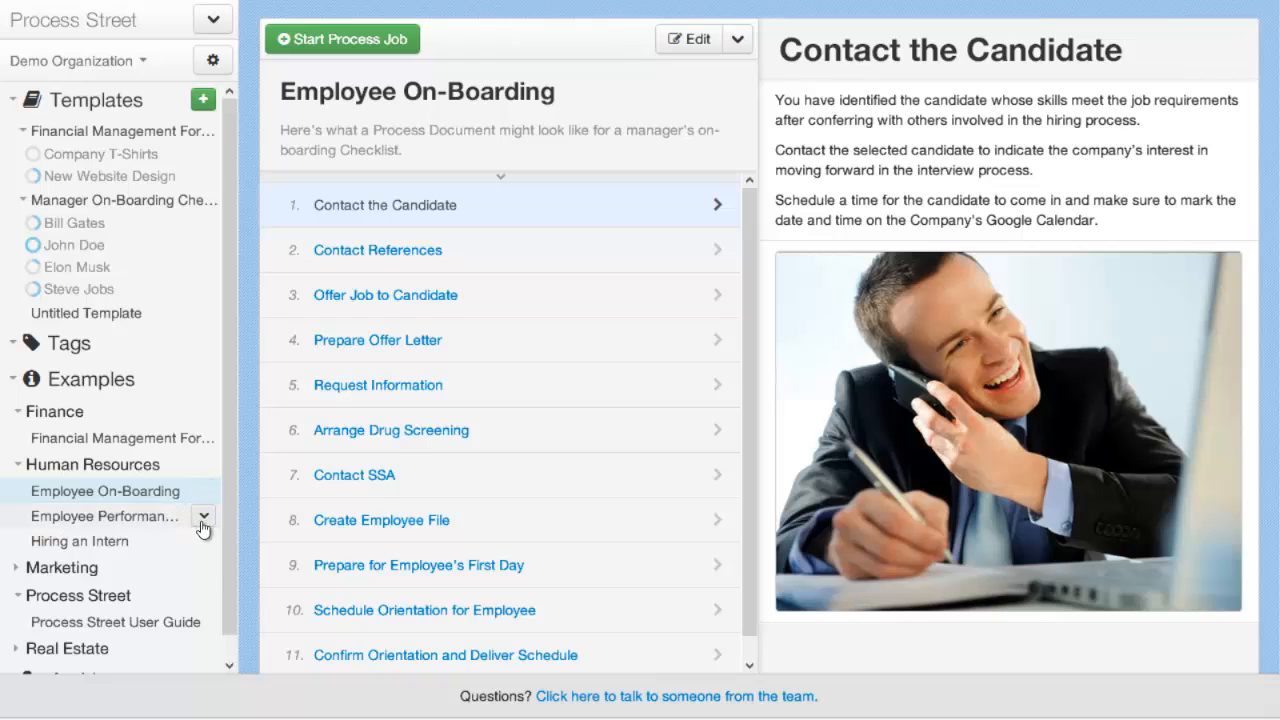
# Open Employee On-Boarding and peek at its actions list (Duplicate, Archive, Delete).
pyautogui.click(203, 517)
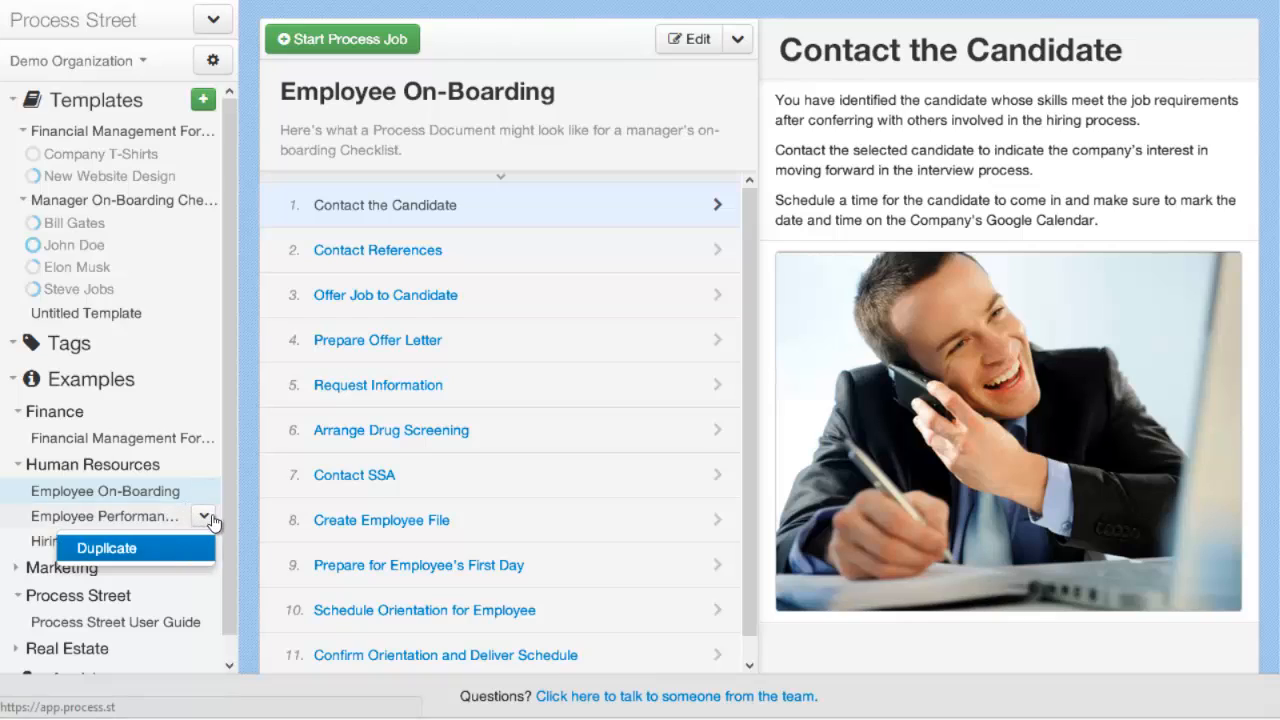
pyautogui.click(738, 38)
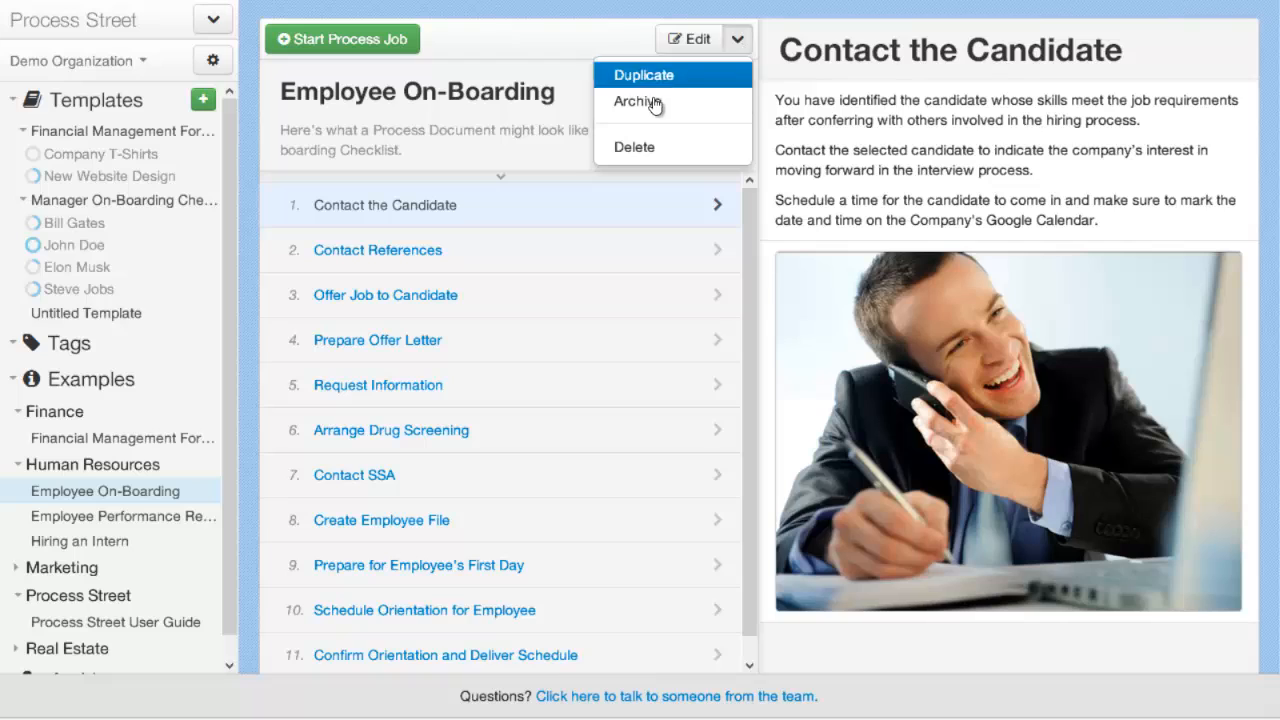
pyautogui.click(738, 38)
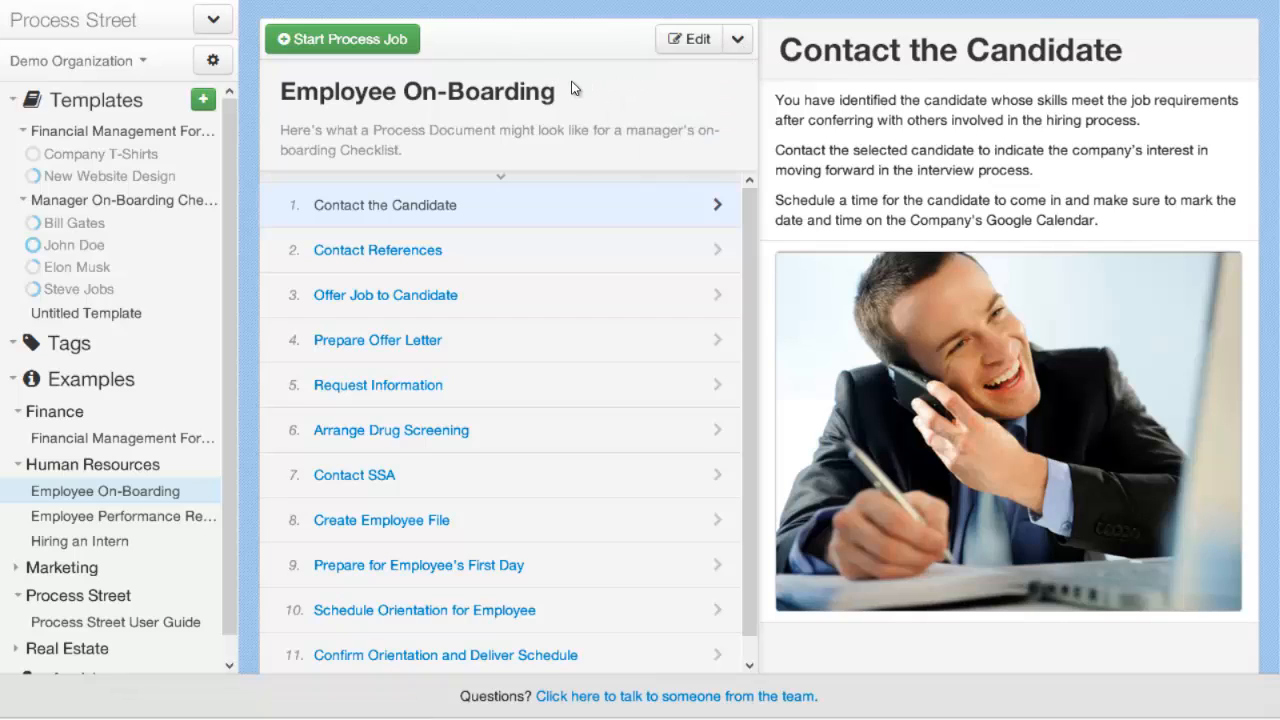
pyautogui.moveTo(689, 39)
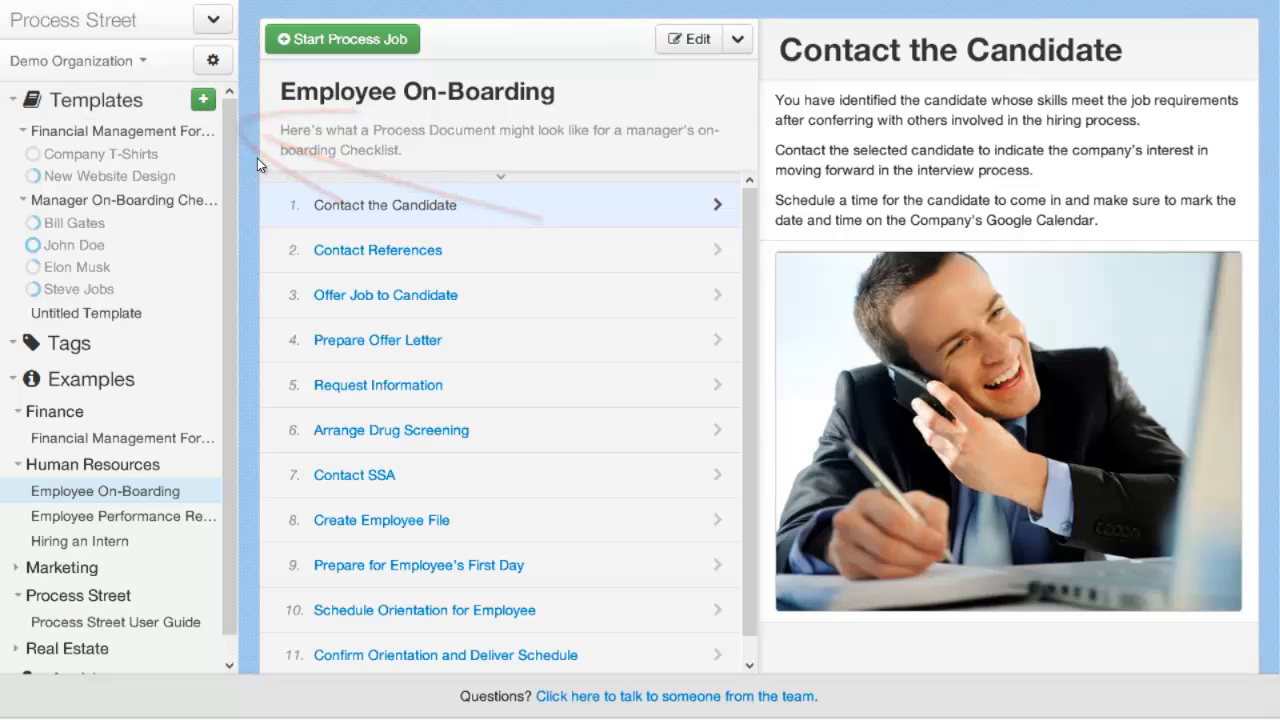
# Create a new blank template and title it 'Creating a Newletter'.
pyautogui.click(202, 100)
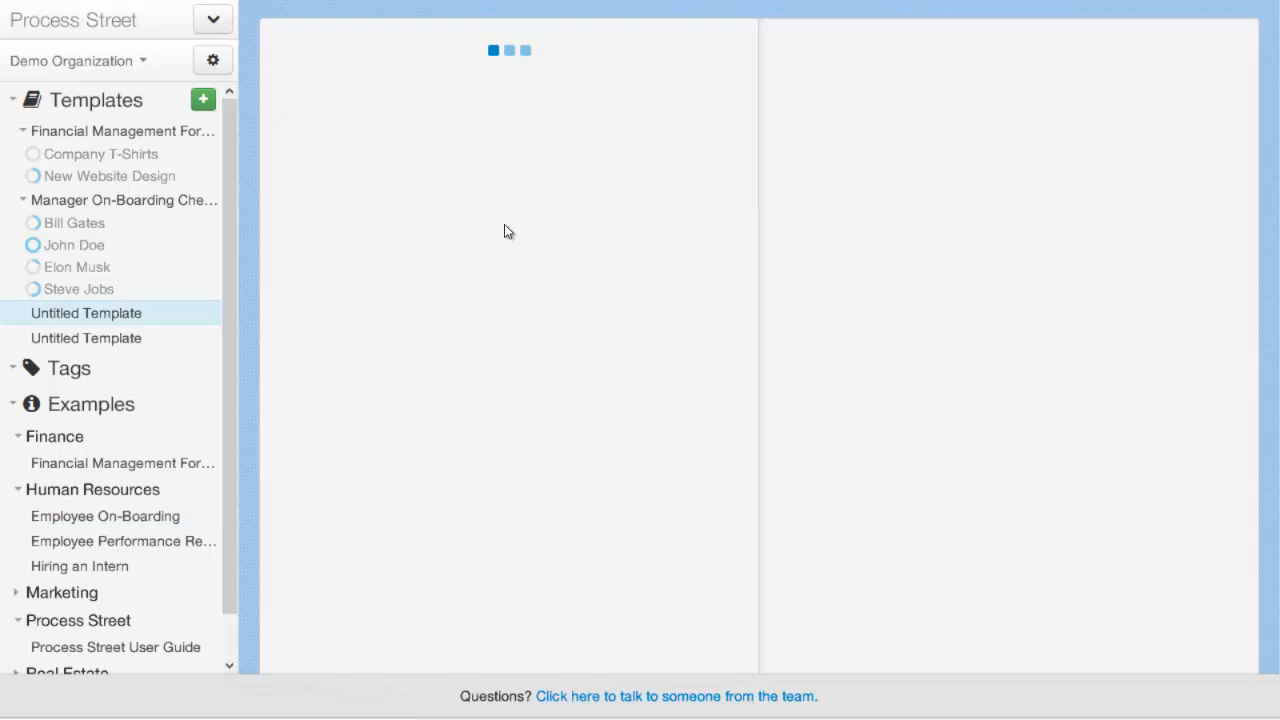
pyautogui.click(86, 313)
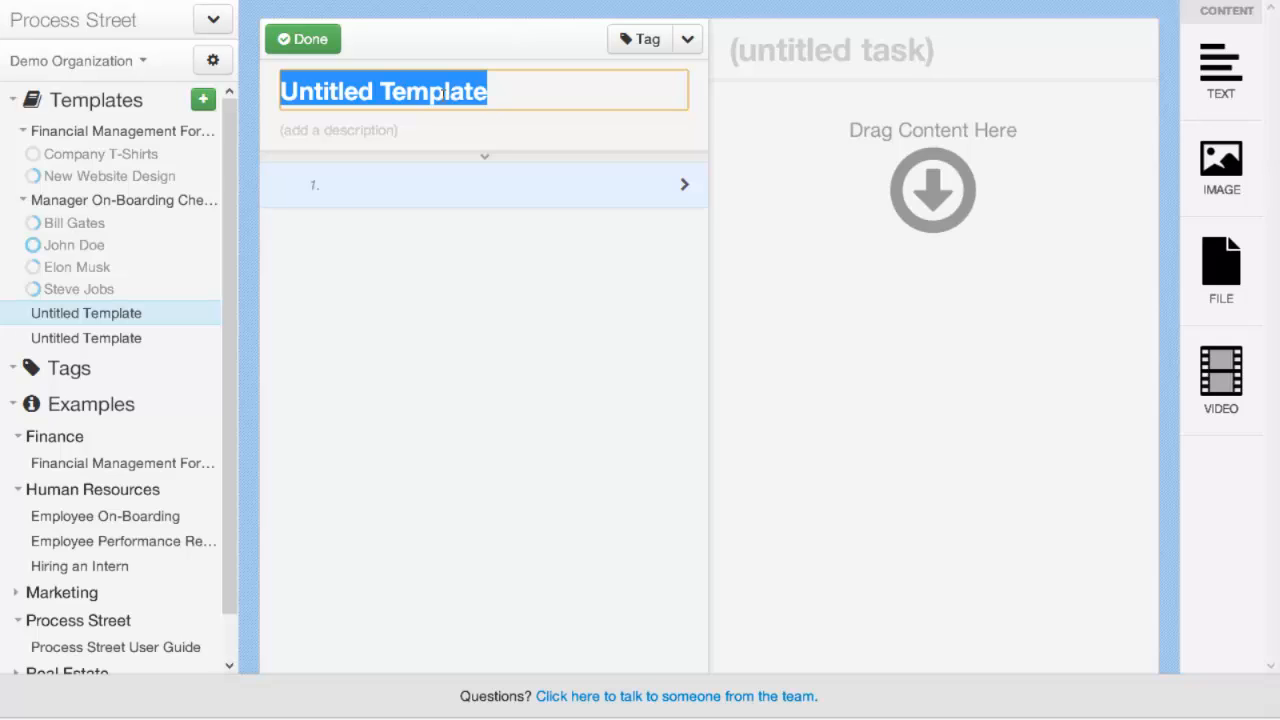
pyautogui.write('Creating a Newletter')
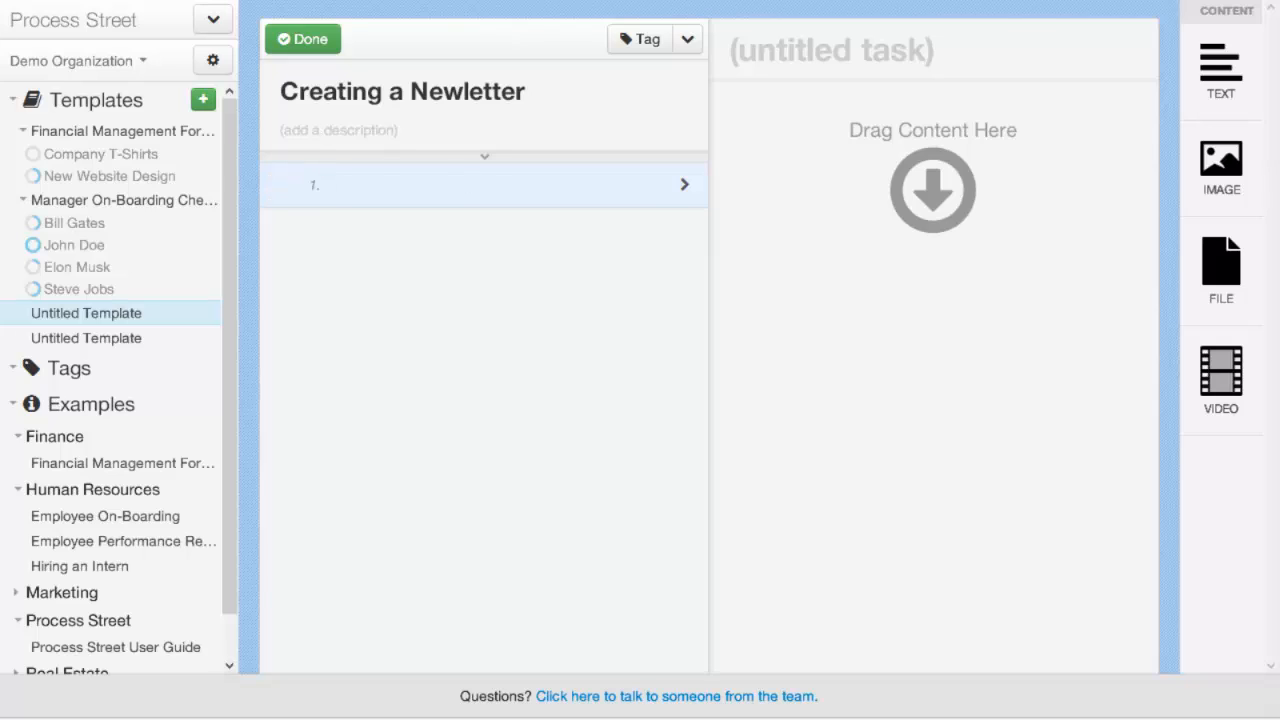
# Name the first task 'Write content' and add blank tasks after it.
pyautogui.write('Write content')
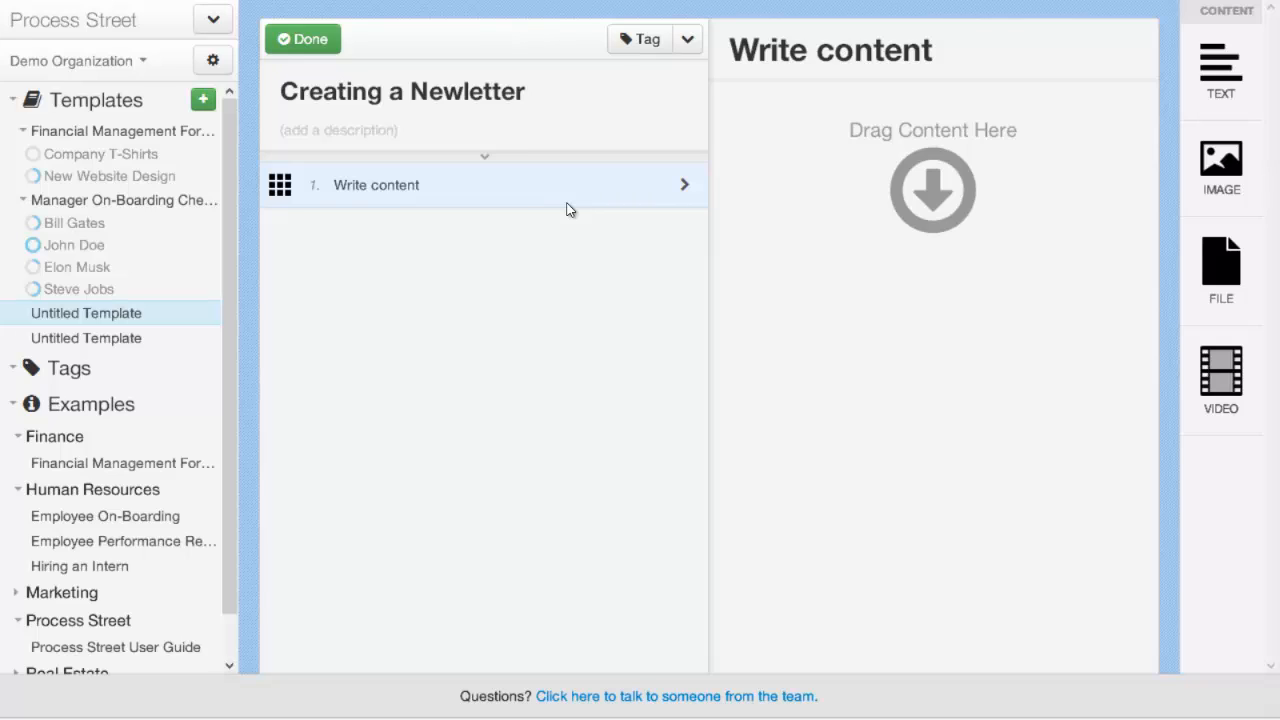
pyautogui.click(376, 185)
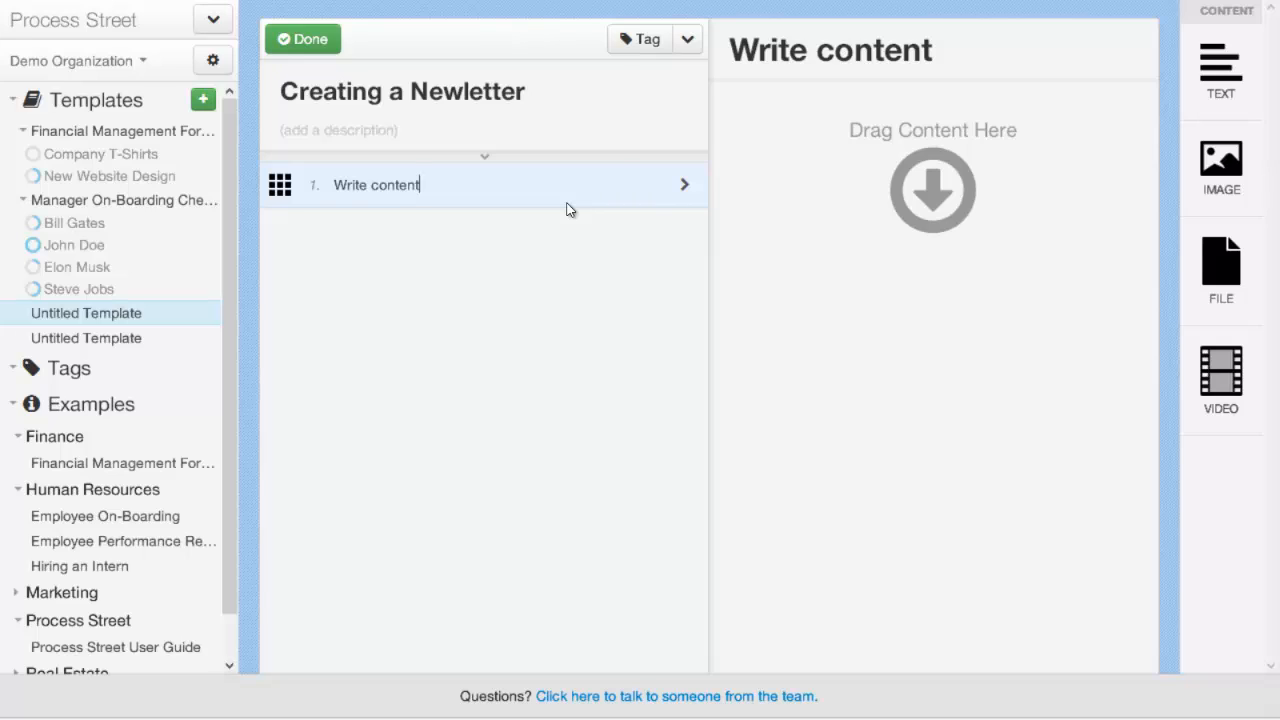
pyautogui.moveTo(947, 200)
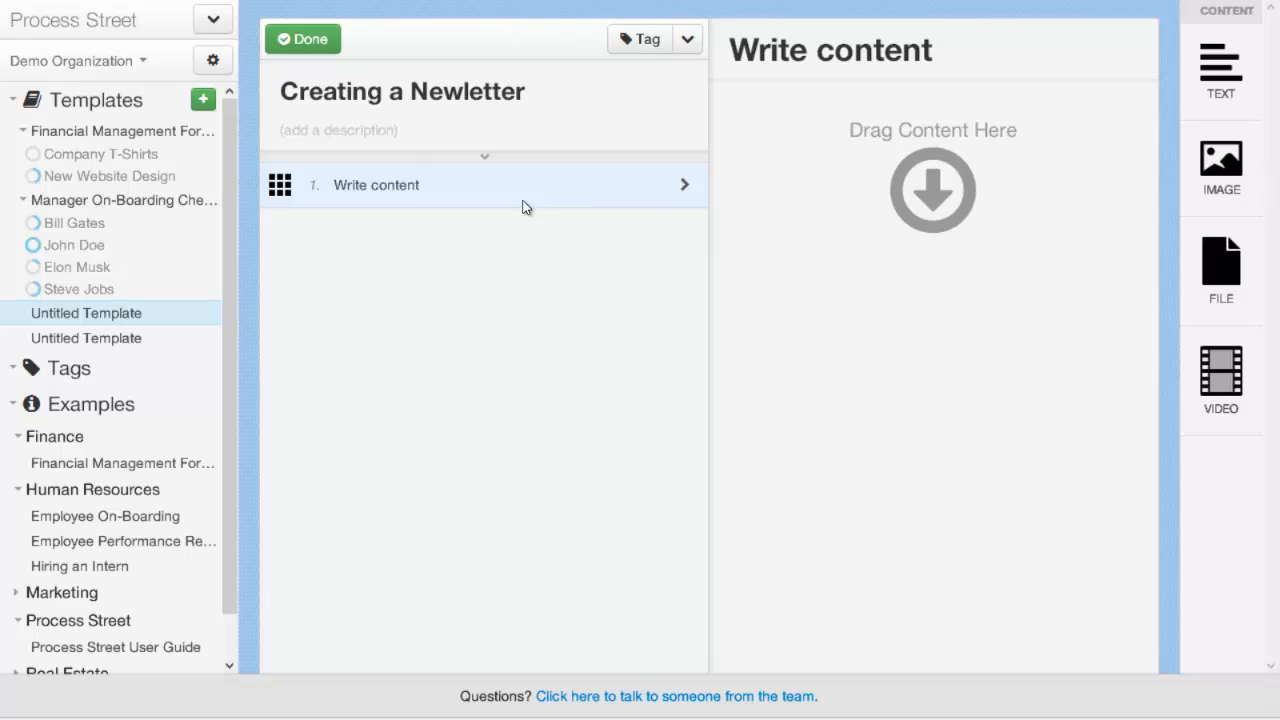
pyautogui.click(375, 184)
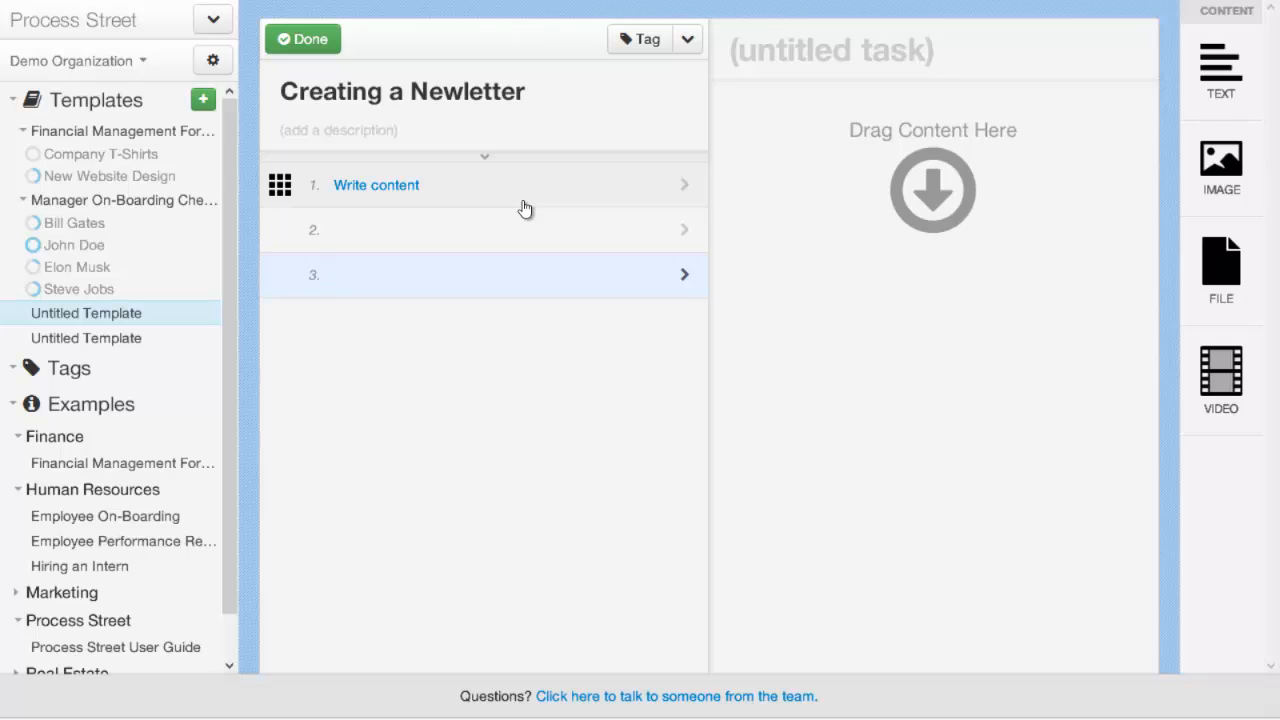
# Open the Write content task's details to add instructions and an image.
pyautogui.click(376, 184)
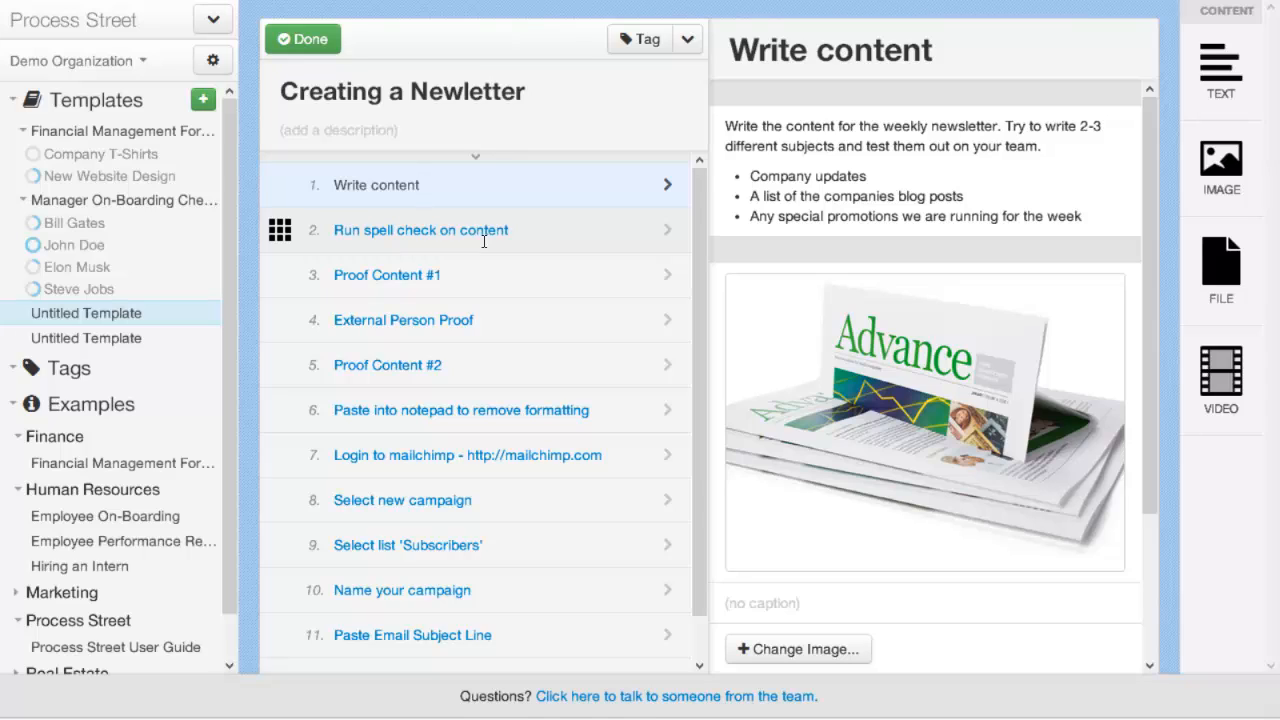
# Review the task and revision actions, then finish editing with Done.
pyautogui.click(378, 185)
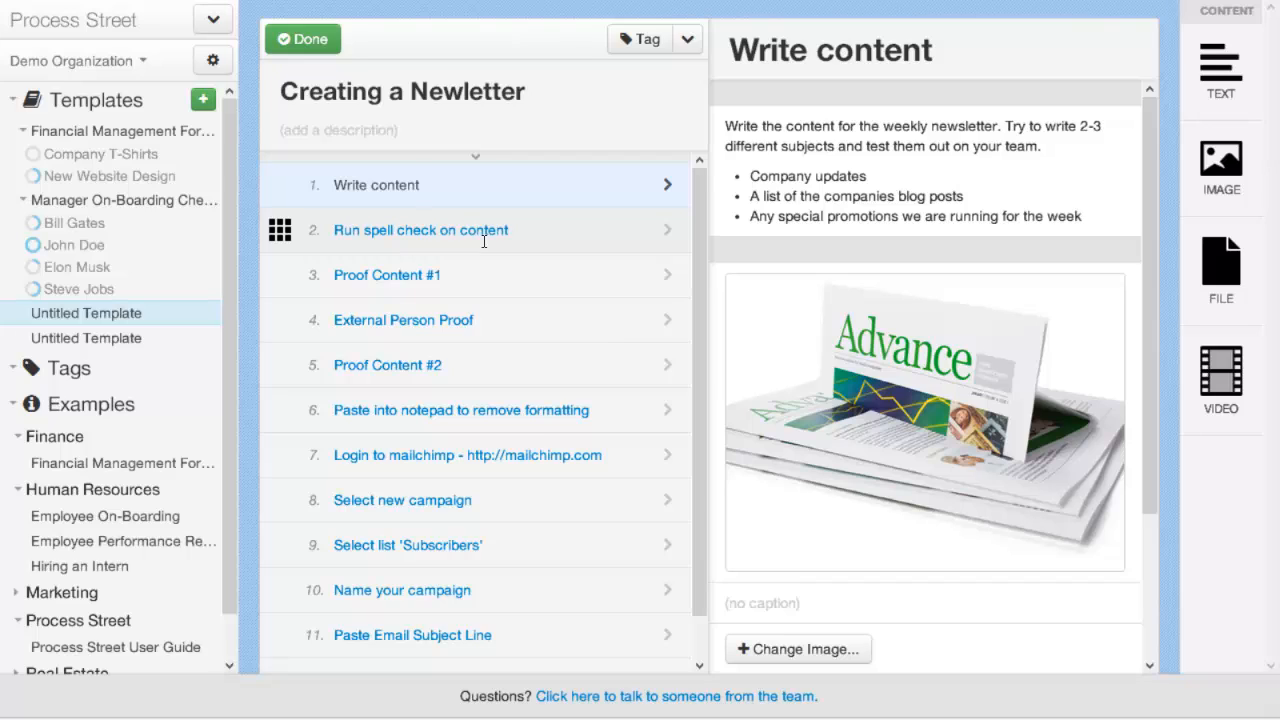
pyautogui.click(686, 39)
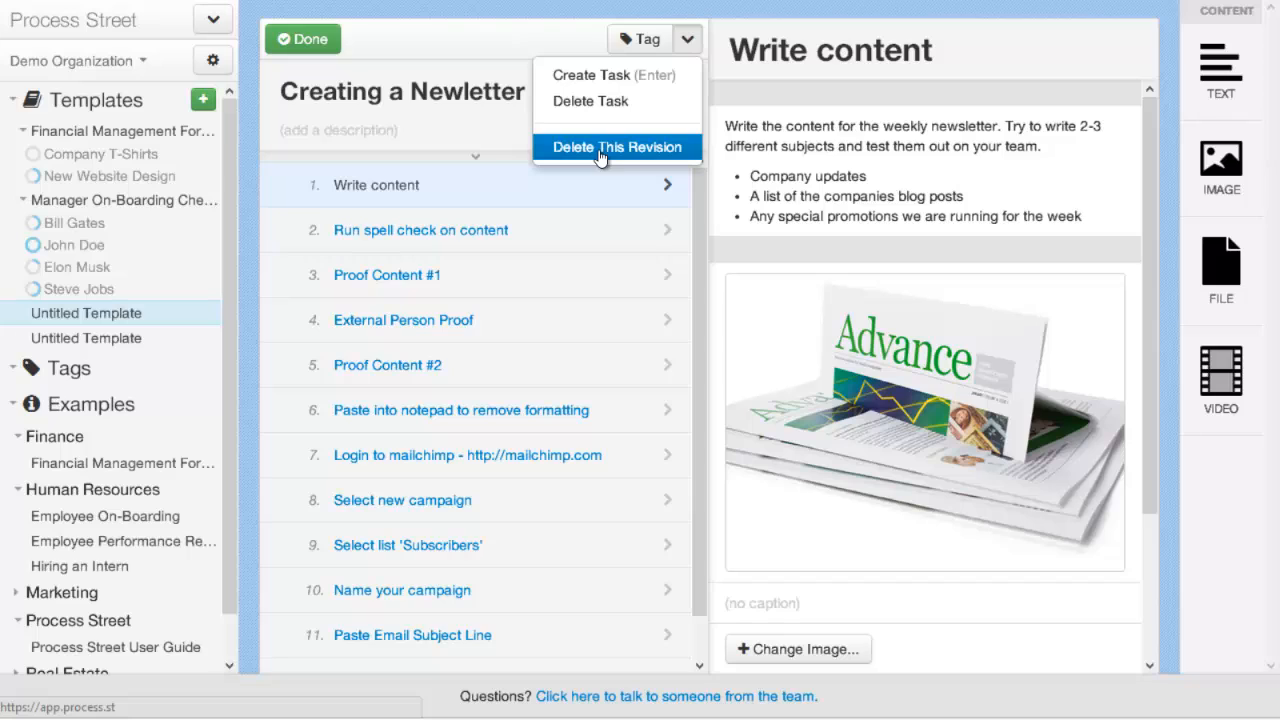
pyautogui.moveTo(588, 155)
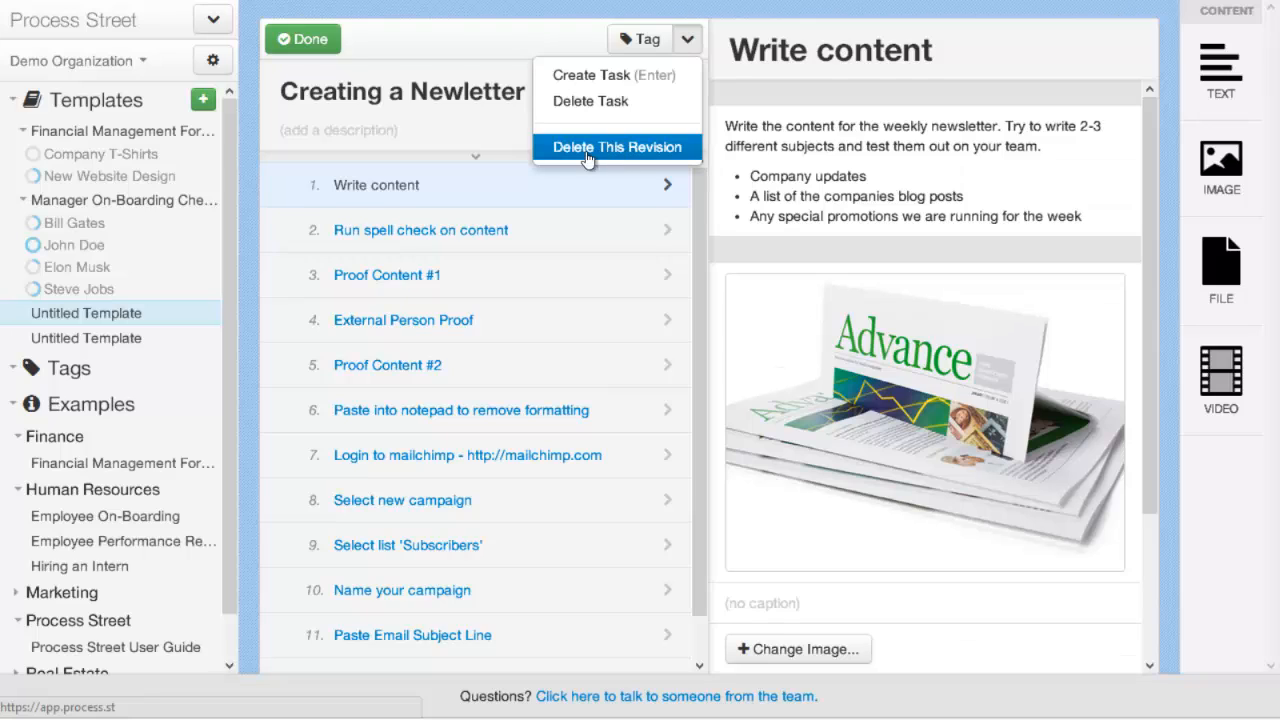
pyautogui.moveTo(655, 147)
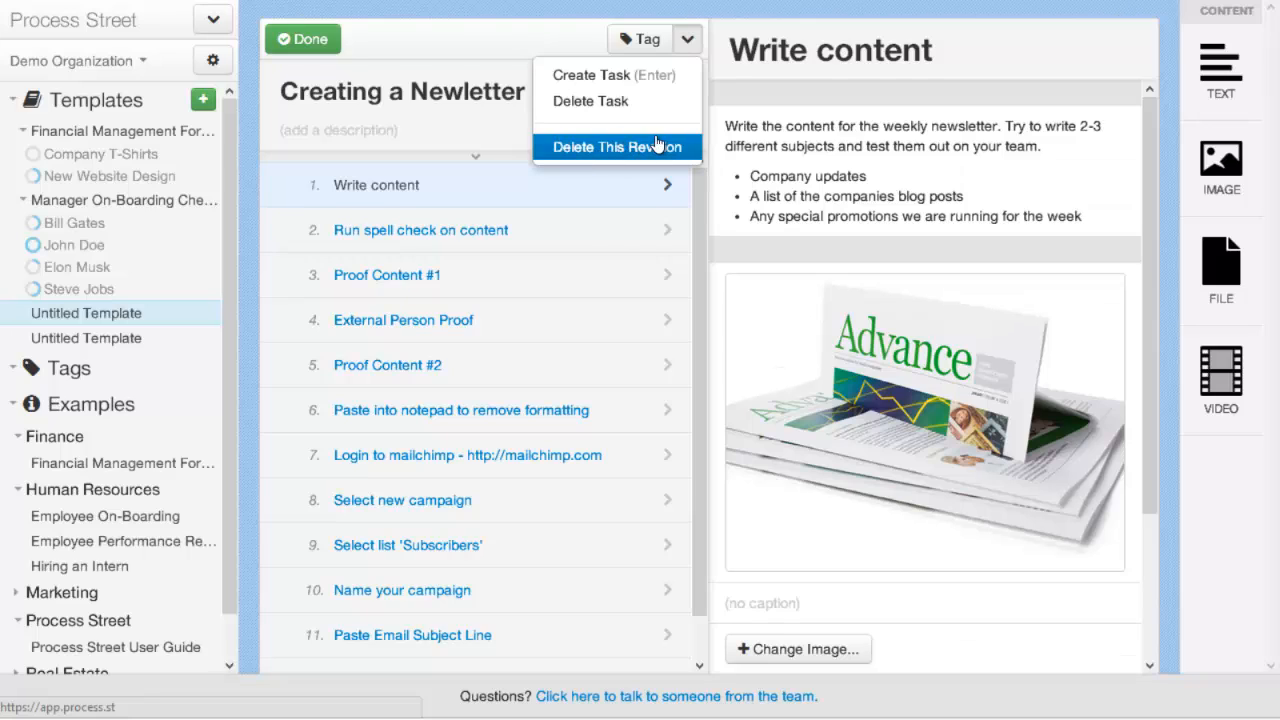
pyautogui.moveTo(590, 101)
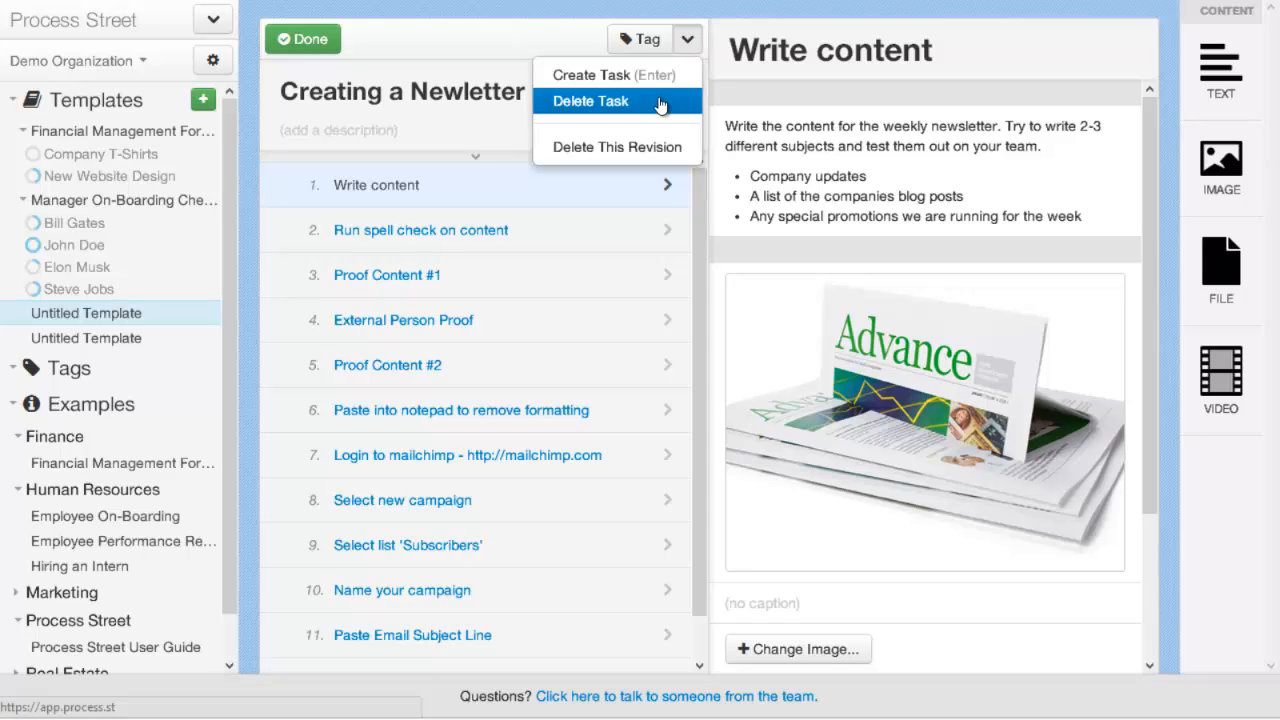
pyautogui.click(302, 39)
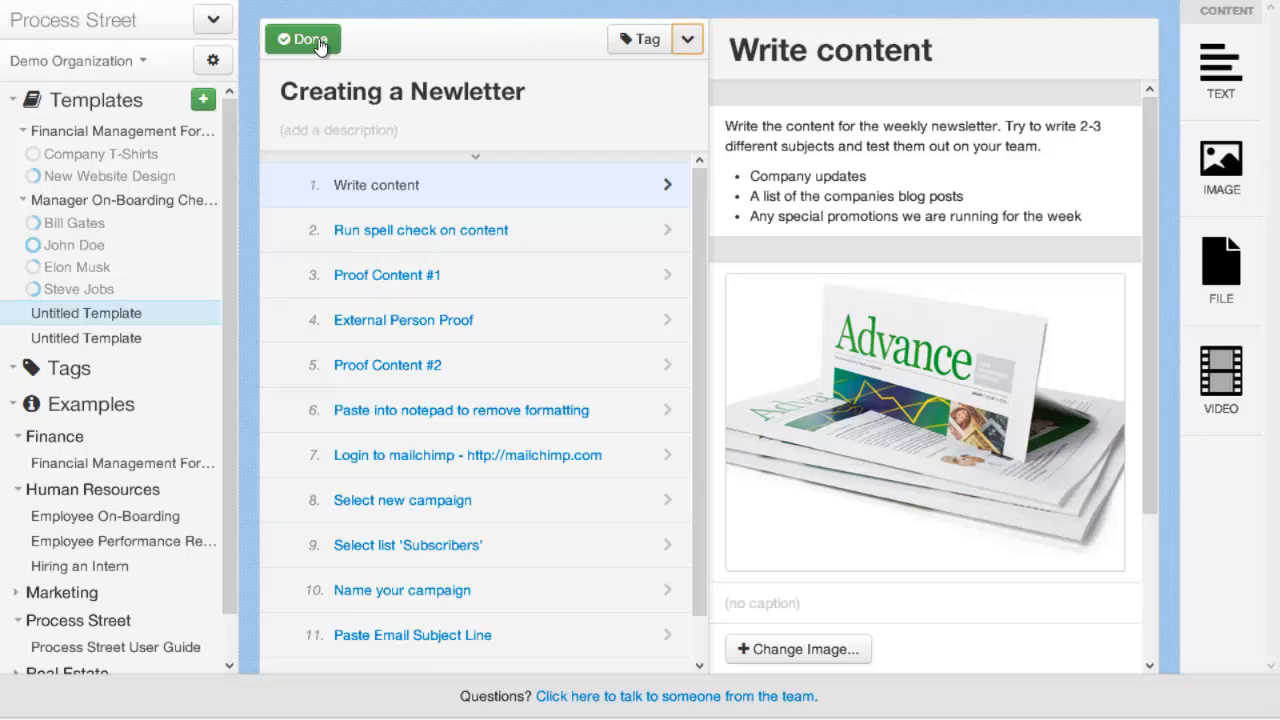
pyautogui.click(302, 38)
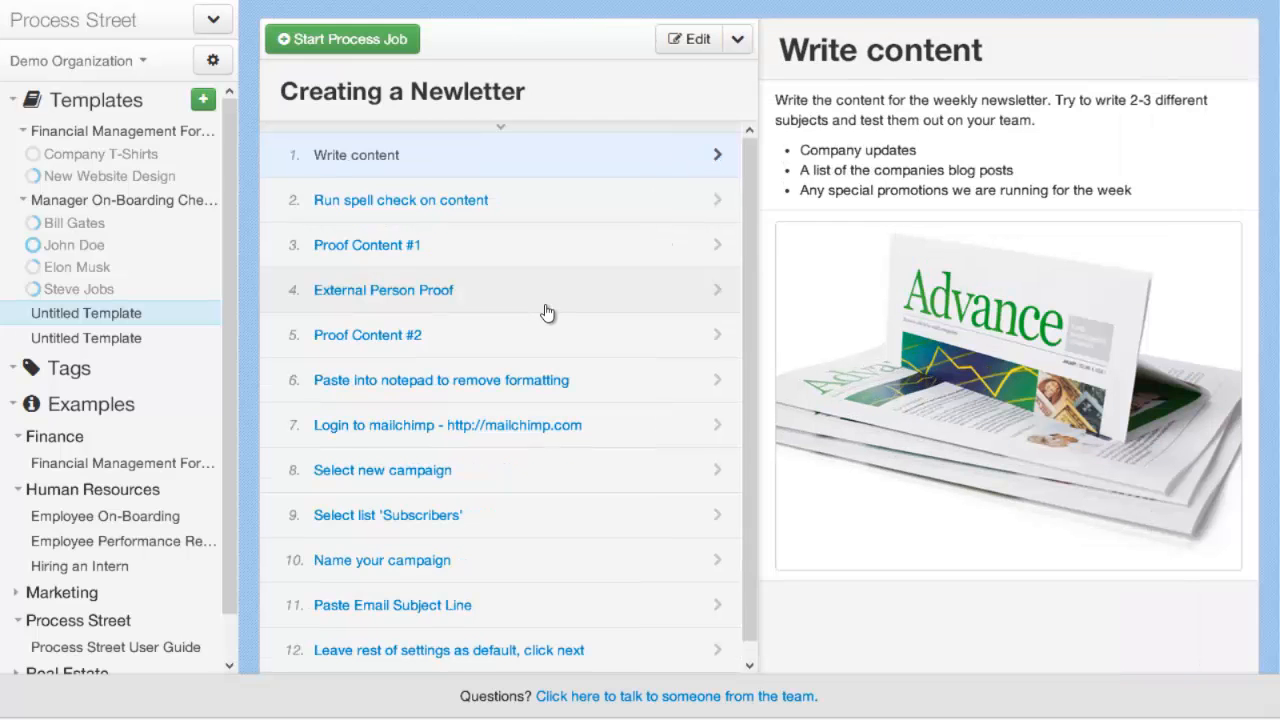
# Review the template's revision history and open its Edit actions list.
pyautogui.scroll(-3)
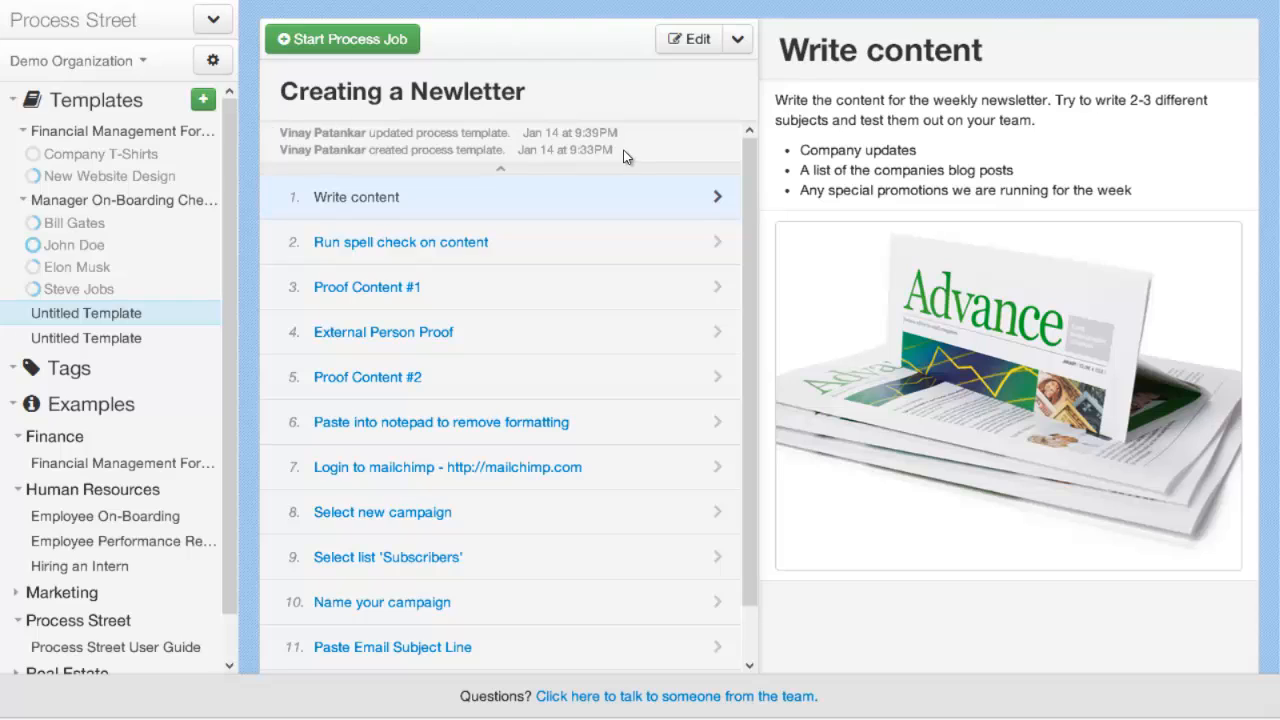
pyautogui.moveTo(512, 150)
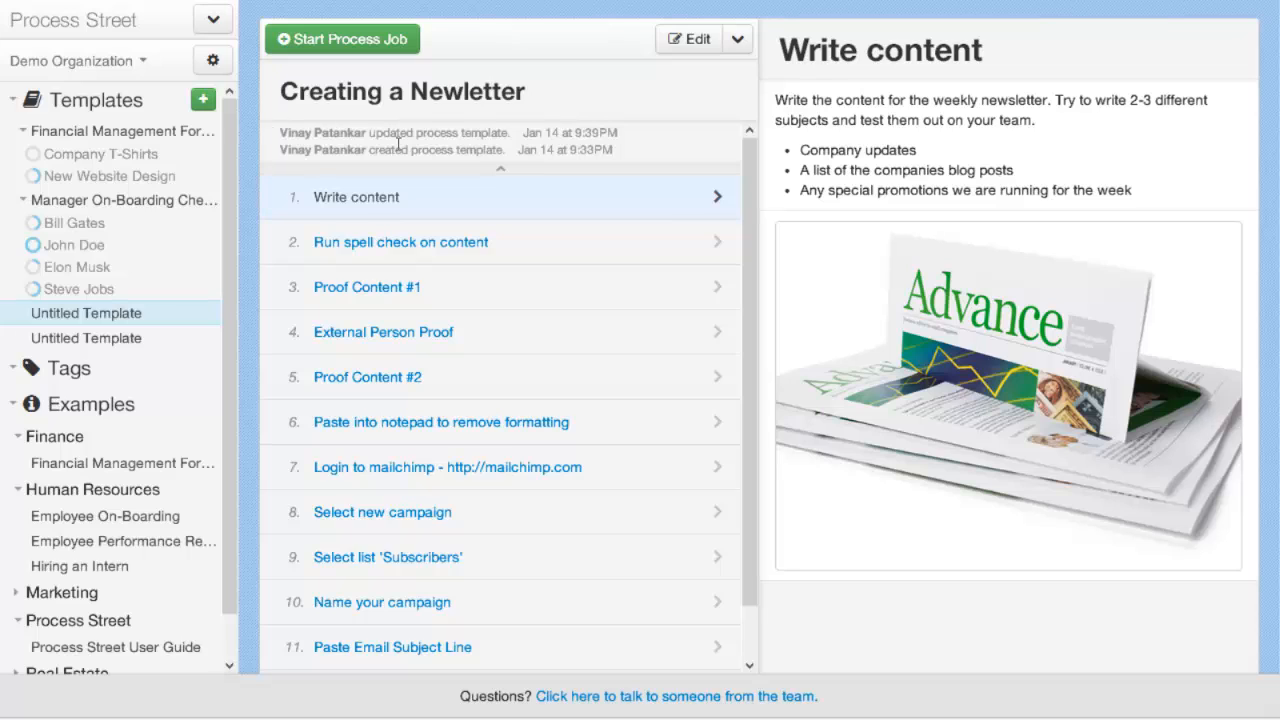
pyautogui.click(738, 39)
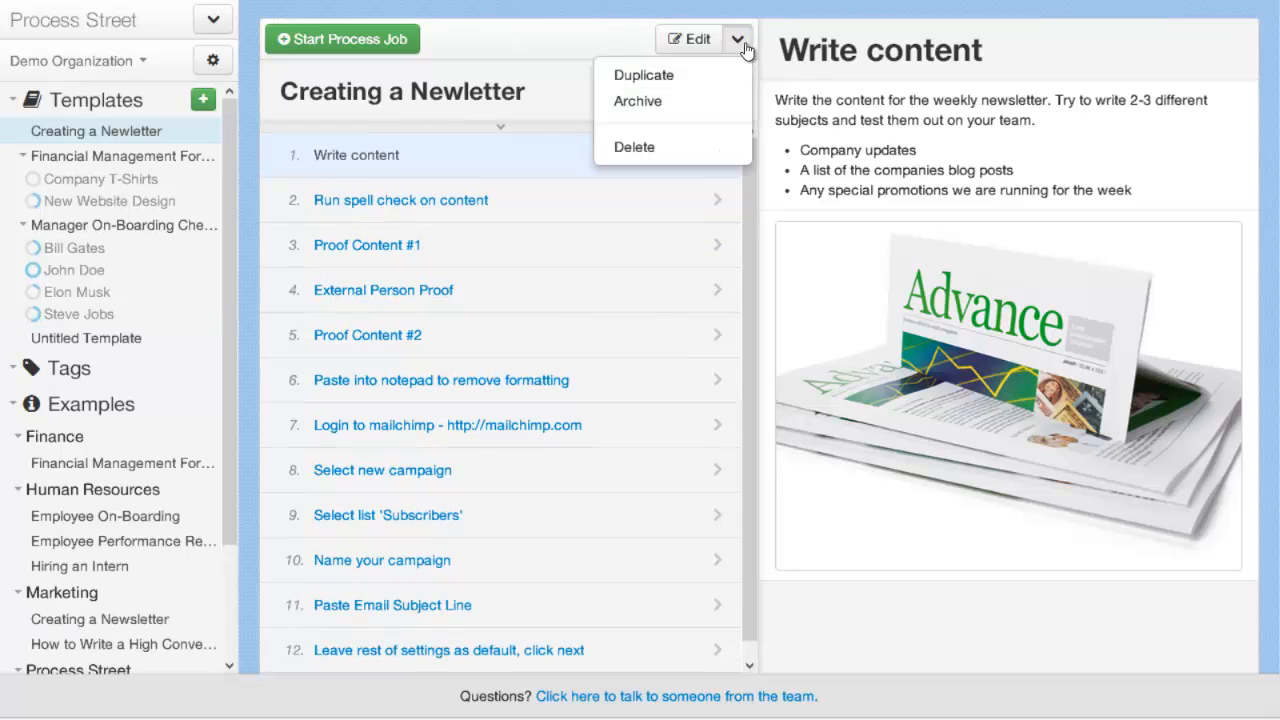
pyautogui.moveTo(634, 147)
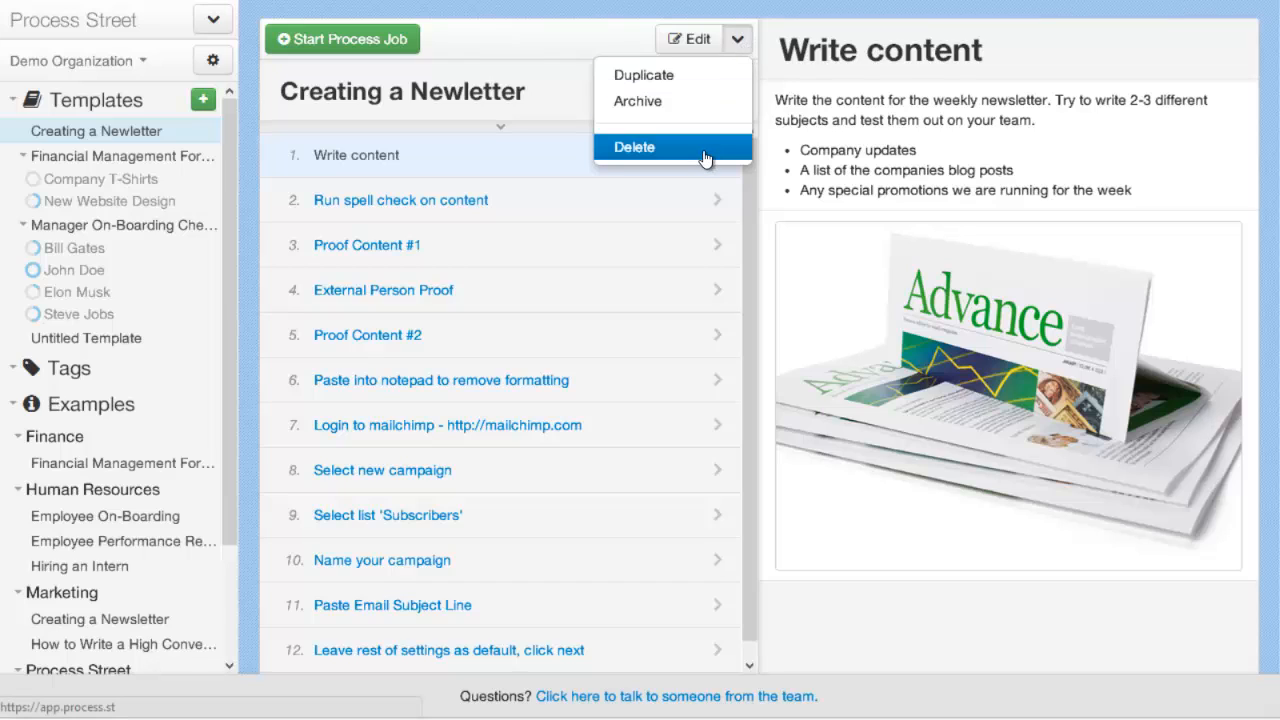
pyautogui.moveTo(738, 39)
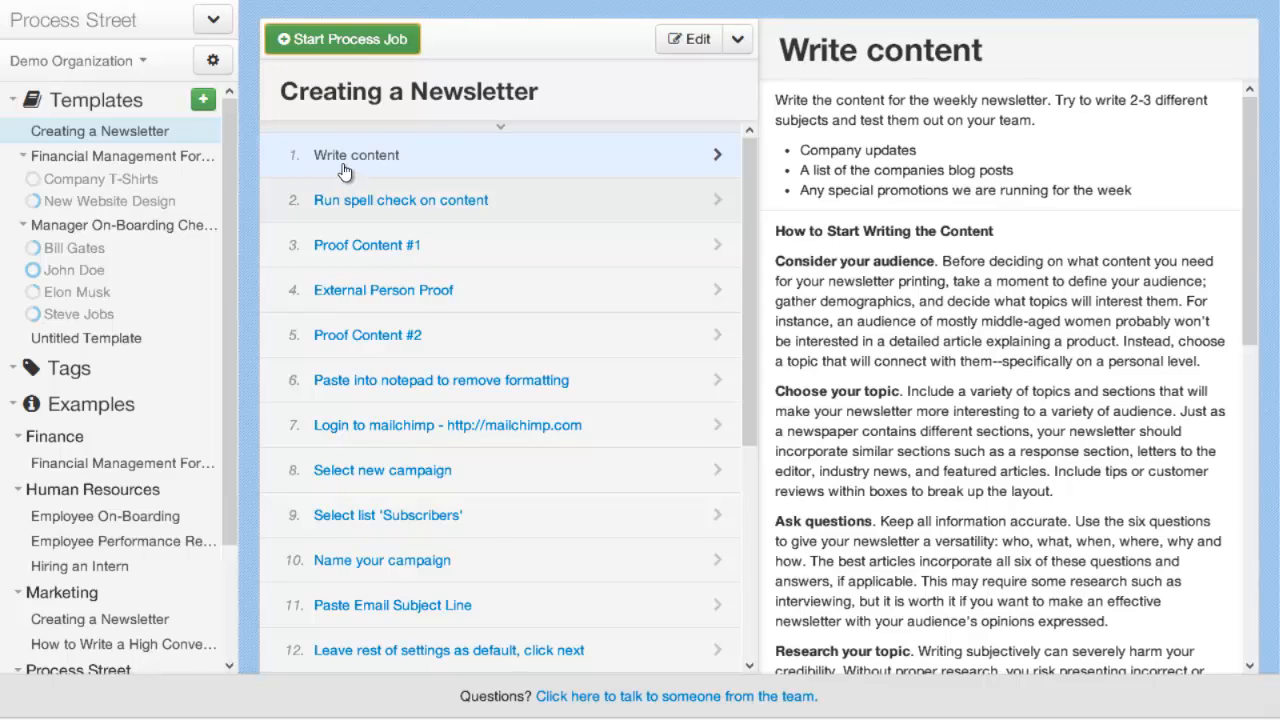
# Start a new job from the newsletter template named 'Newsletter for Jan 30th 2014'.
pyautogui.click(342, 38)
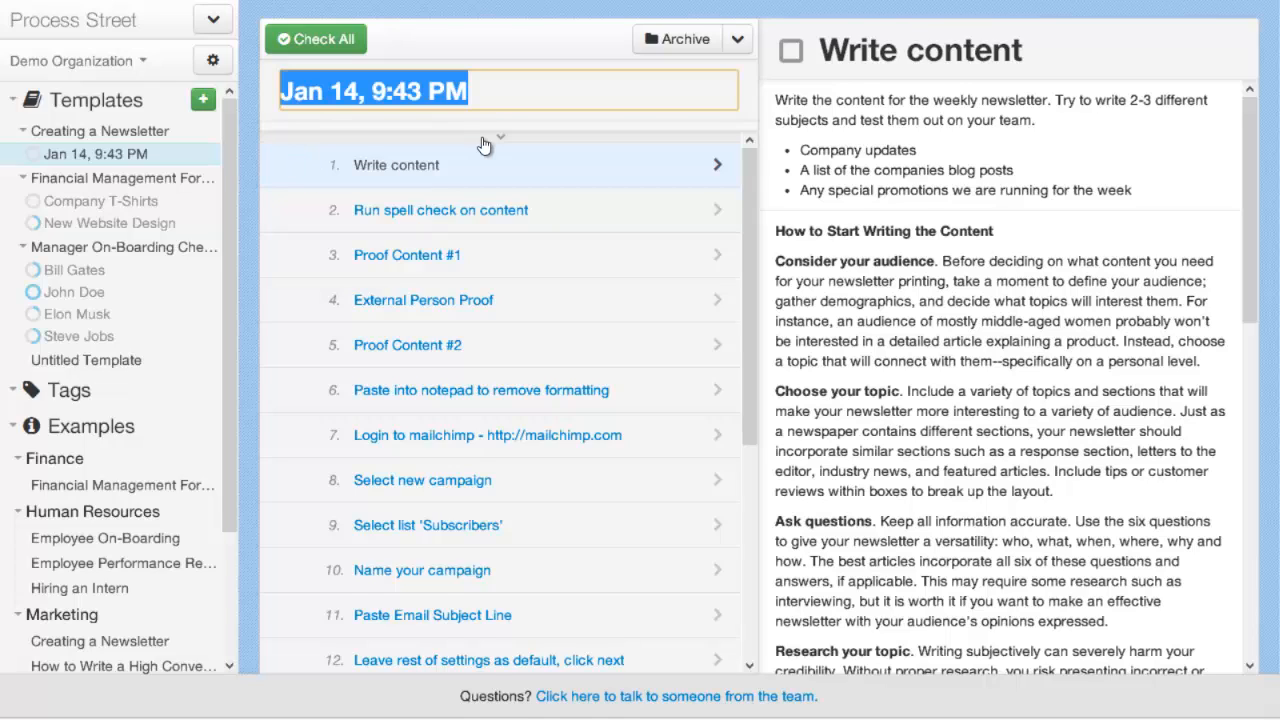
pyautogui.write('Newsletter for Jan')
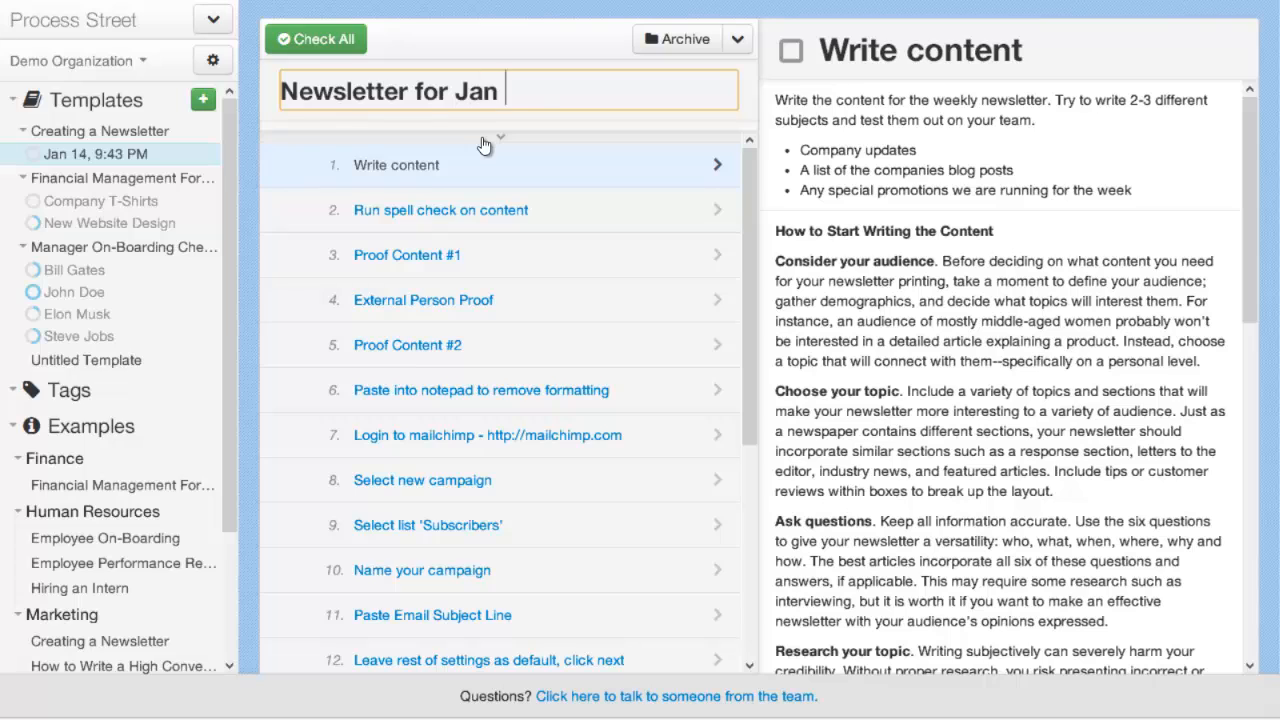
pyautogui.click(407, 255)
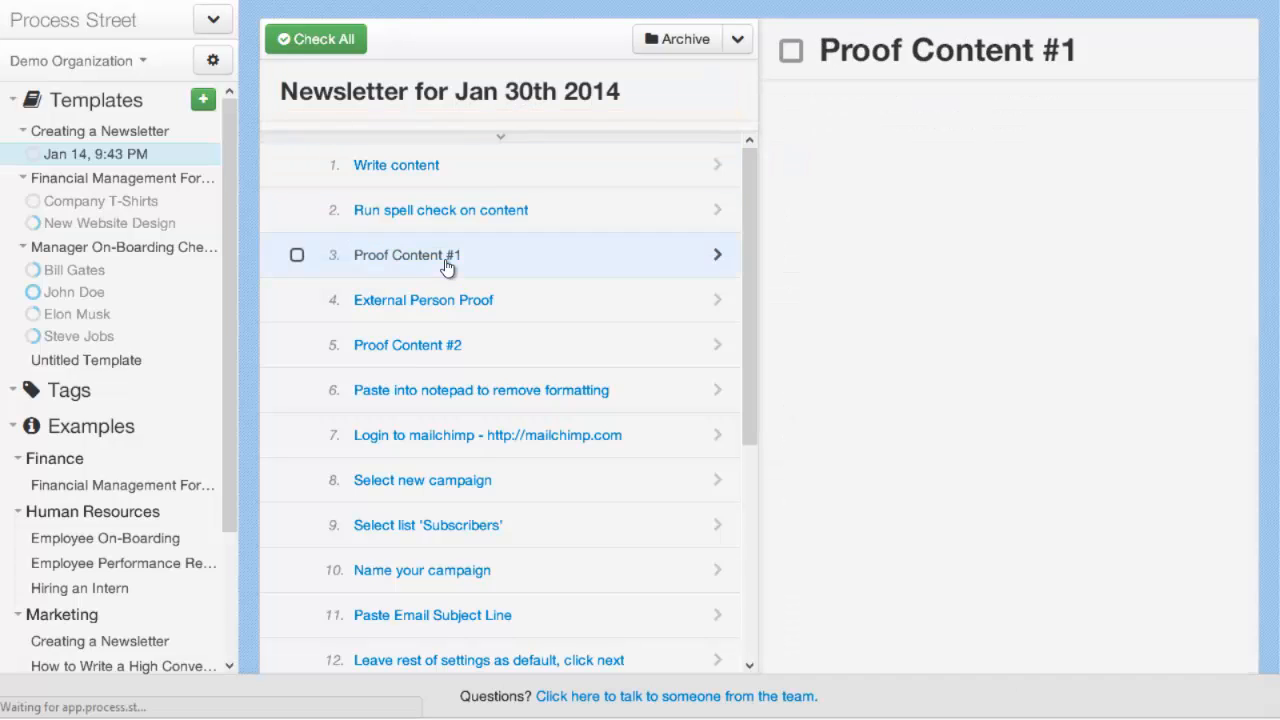
# Mark Write content, Run spell check, Proof Content #1 and External Person Proof as done.
pyautogui.click(396, 165)
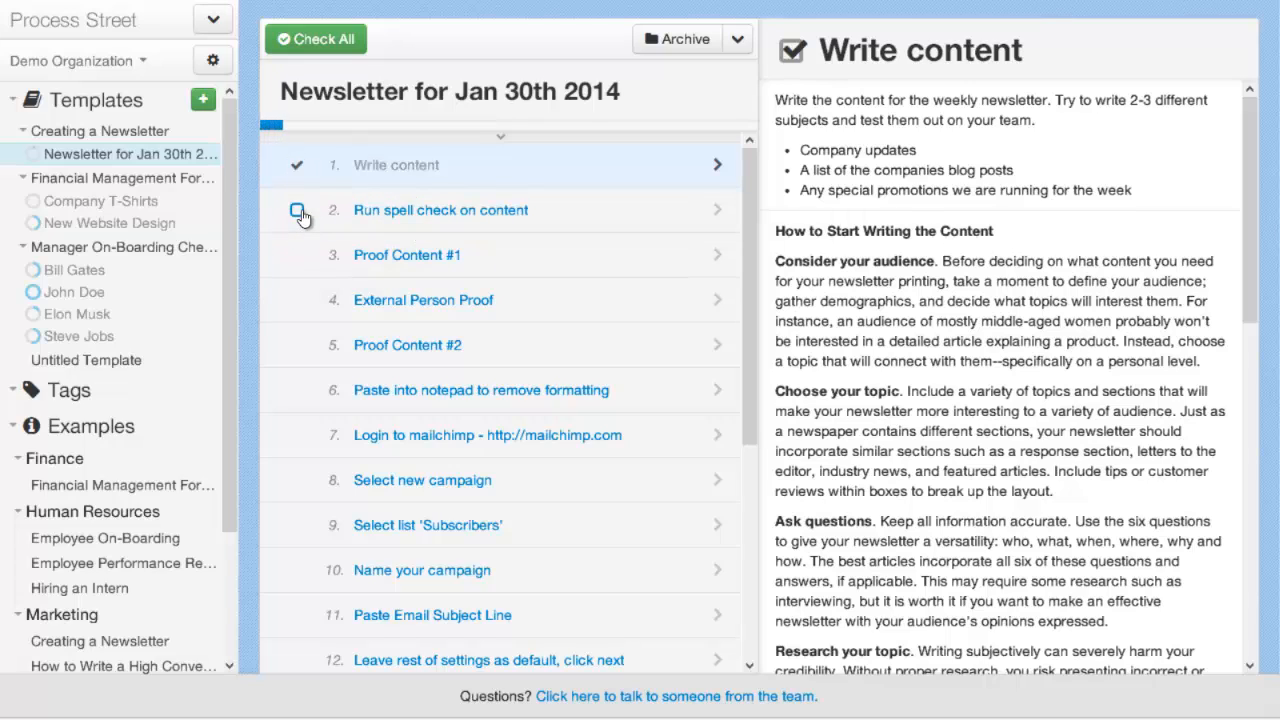
pyautogui.click(297, 210)
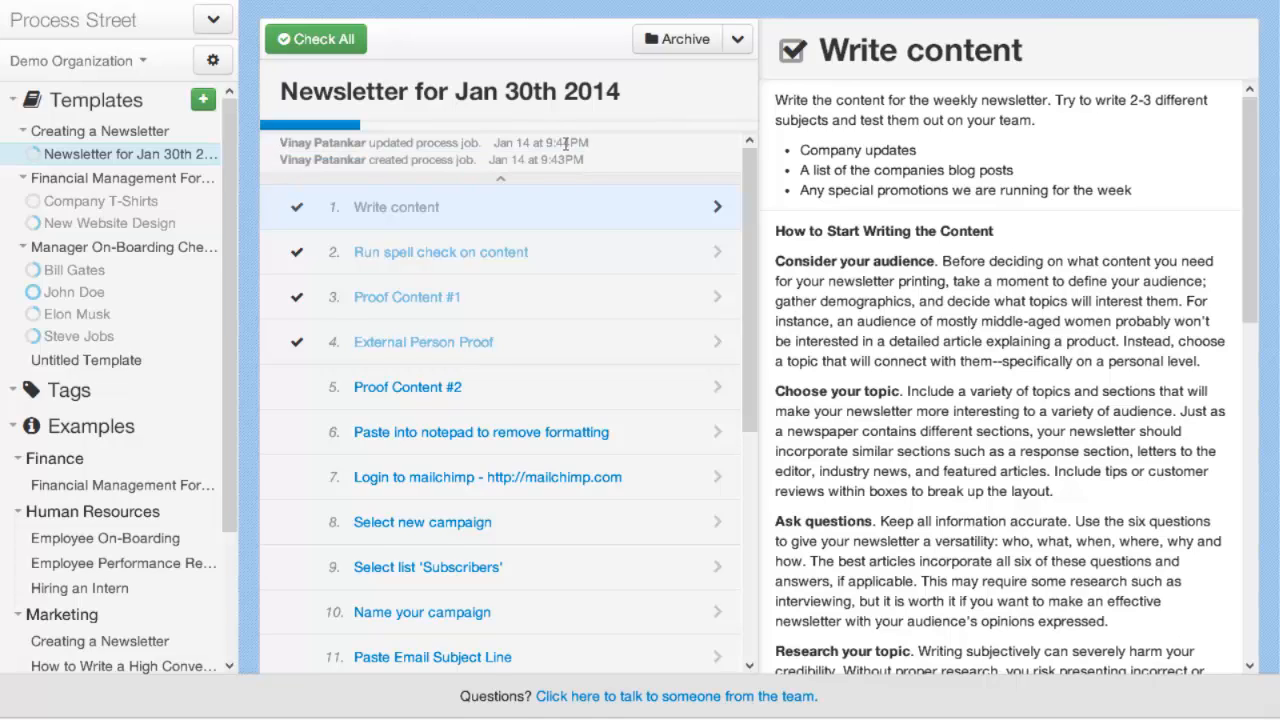
pyautogui.moveTo(498, 188)
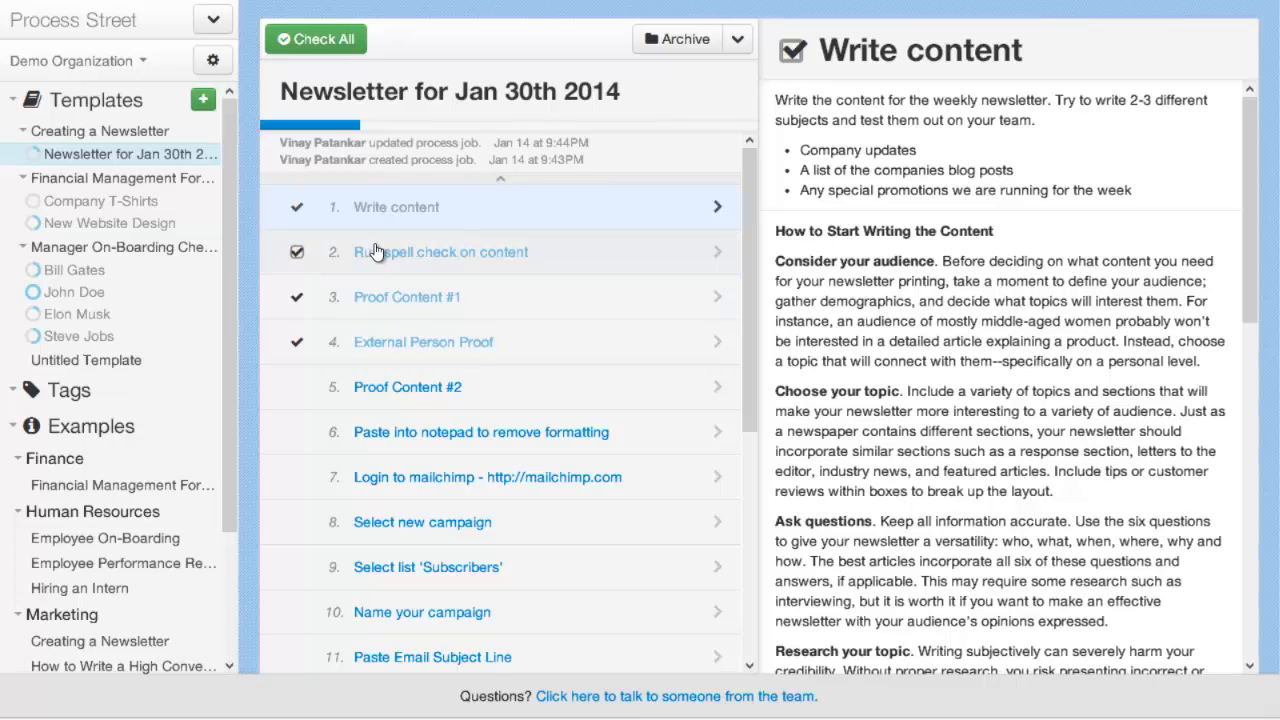
pyautogui.click(296, 207)
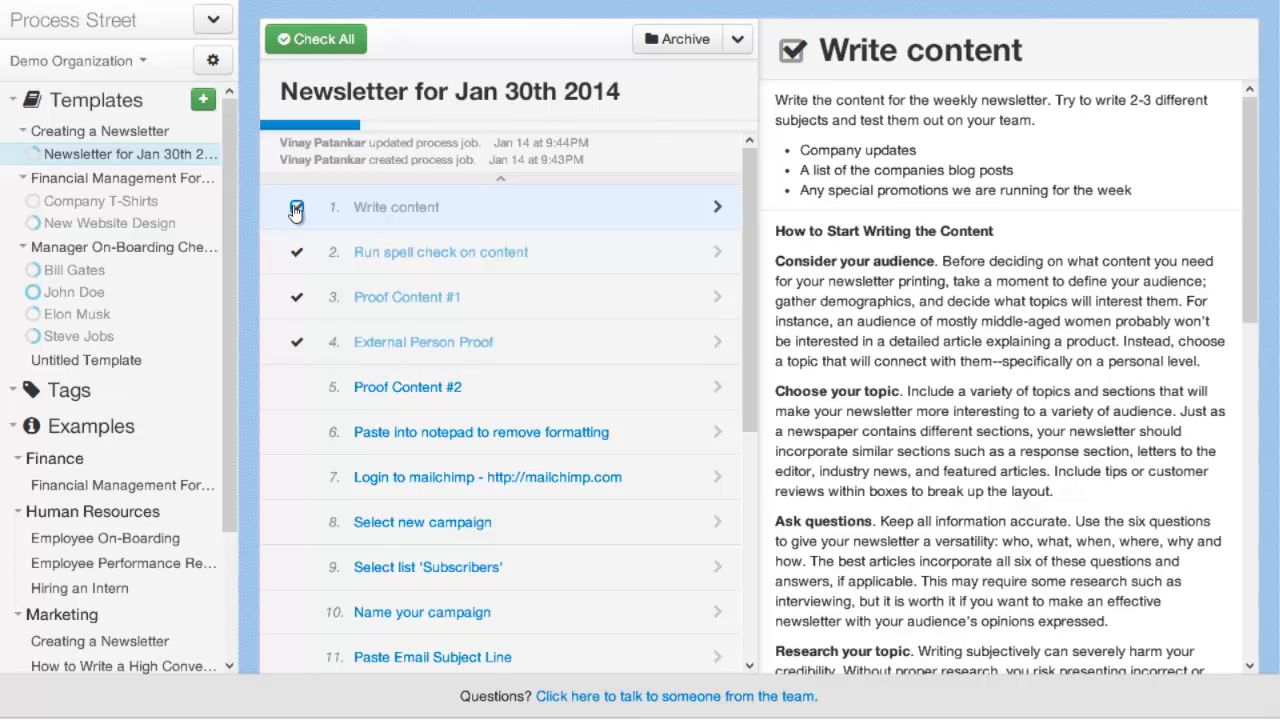
pyautogui.click(296, 207)
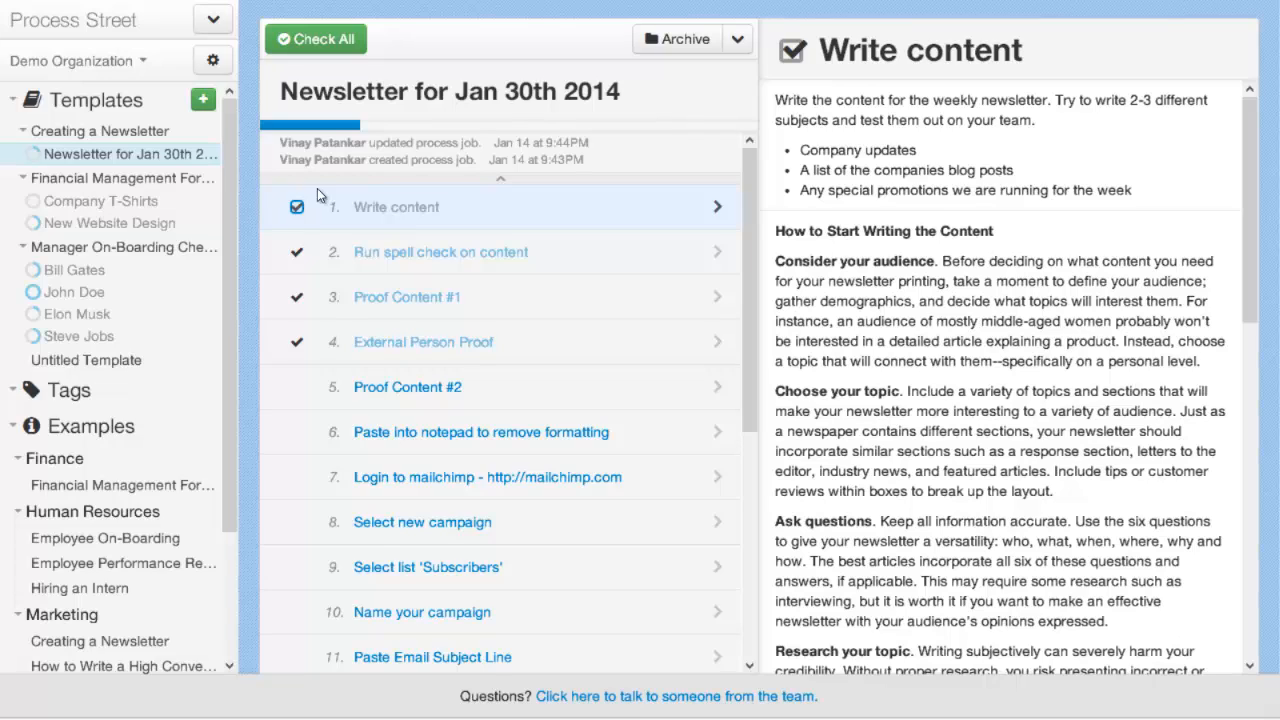
pyautogui.click(296, 207)
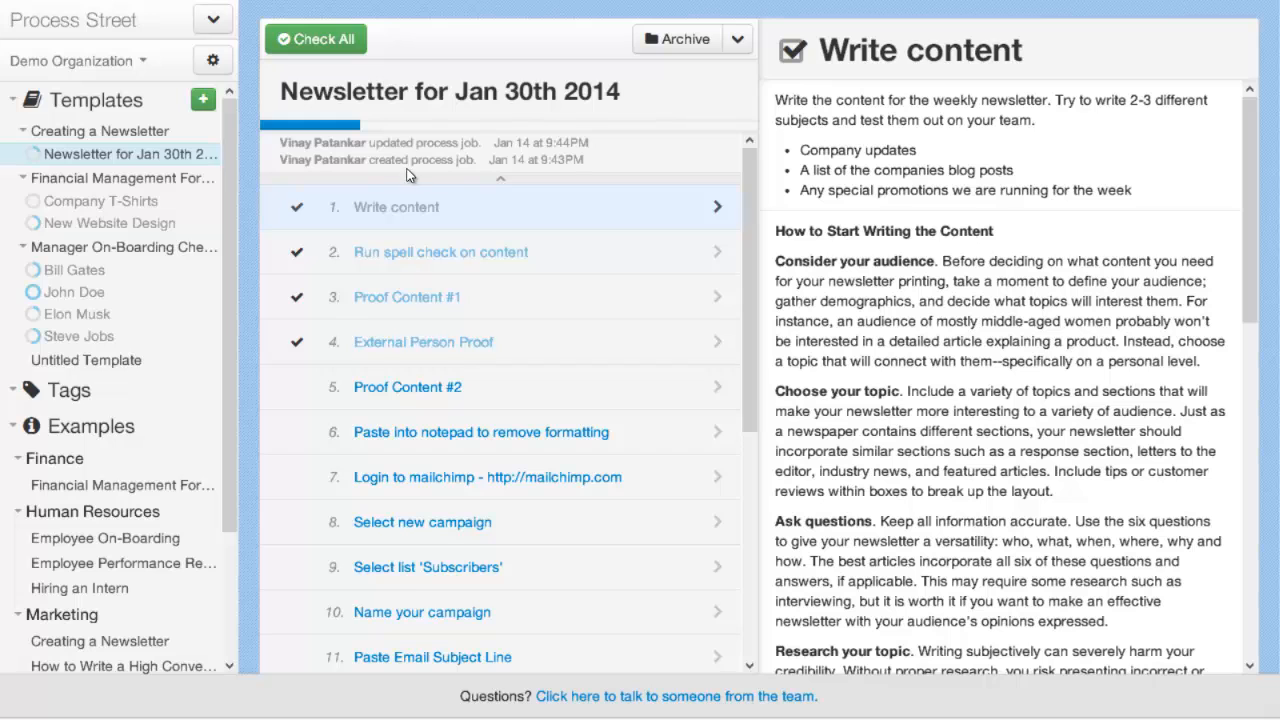
pyautogui.scroll(-3)
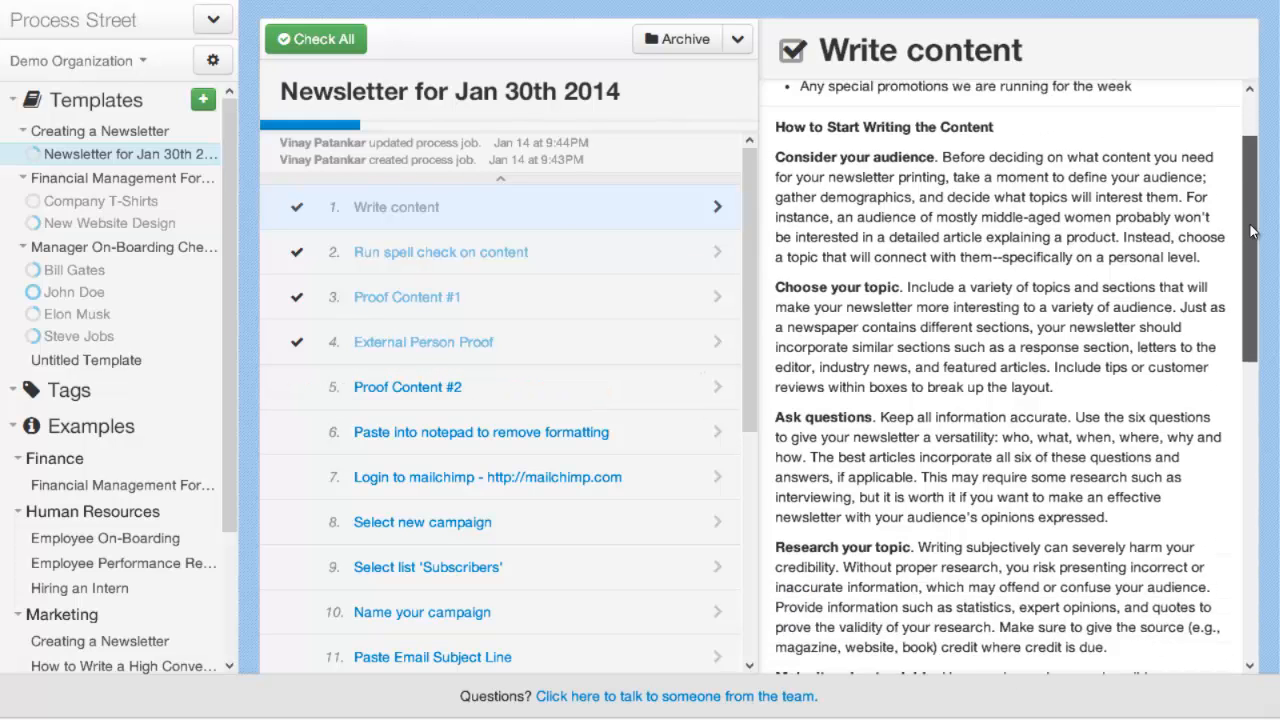
# Post a comment on Write content noting a one-day delay awaiting a source's response.
pyautogui.scroll(-3)
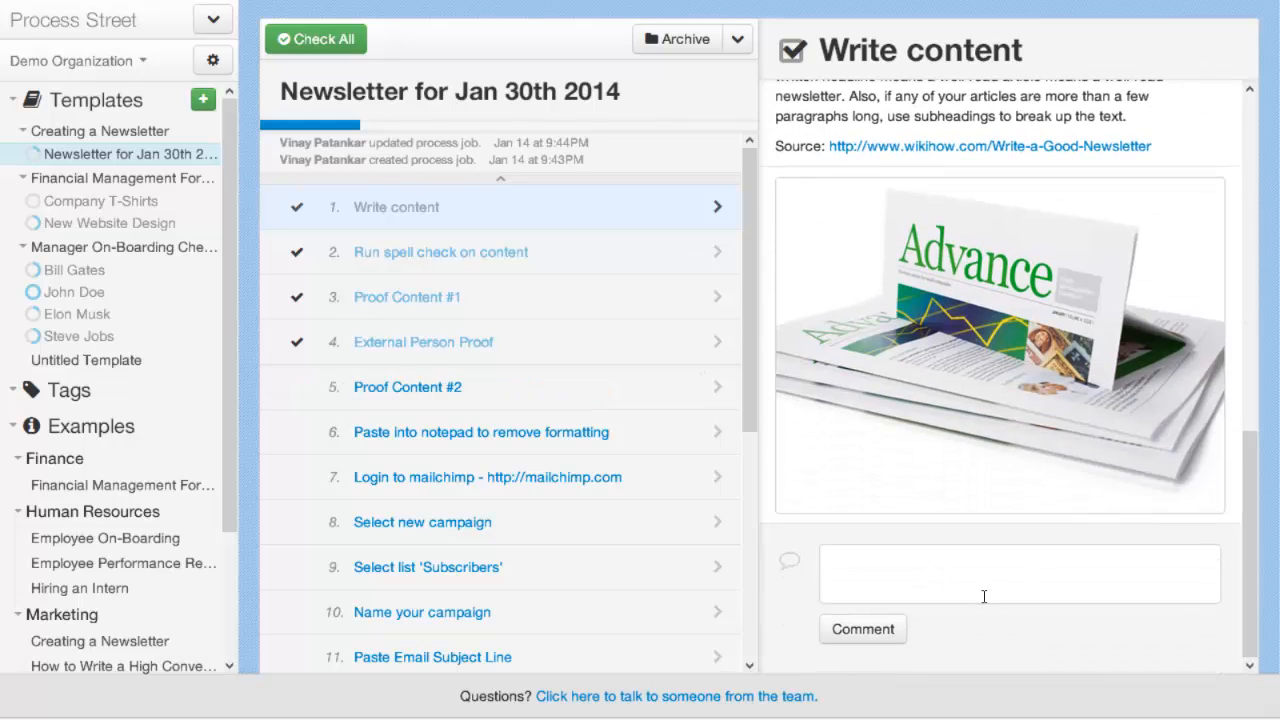
pyautogui.click(1018, 573)
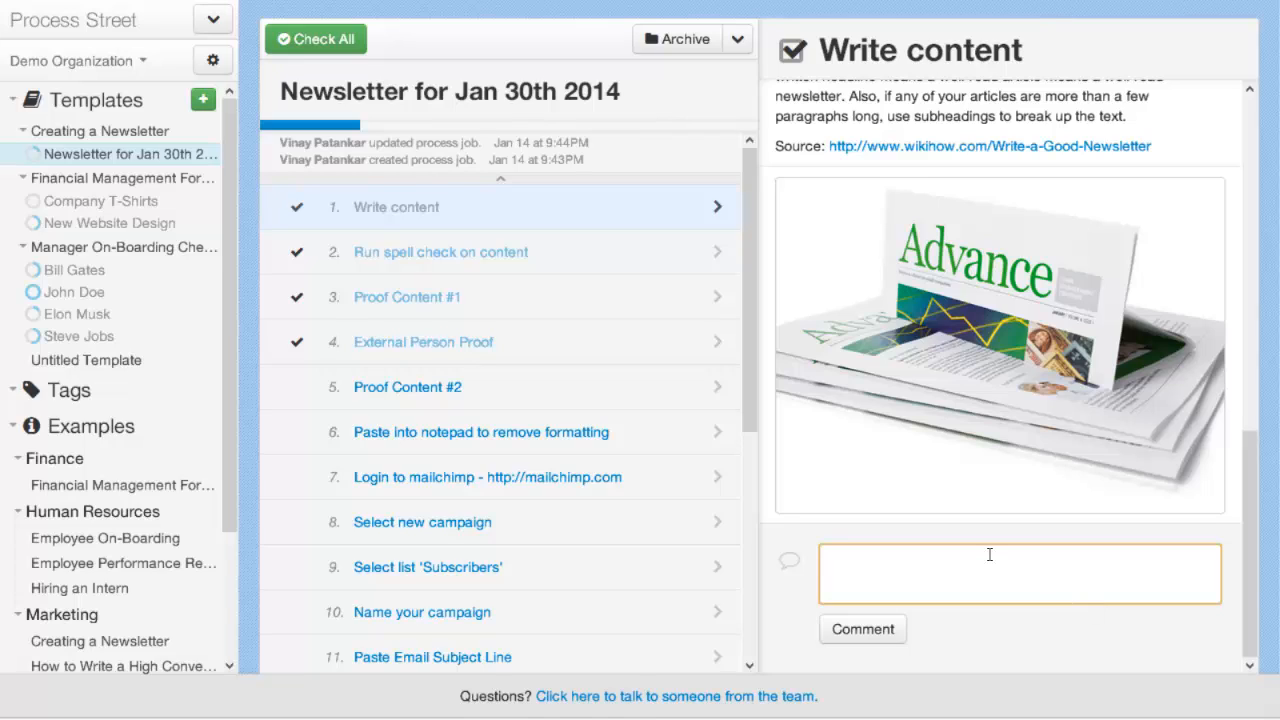
pyautogui.click(1019, 573)
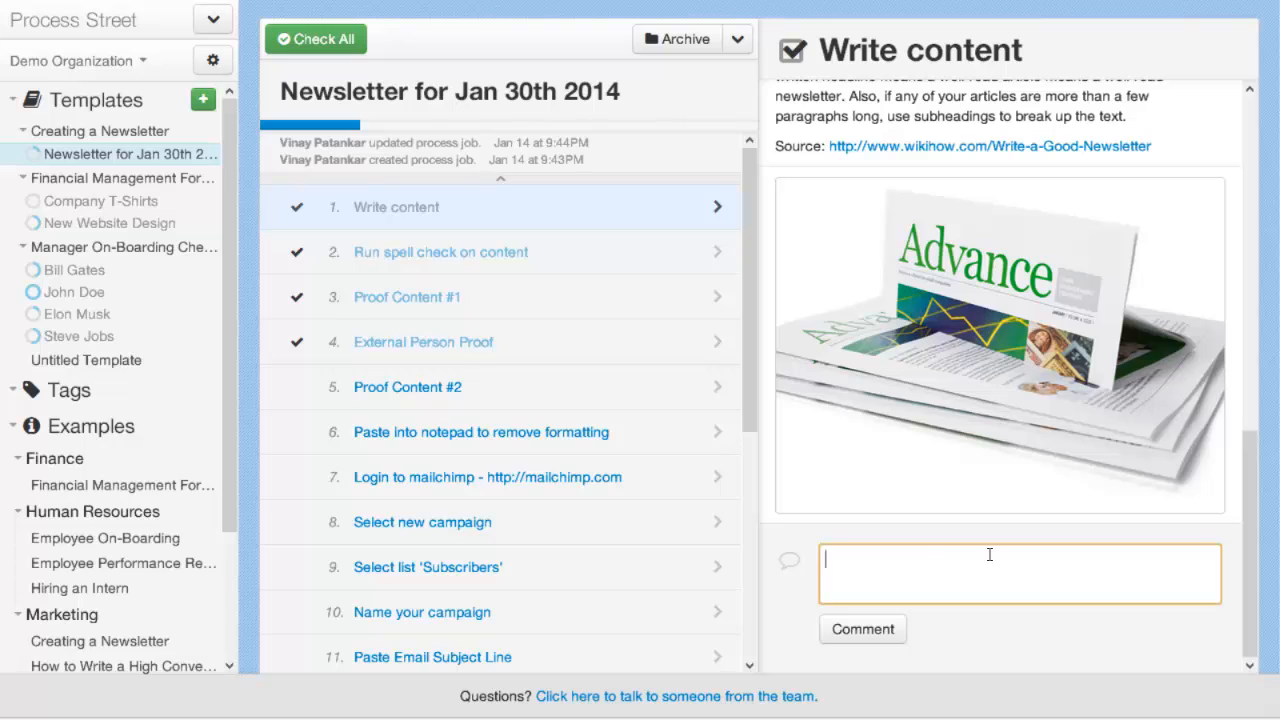
pyautogui.click(861, 628)
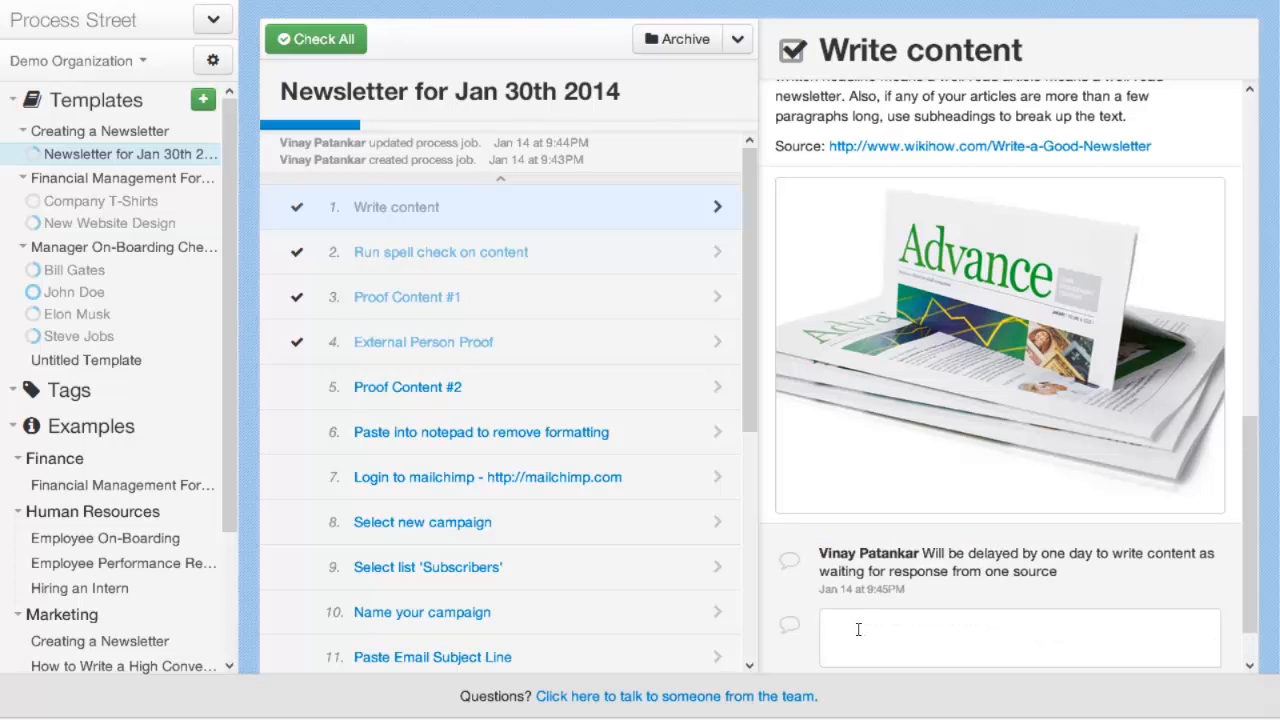
pyautogui.moveTo(1075, 578)
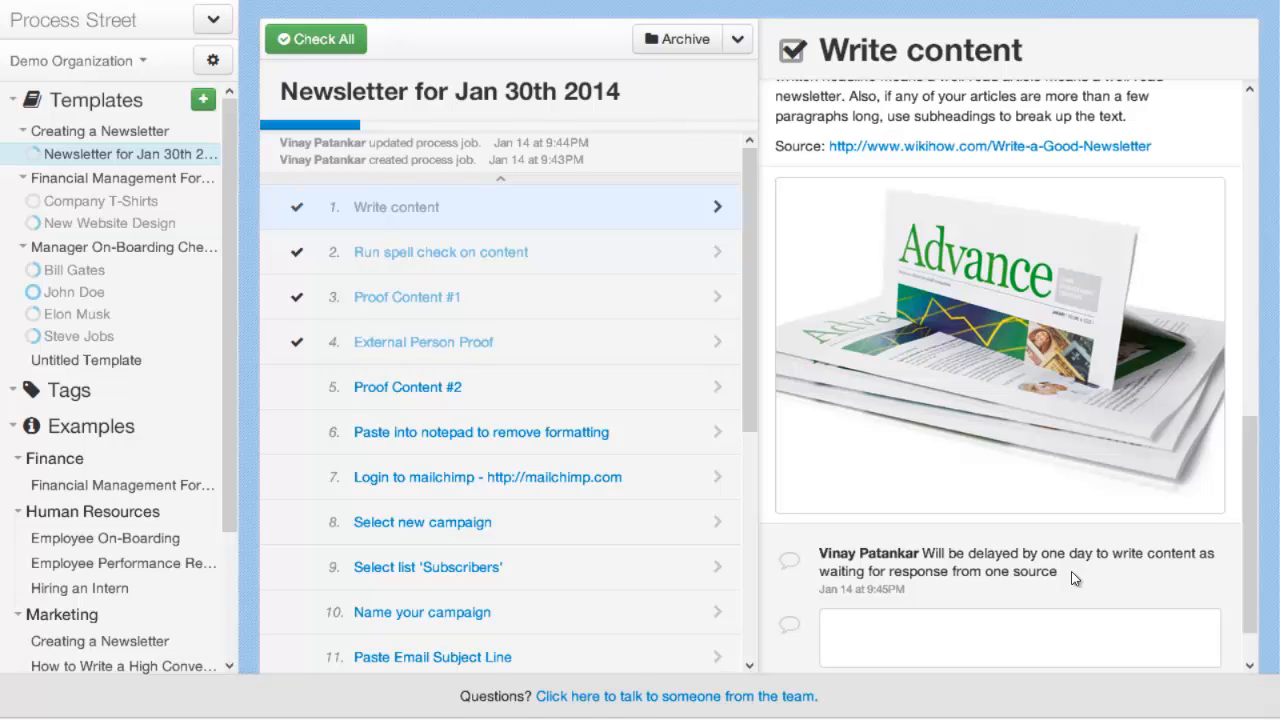
pyautogui.moveTo(419, 48)
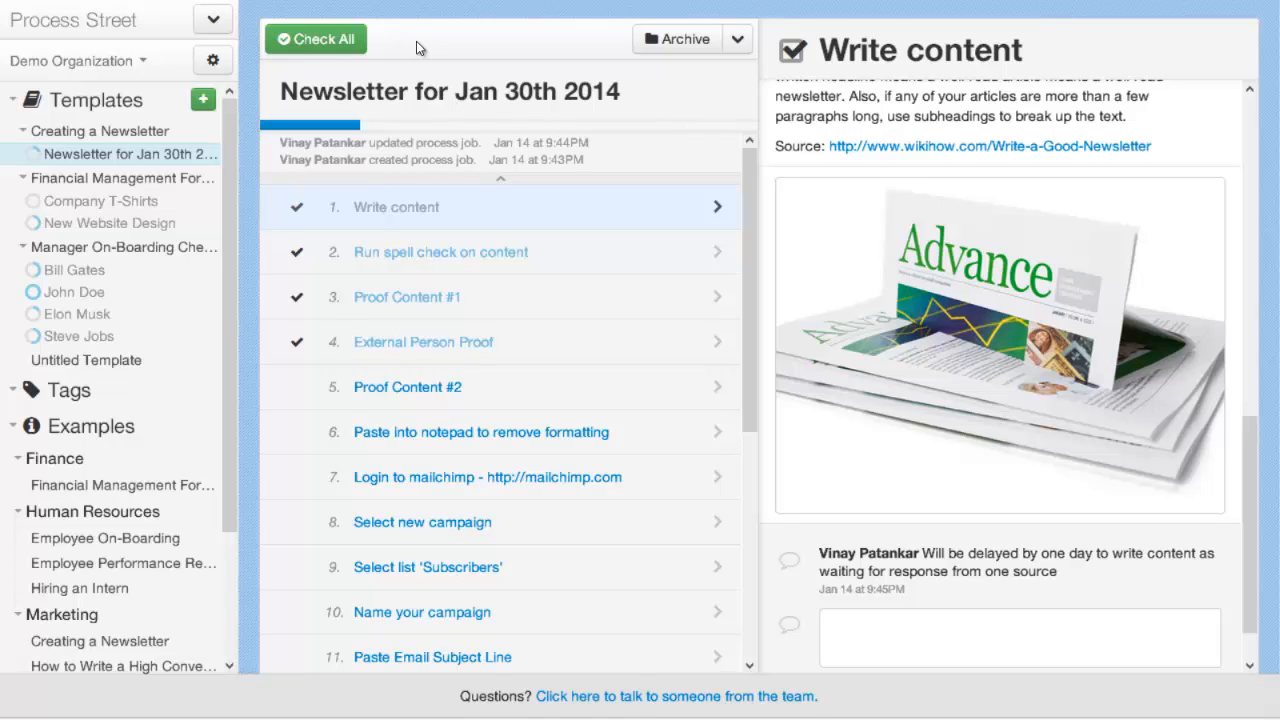
pyautogui.moveTo(332, 62)
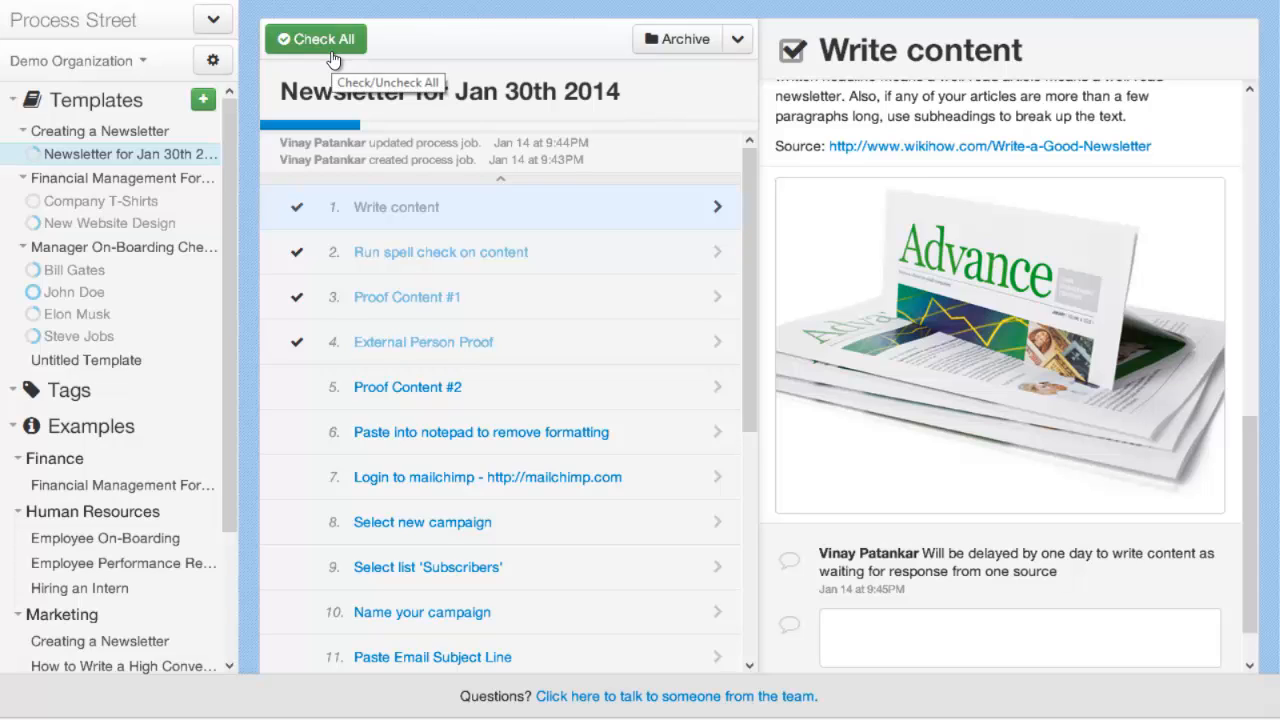
pyautogui.moveTo(333, 70)
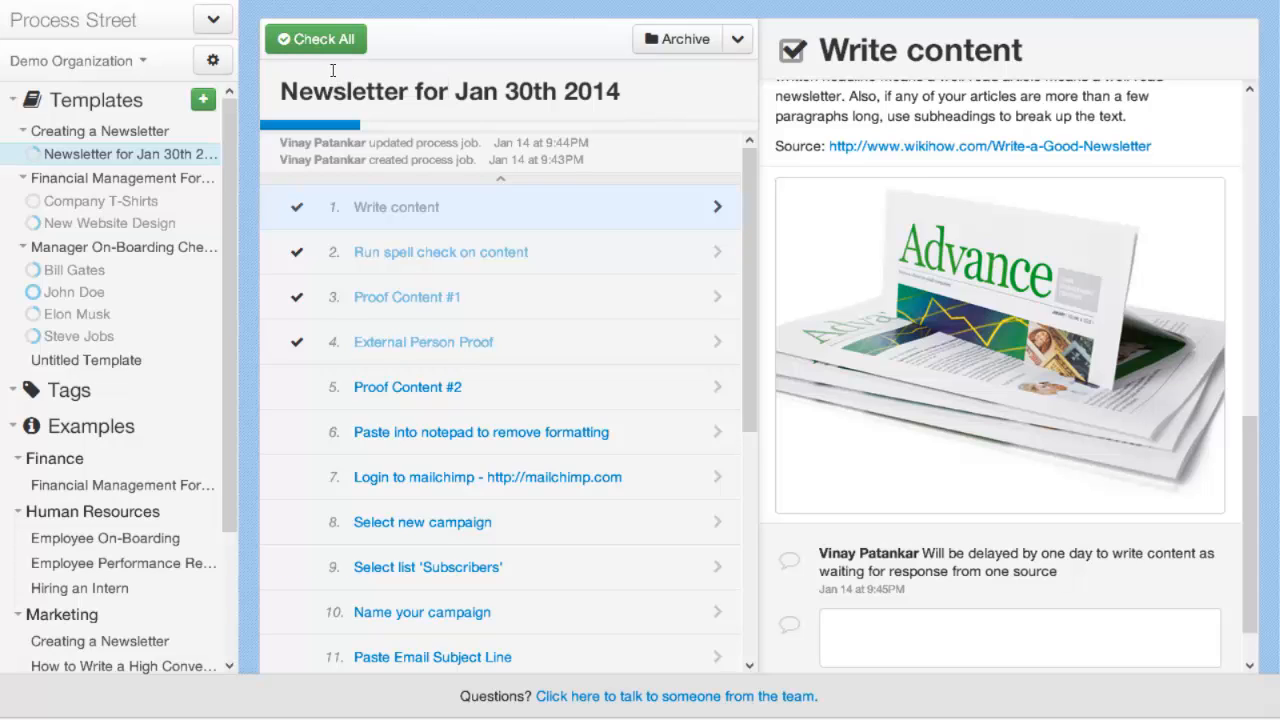
# Check all tasks of the Jan 30th 2014 newsletter job and archive it.
pyautogui.click(315, 38)
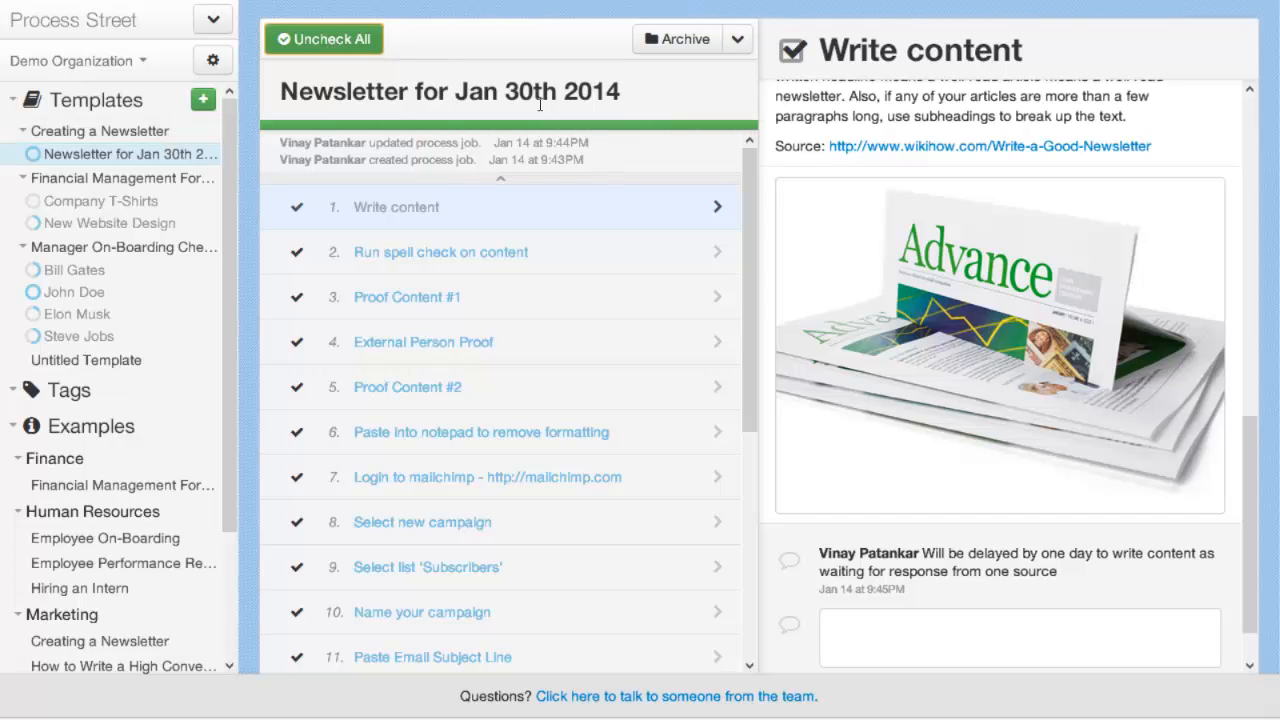
pyautogui.moveTo(530, 125)
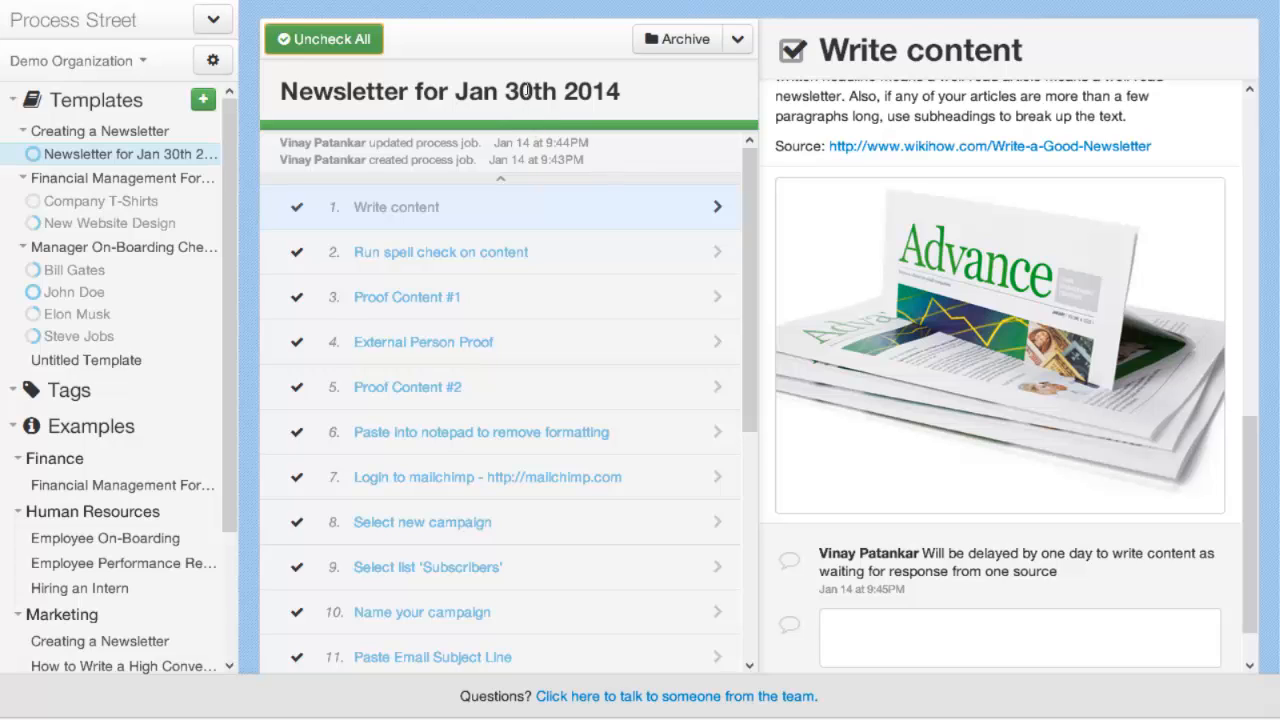
pyautogui.click(678, 38)
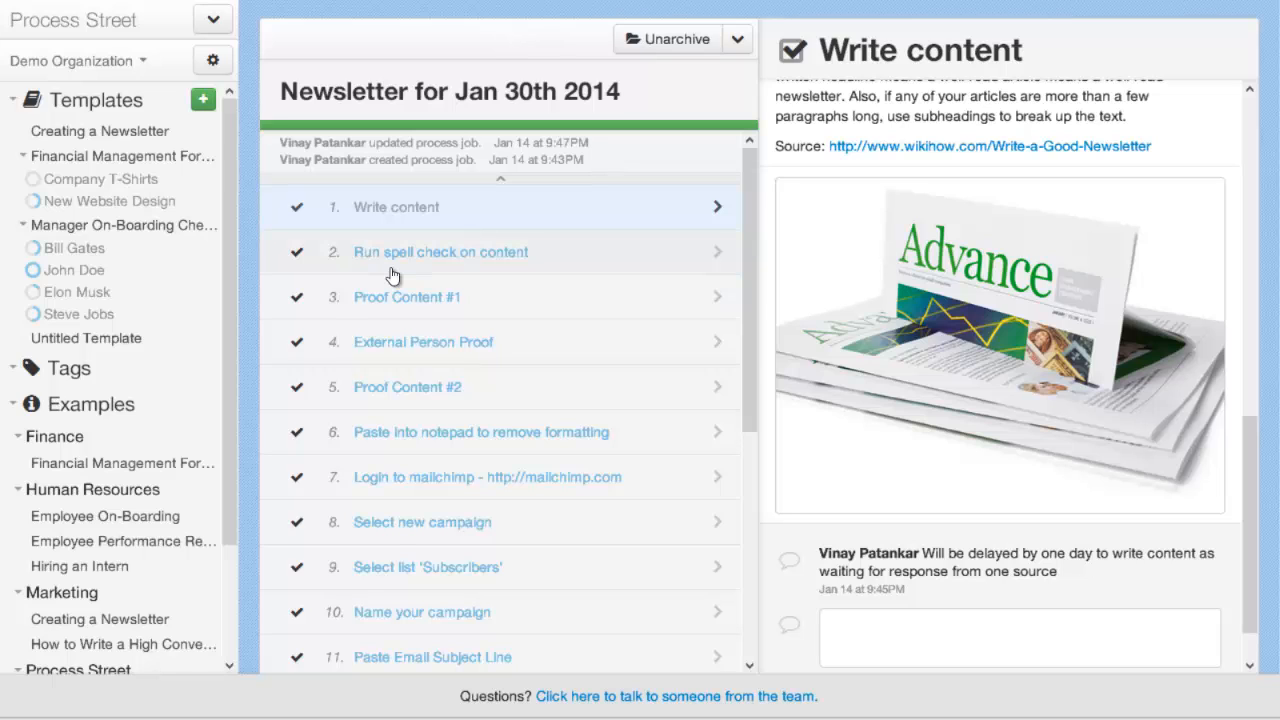
# View Demo Organization's Invite and Manage Members window with its empty invite form, then close it.
pyautogui.click(211, 60)
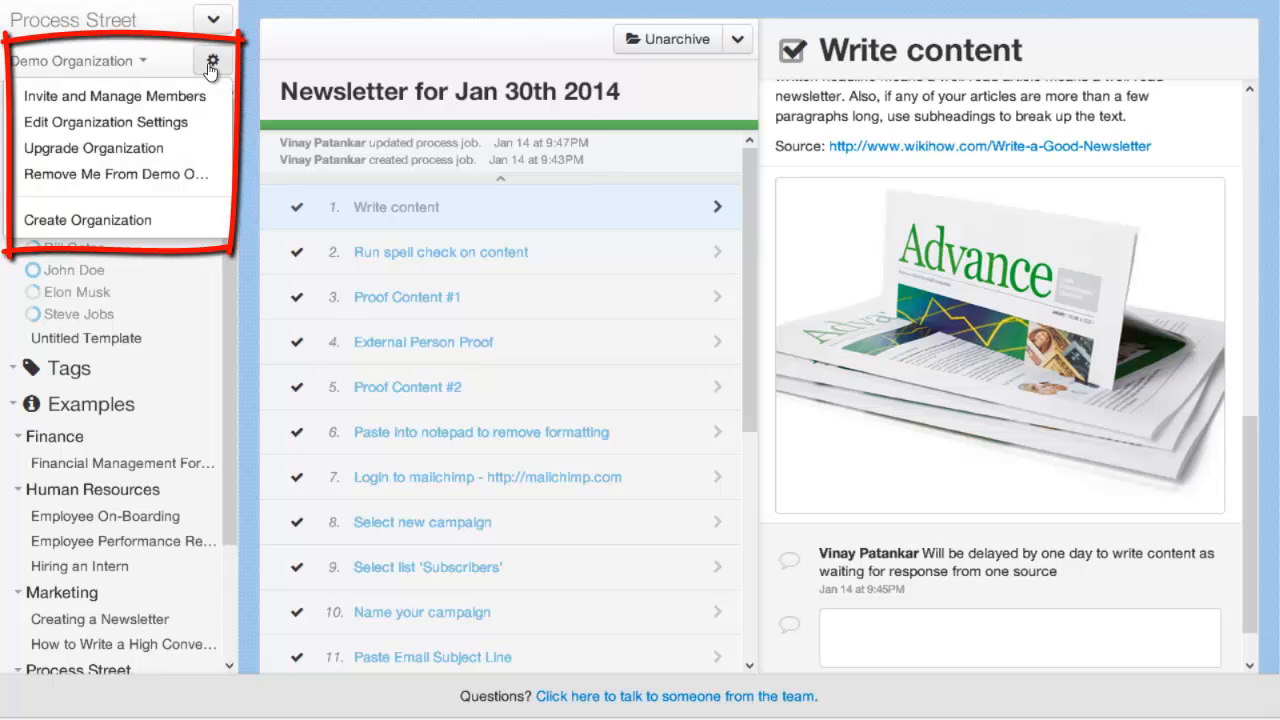
pyautogui.moveTo(115, 96)
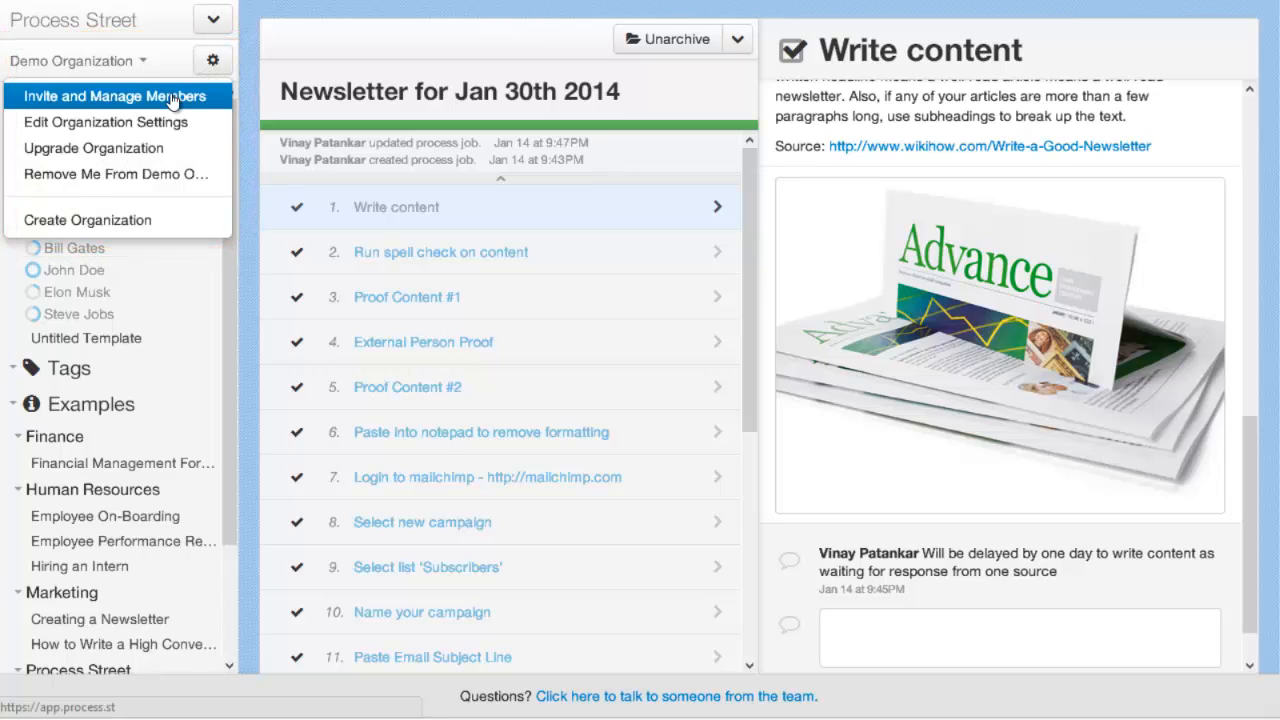
pyautogui.click(113, 95)
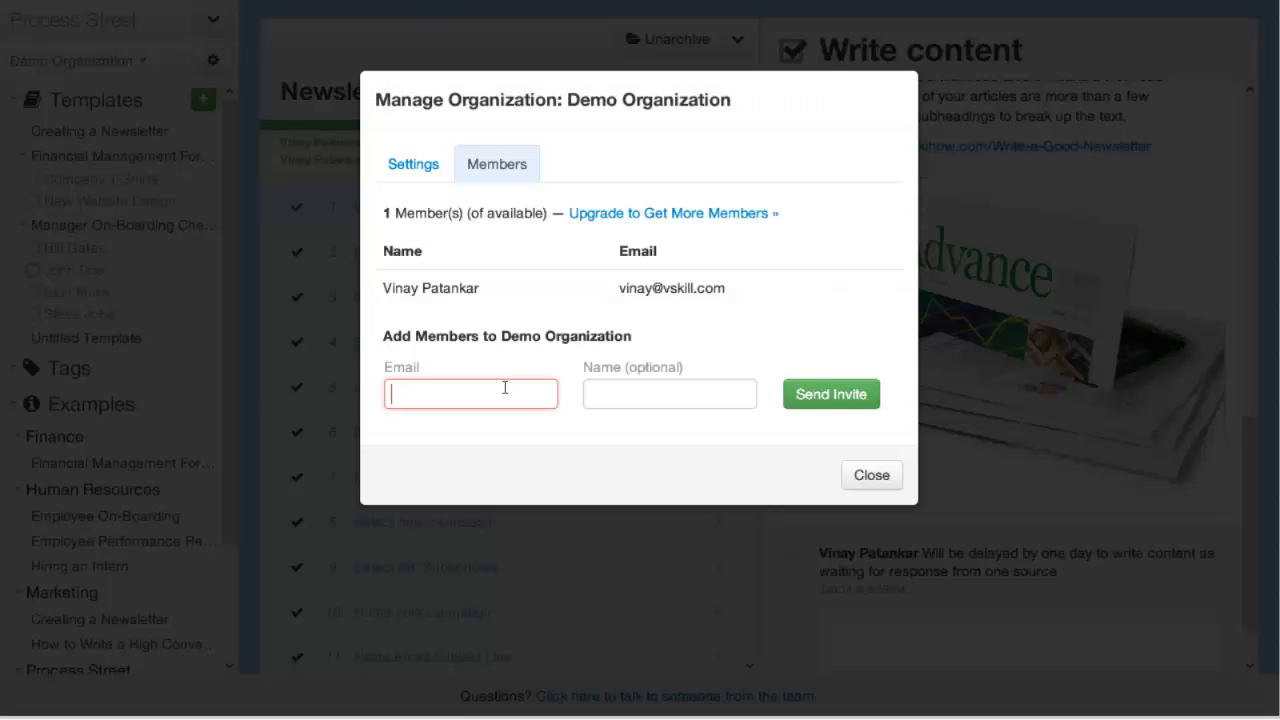
pyautogui.click(670, 393)
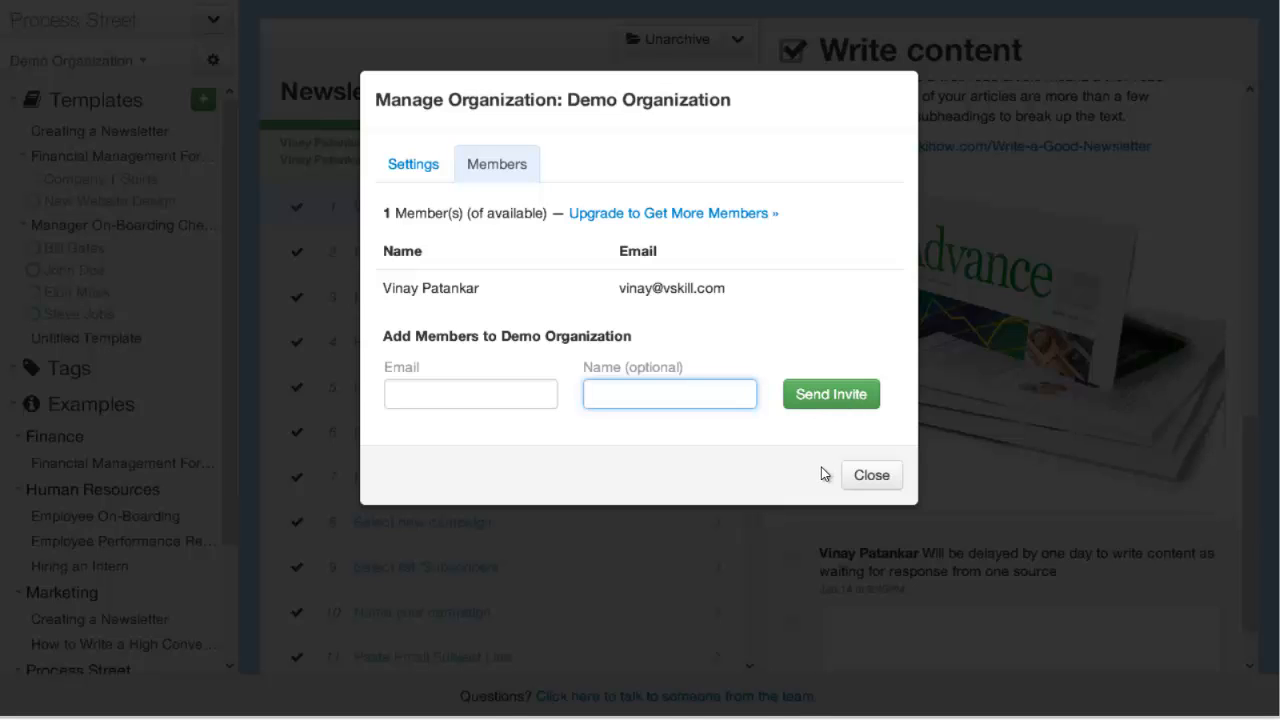
pyautogui.click(213, 60)
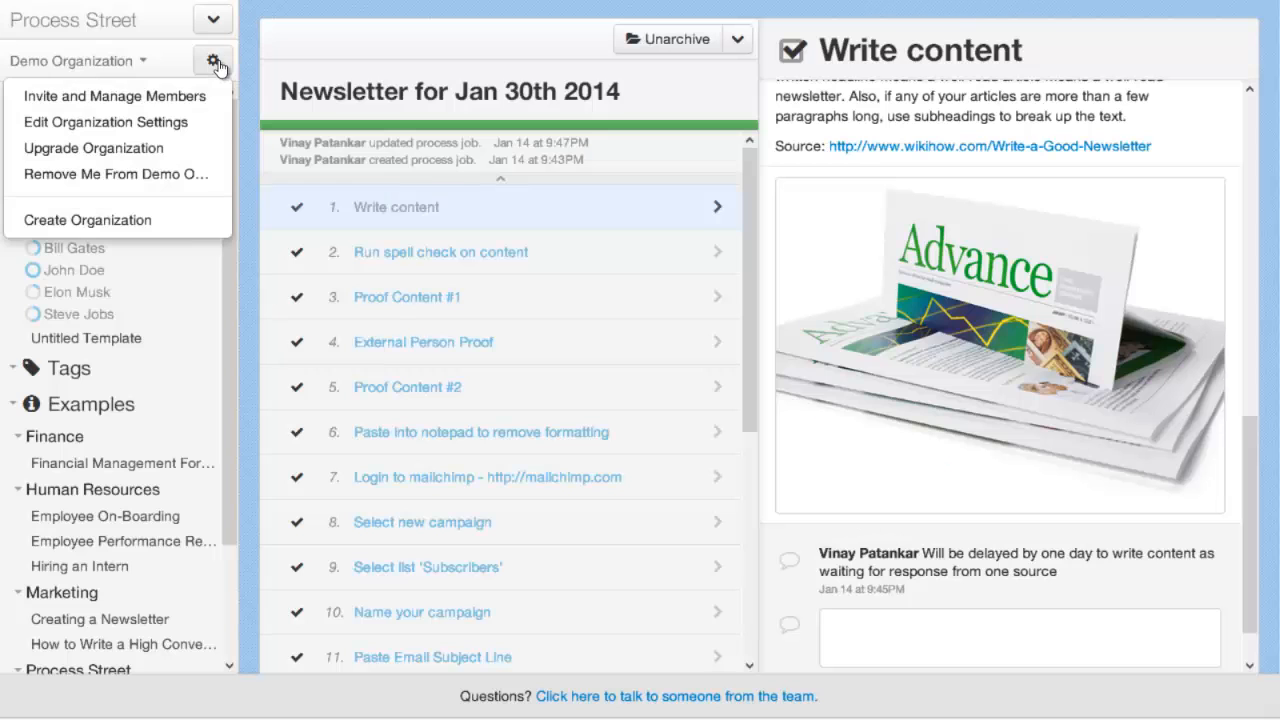
pyautogui.moveTo(88, 220)
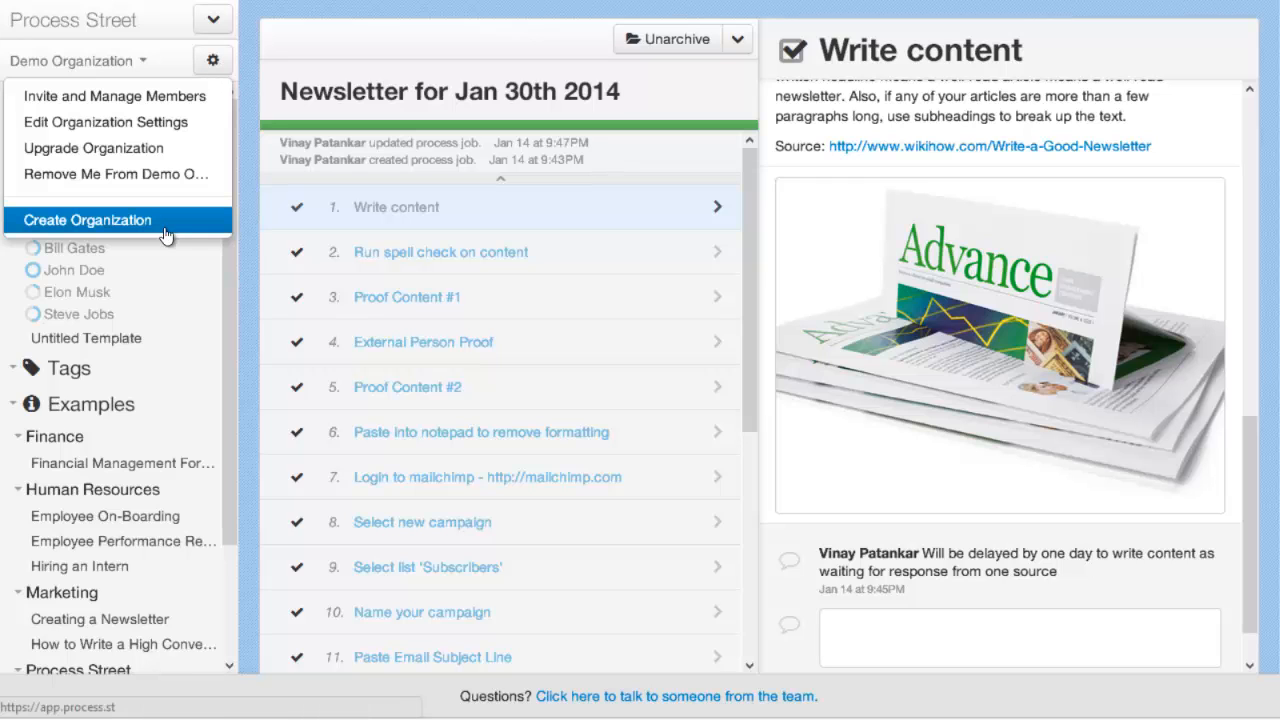
pyautogui.moveTo(195, 230)
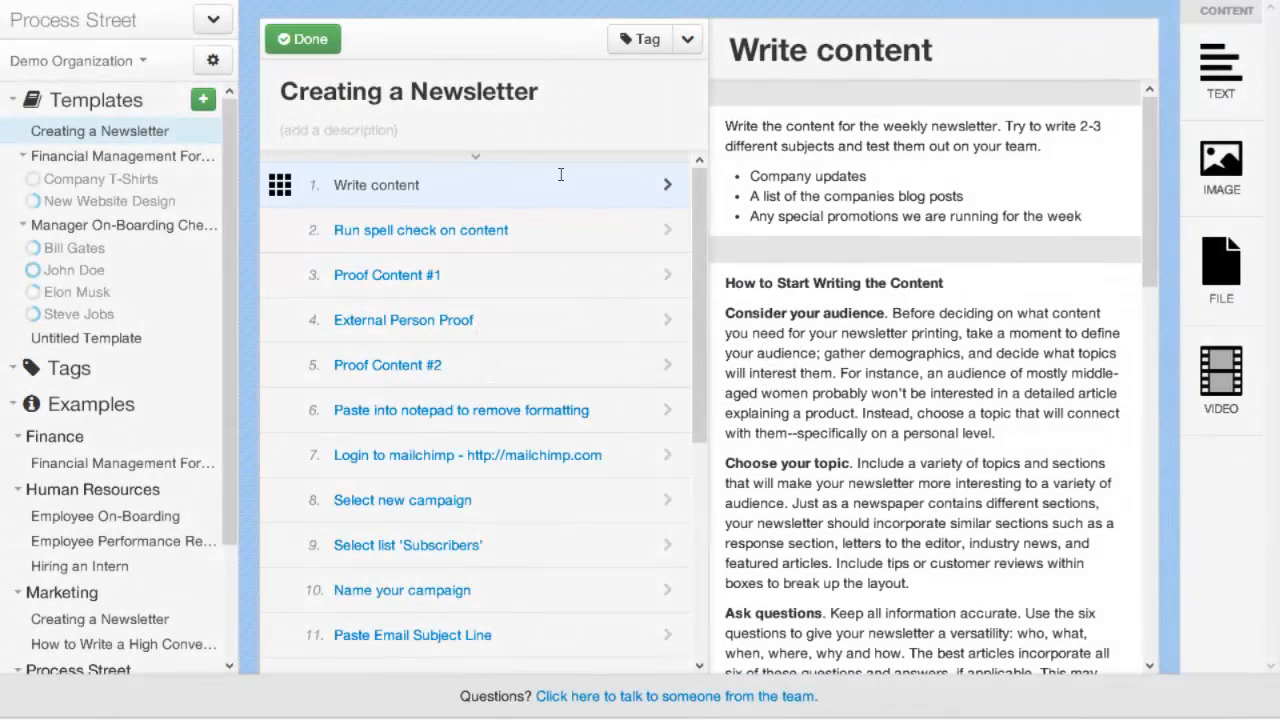
# Tag the Creating a Newsletter template Marketing and Content and save with Done.
pyautogui.click(375, 184)
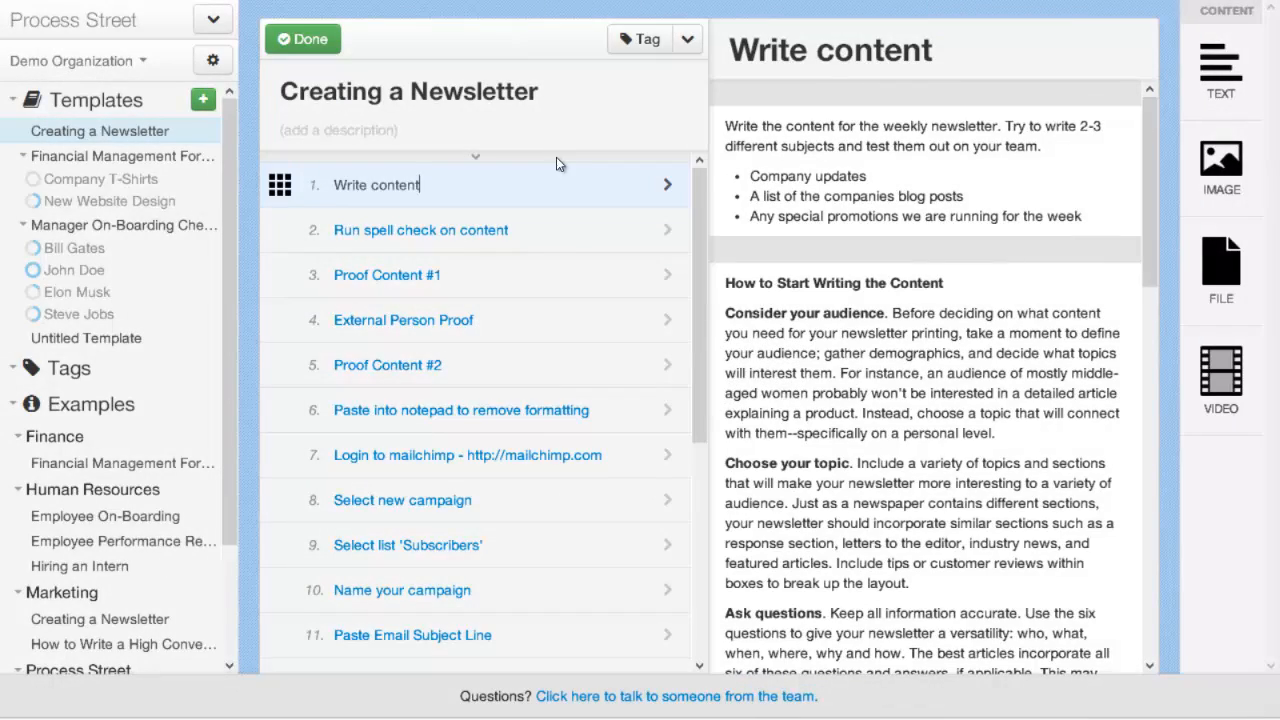
pyautogui.click(639, 39)
pyautogui.write('Marketing Content')
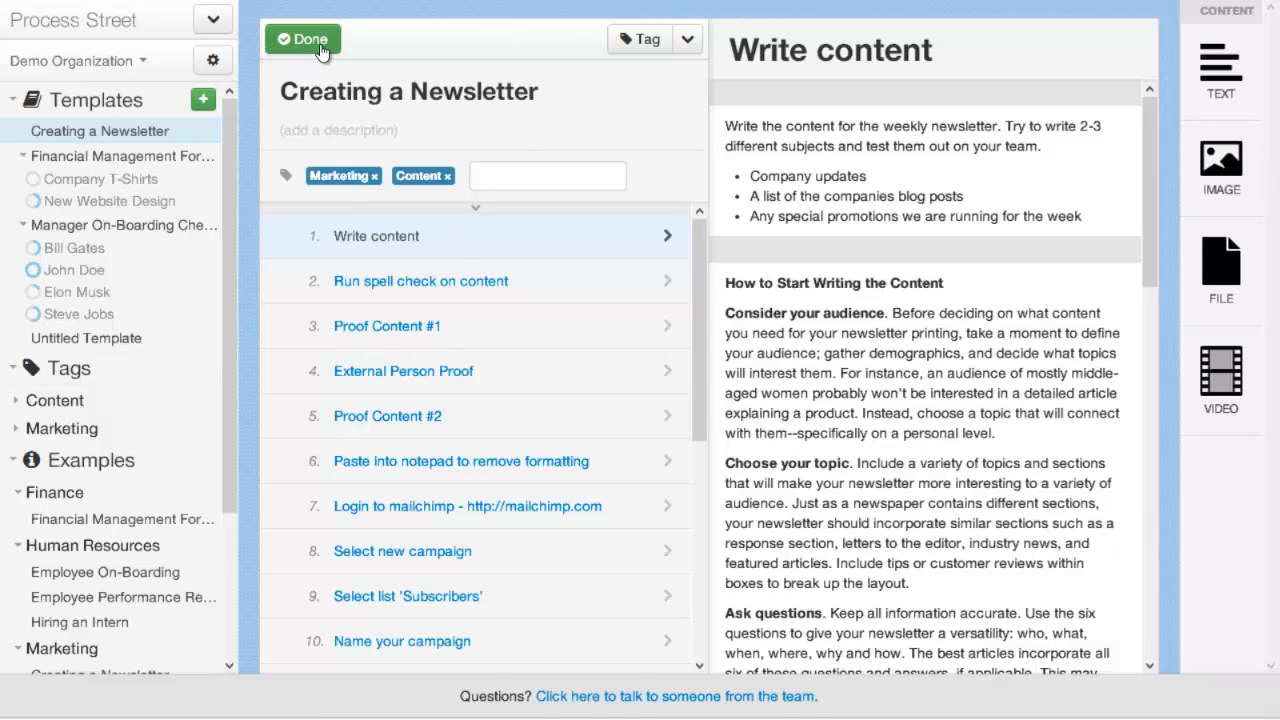
pyautogui.click(303, 39)
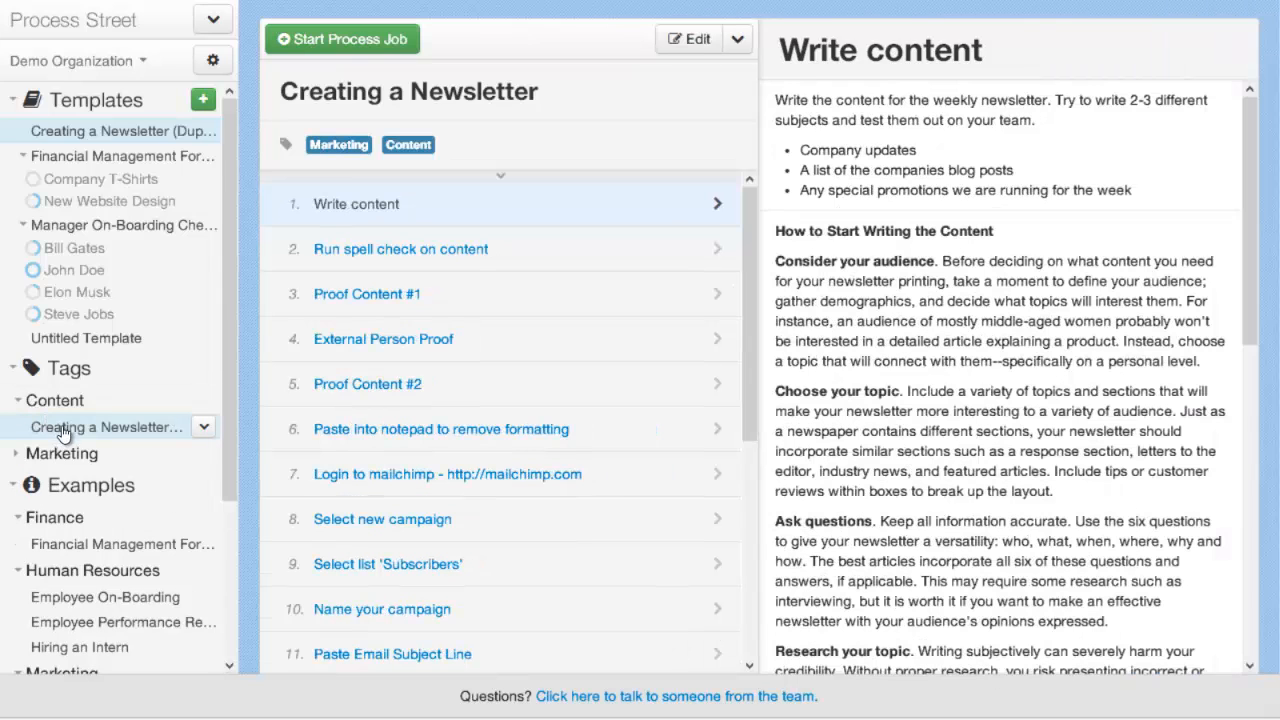
pyautogui.moveTo(65, 435)
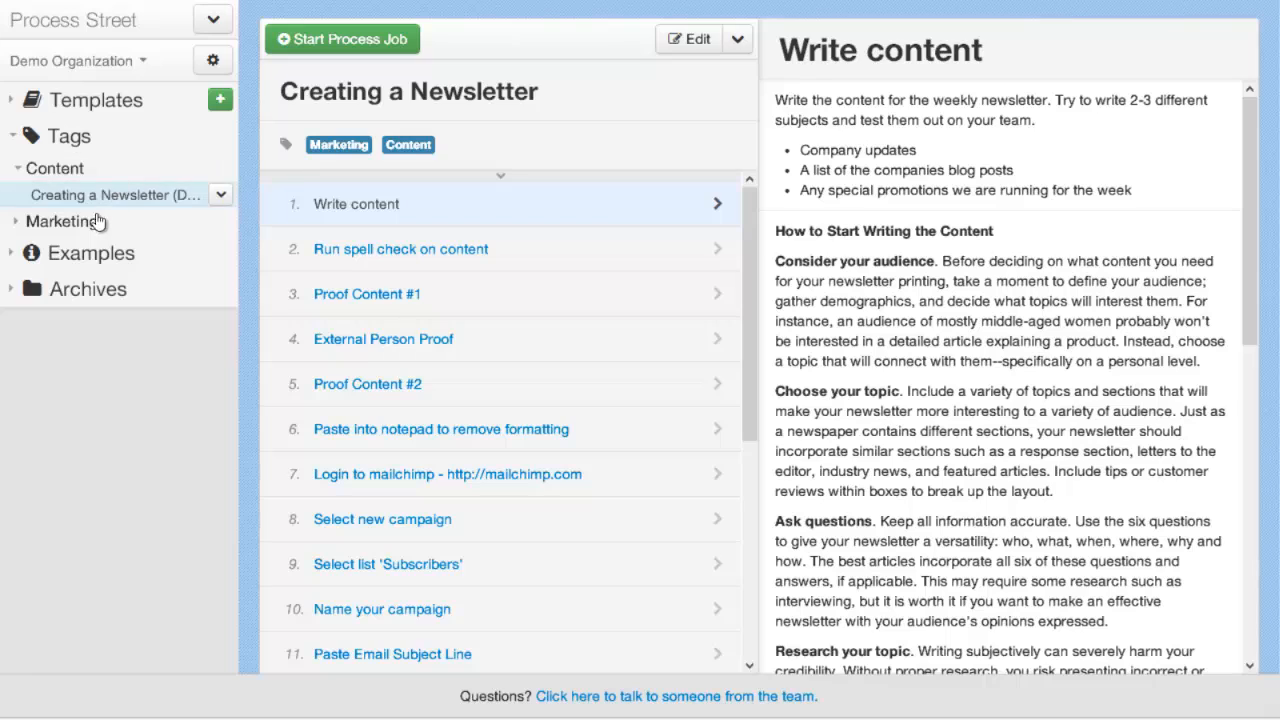
# Collapse the Tags listing in the left sidebar.
pyautogui.click(14, 168)
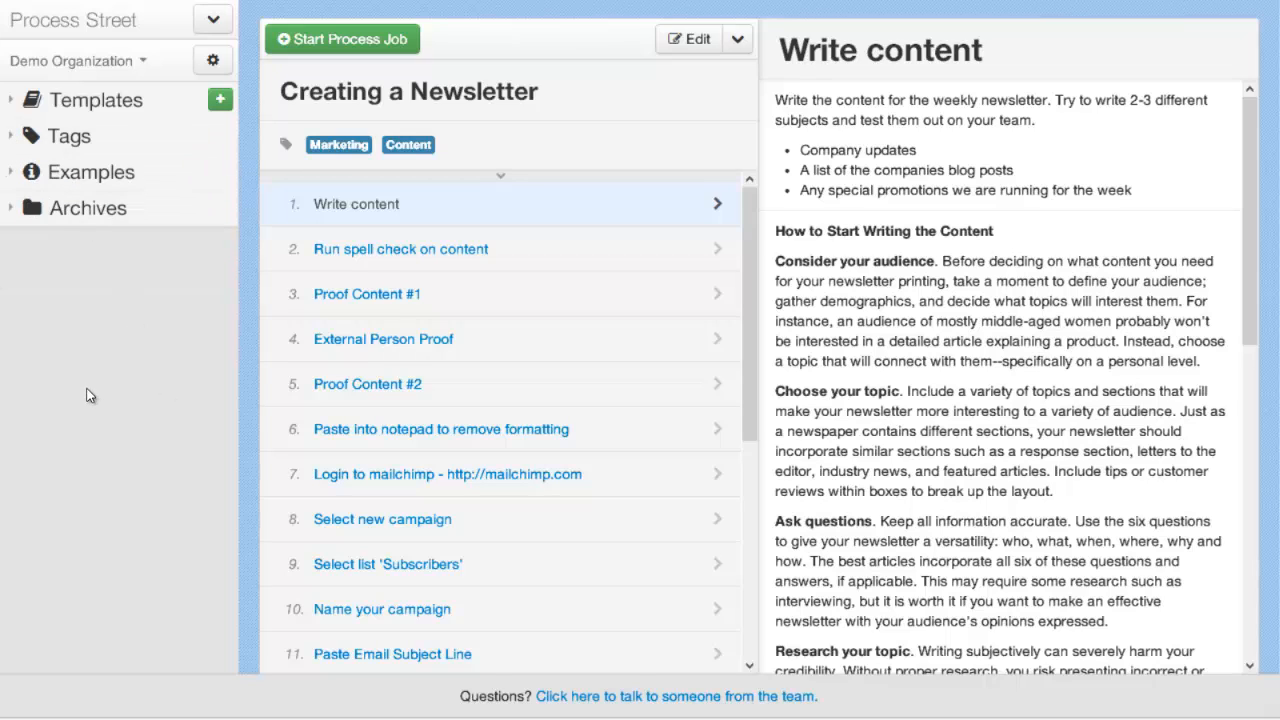
pyautogui.moveTo(105, 356)
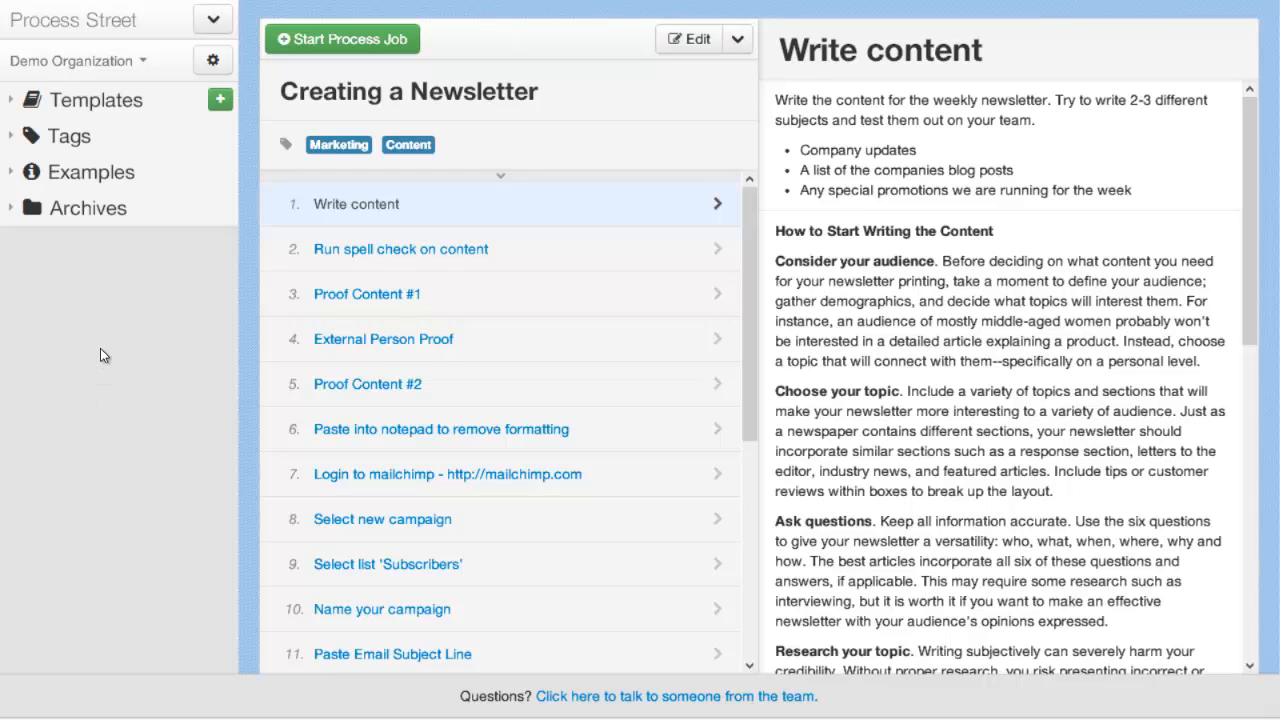